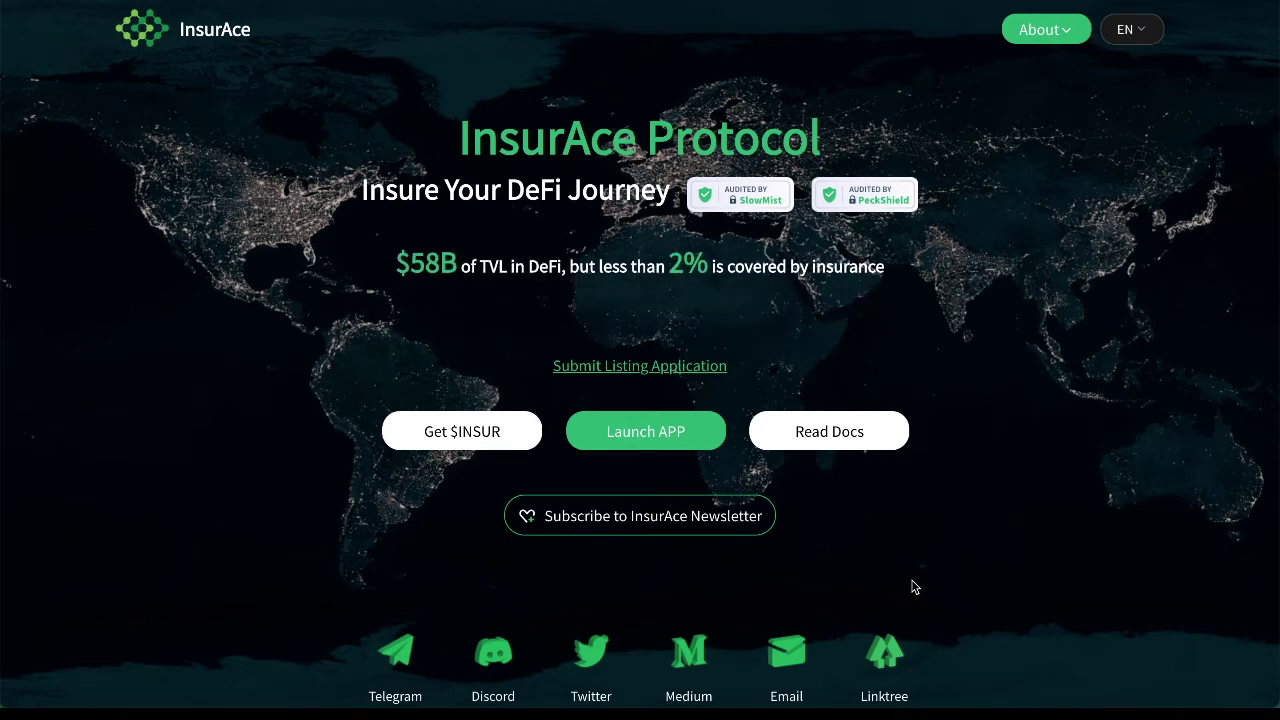
mouse_move(750, 224)
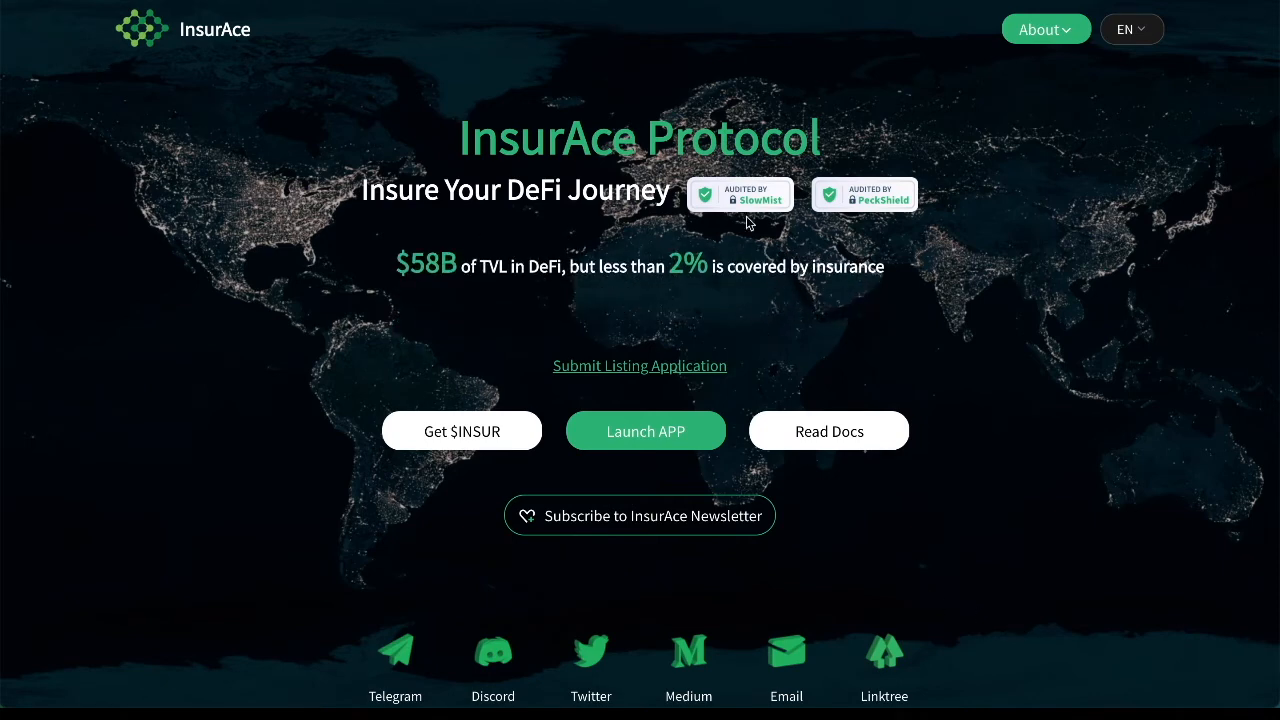
mouse_move(876, 204)
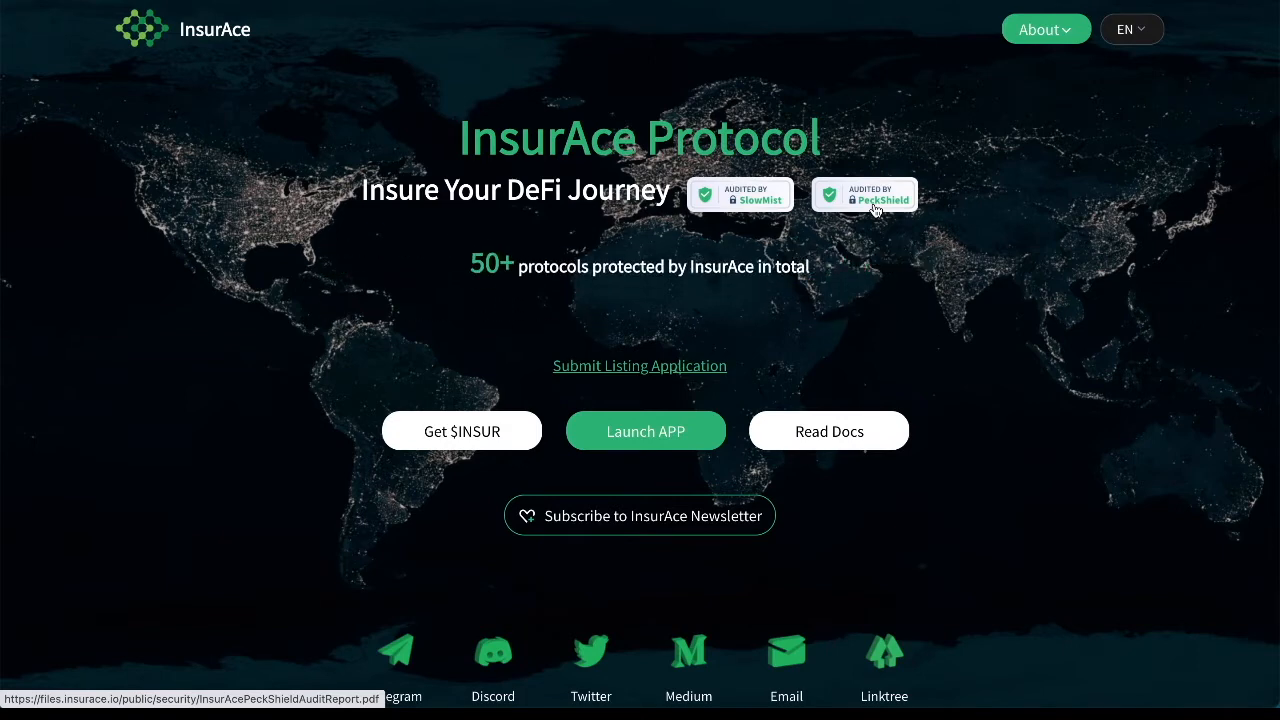
mouse_move(300, 412)
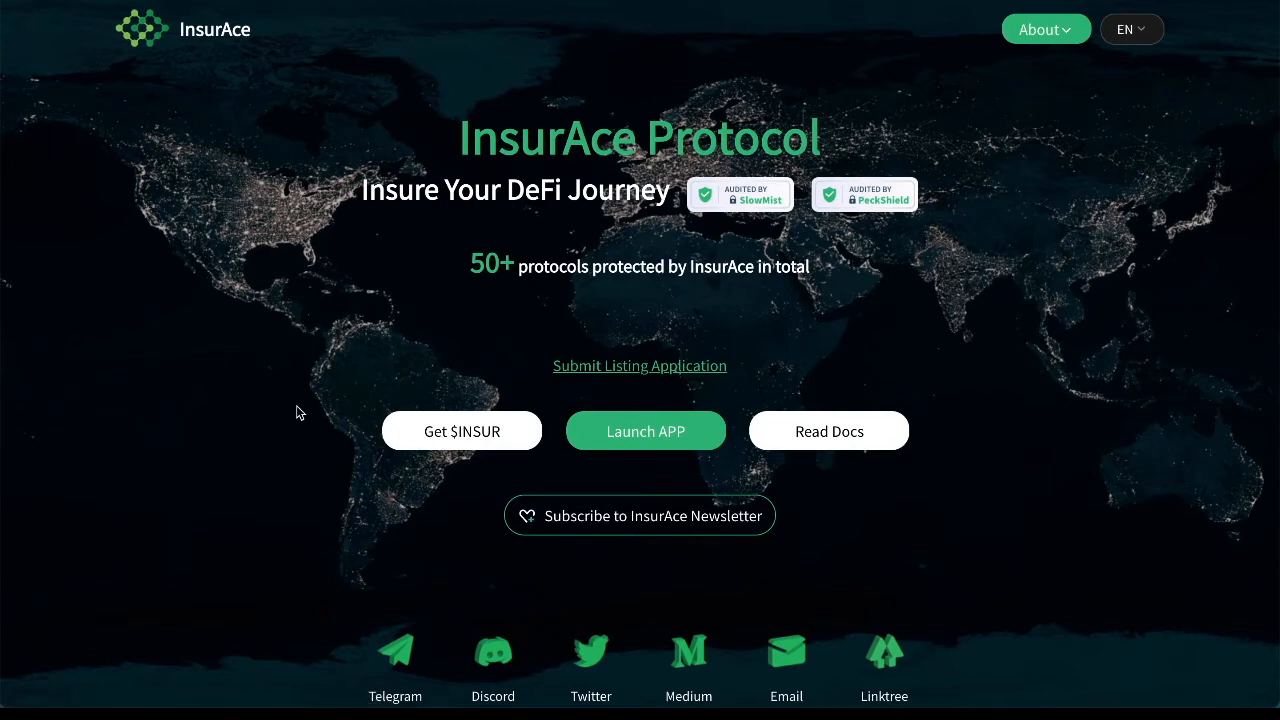
mouse_move(620, 460)
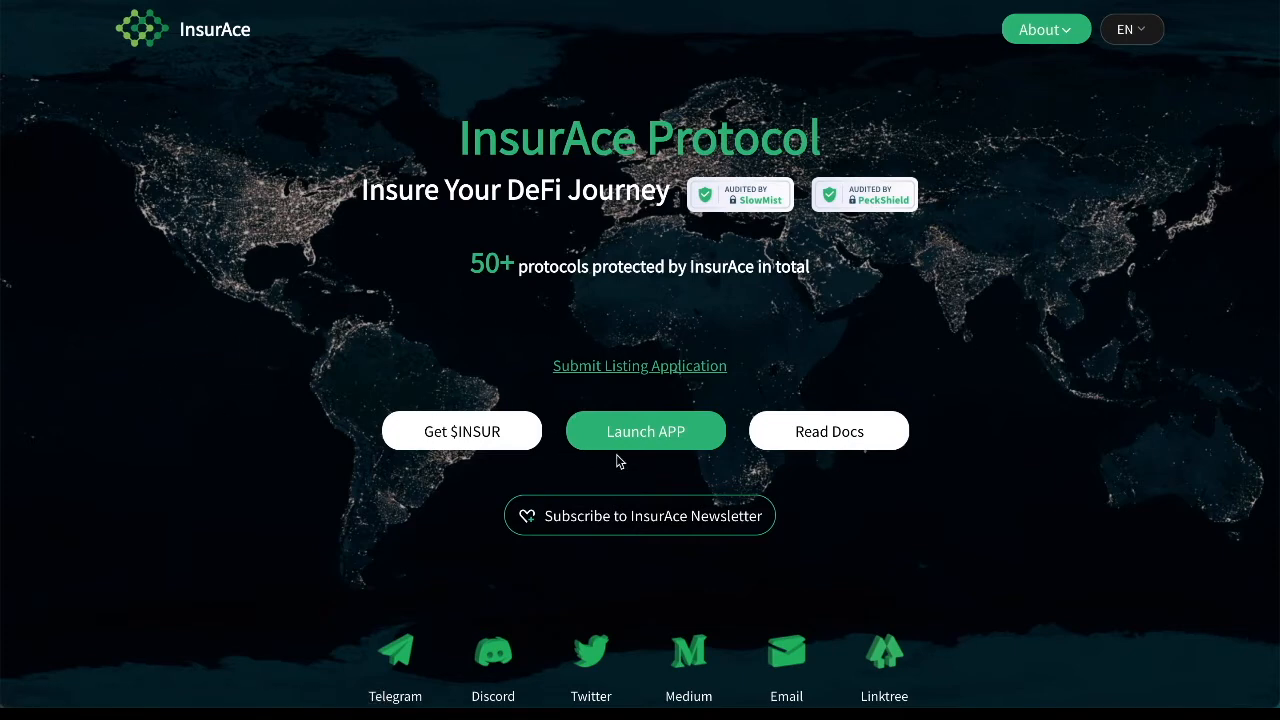
Launch the InsurAce app dashboard and switch its network from Ethereum to BSC.
left_click(644, 430)
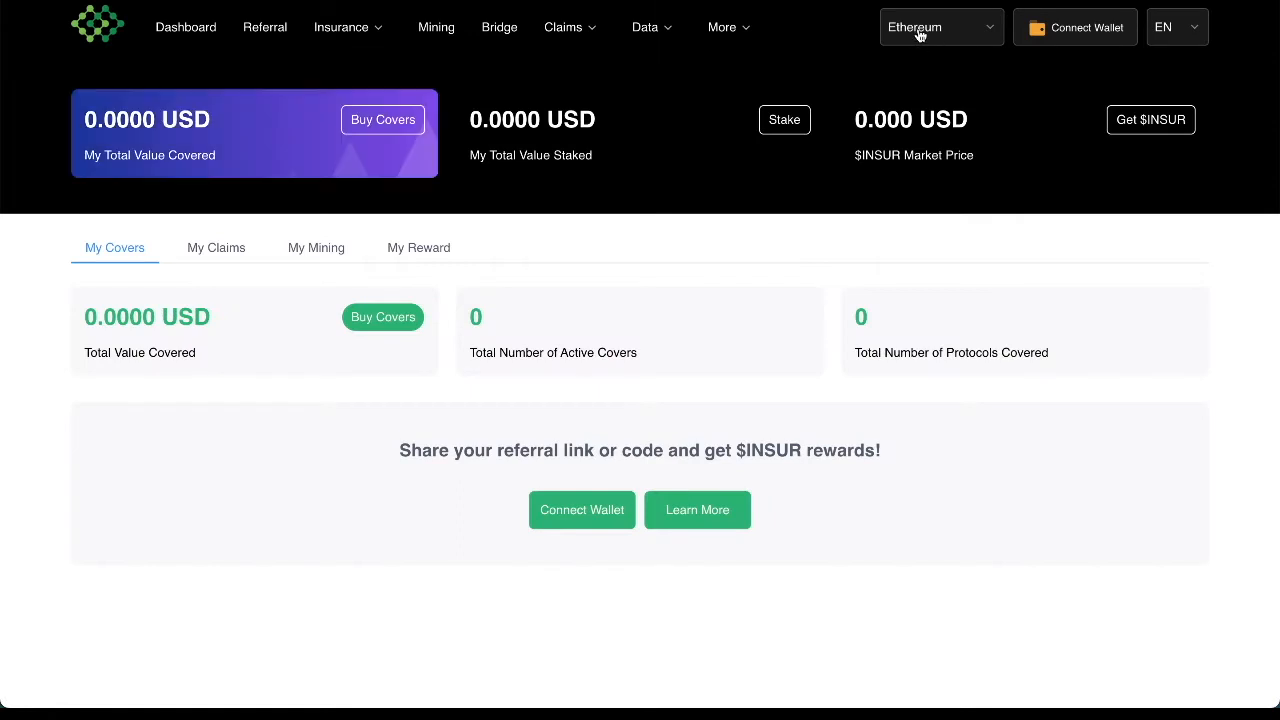
left_click(940, 28)
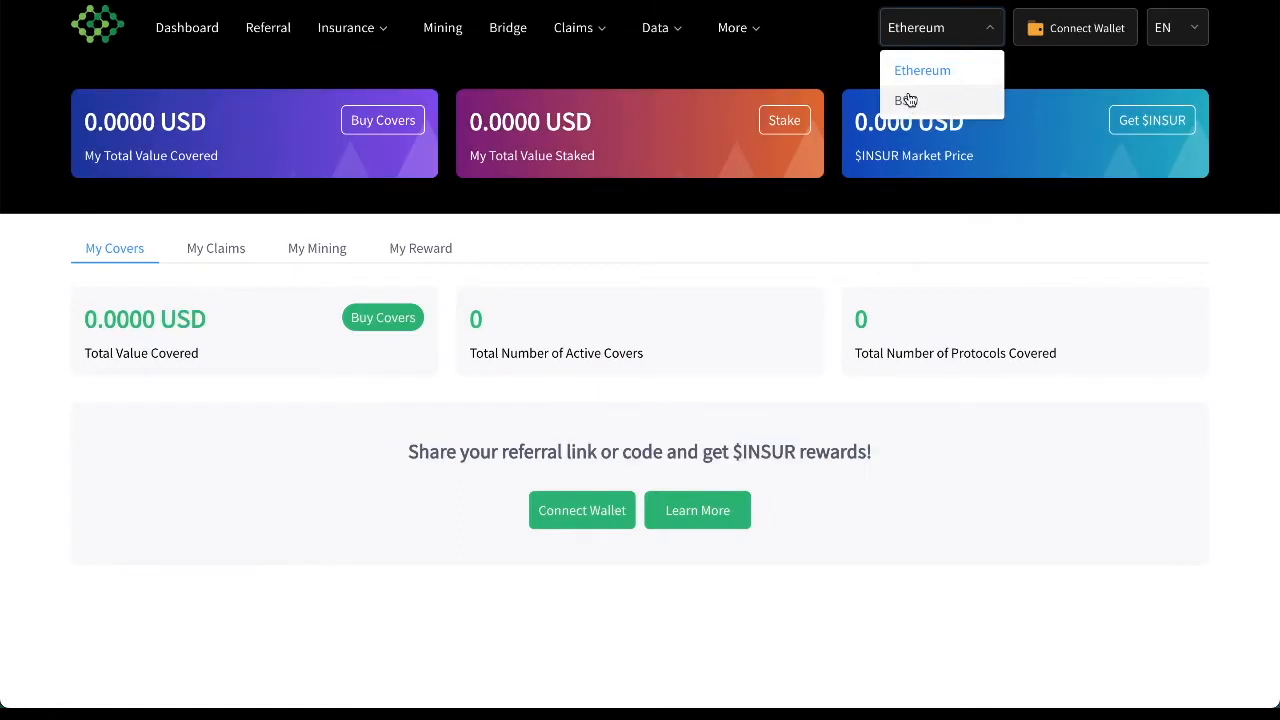
left_click(904, 100)
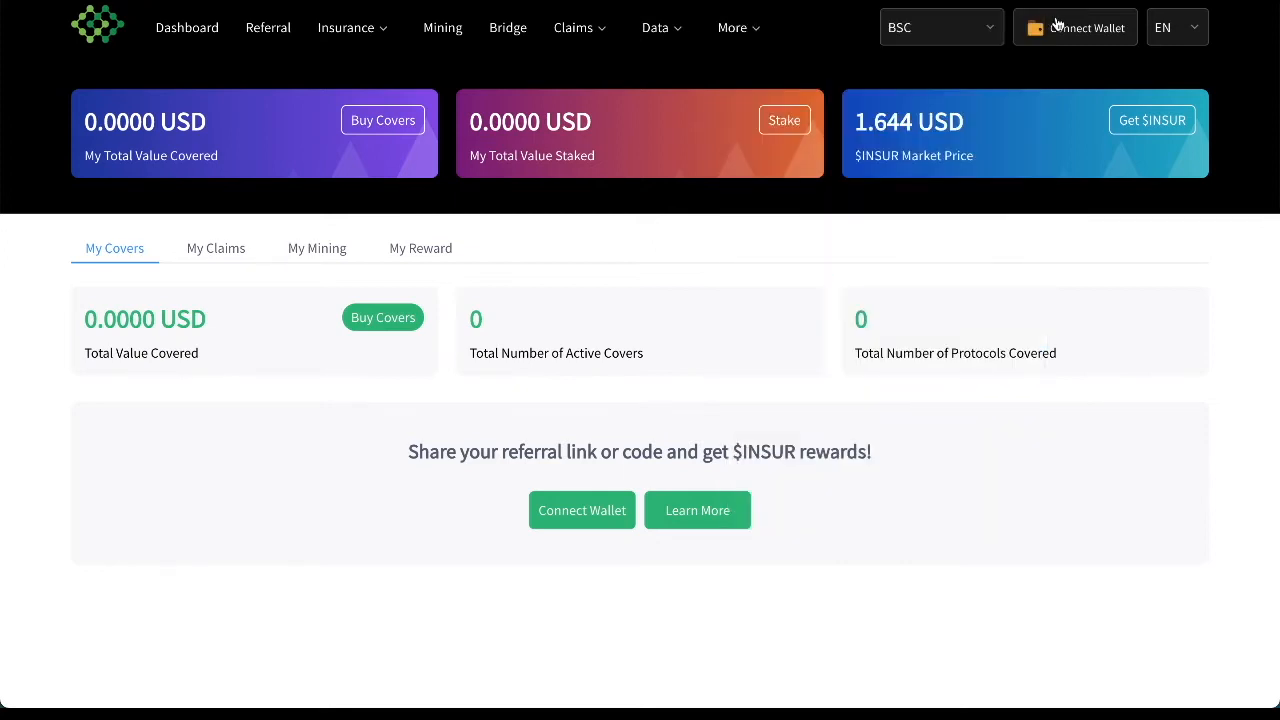
mouse_move(1088, 32)
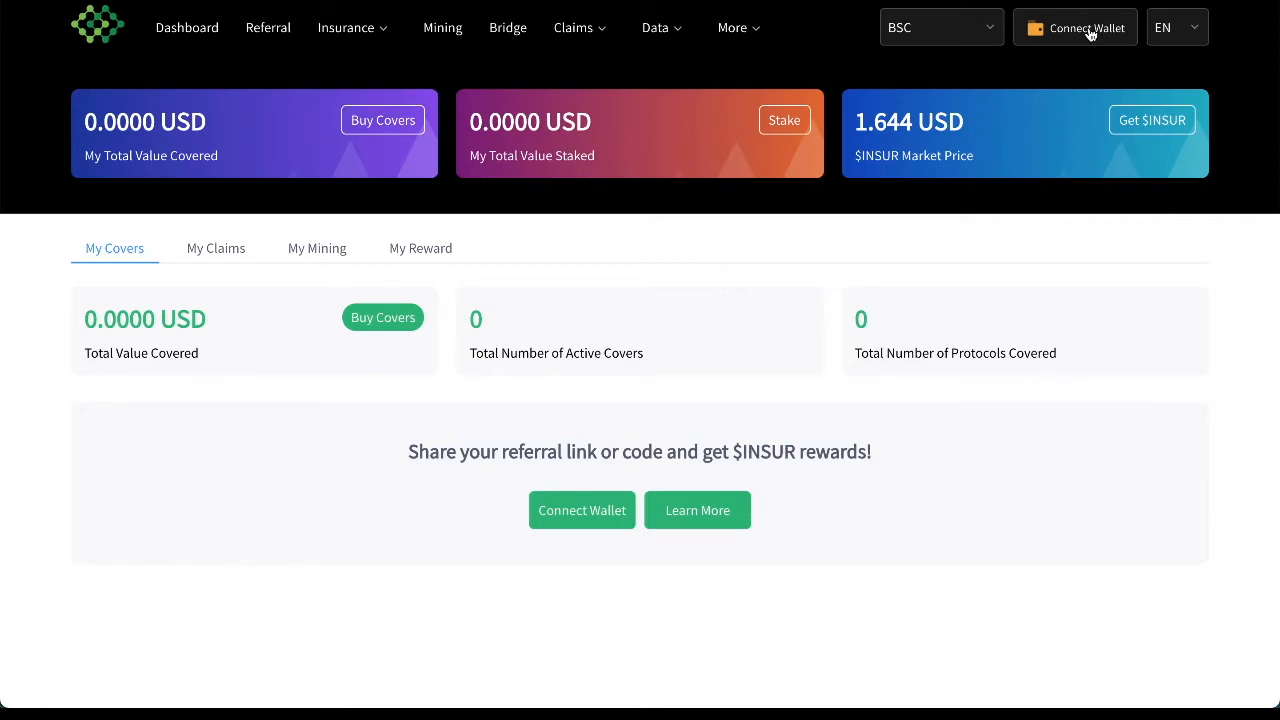
Connect the MetaMask wallet so the dashboard shows the address, referral code and link.
left_click(1088, 28)
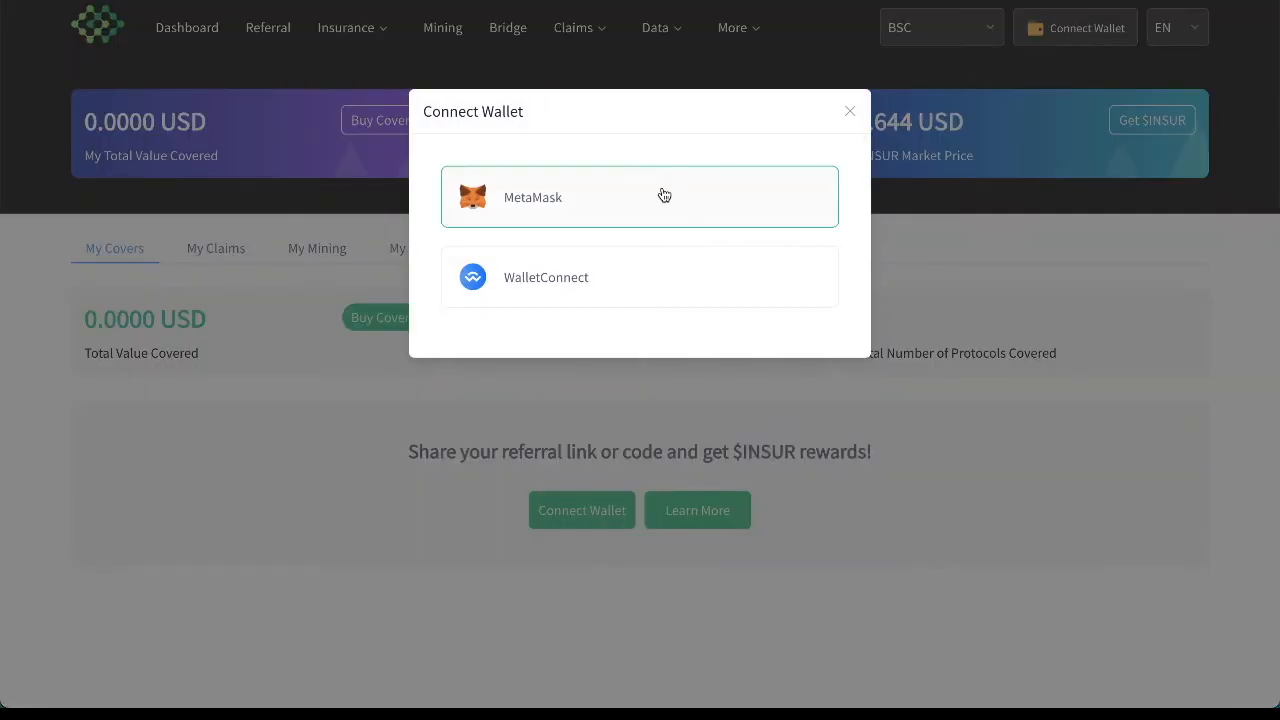
left_click(640, 198)
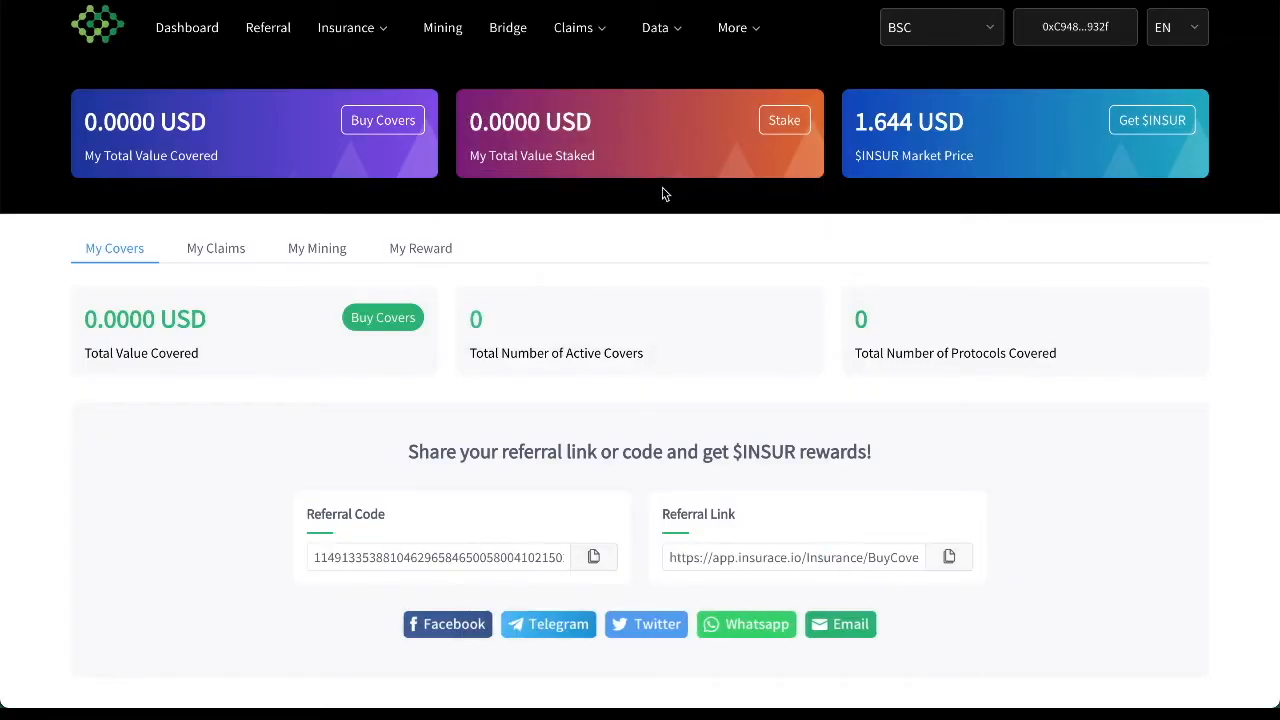
mouse_move(268, 400)
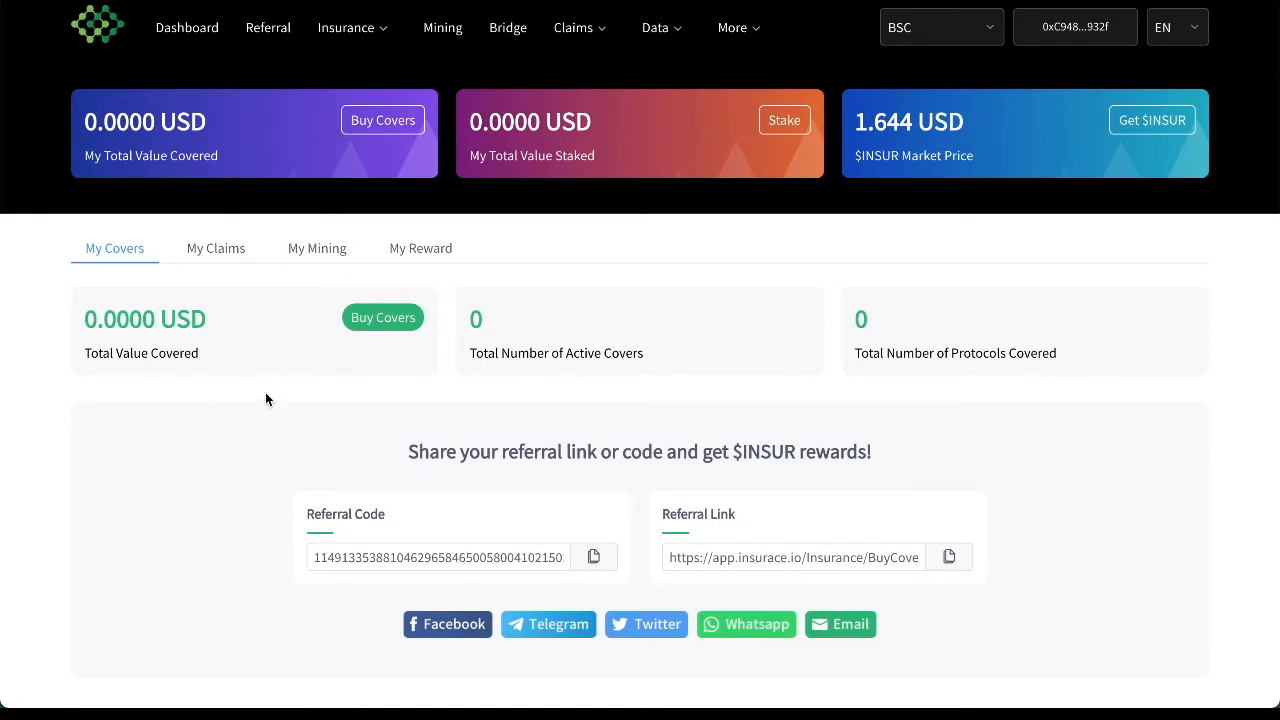
mouse_move(580, 320)
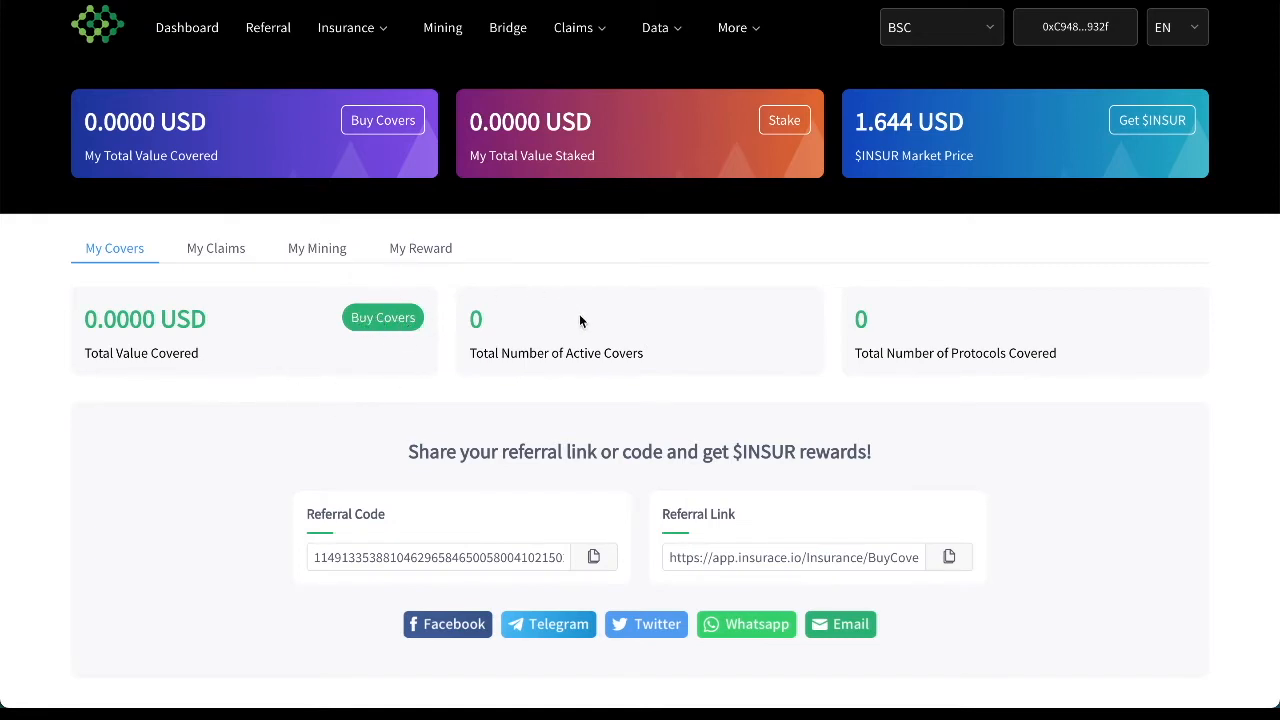
mouse_move(648, 356)
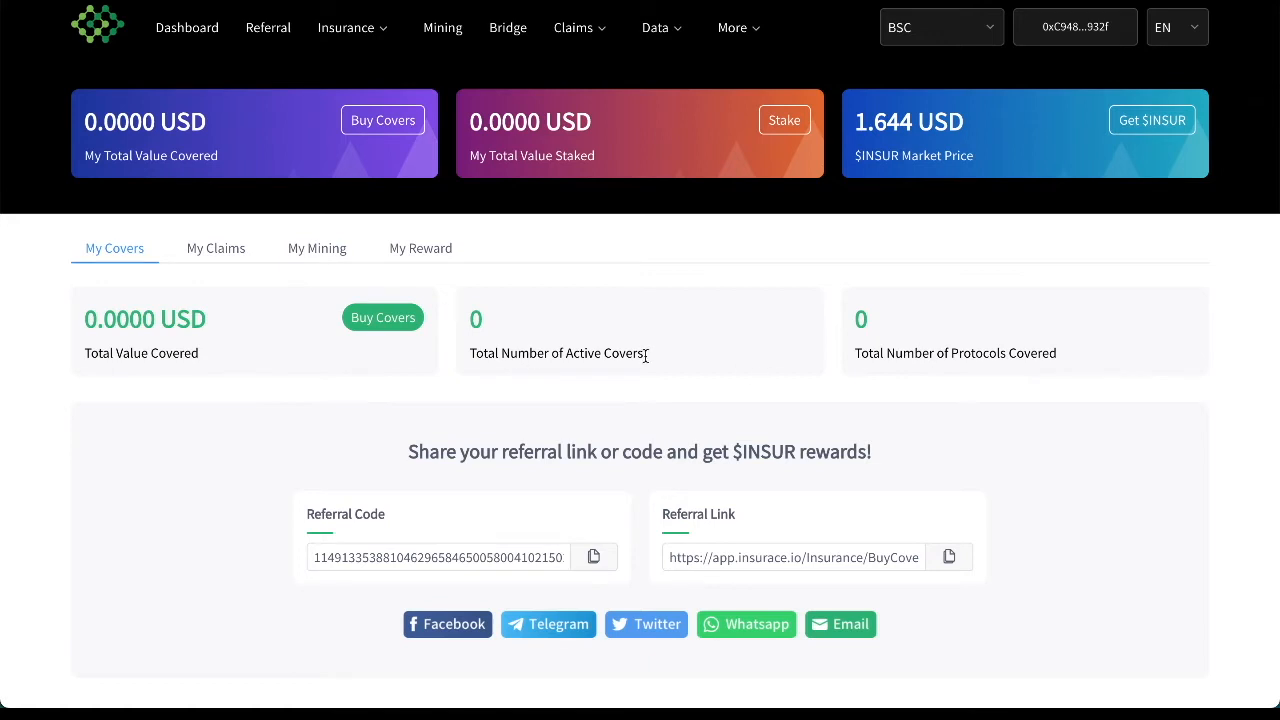
mouse_move(384, 316)
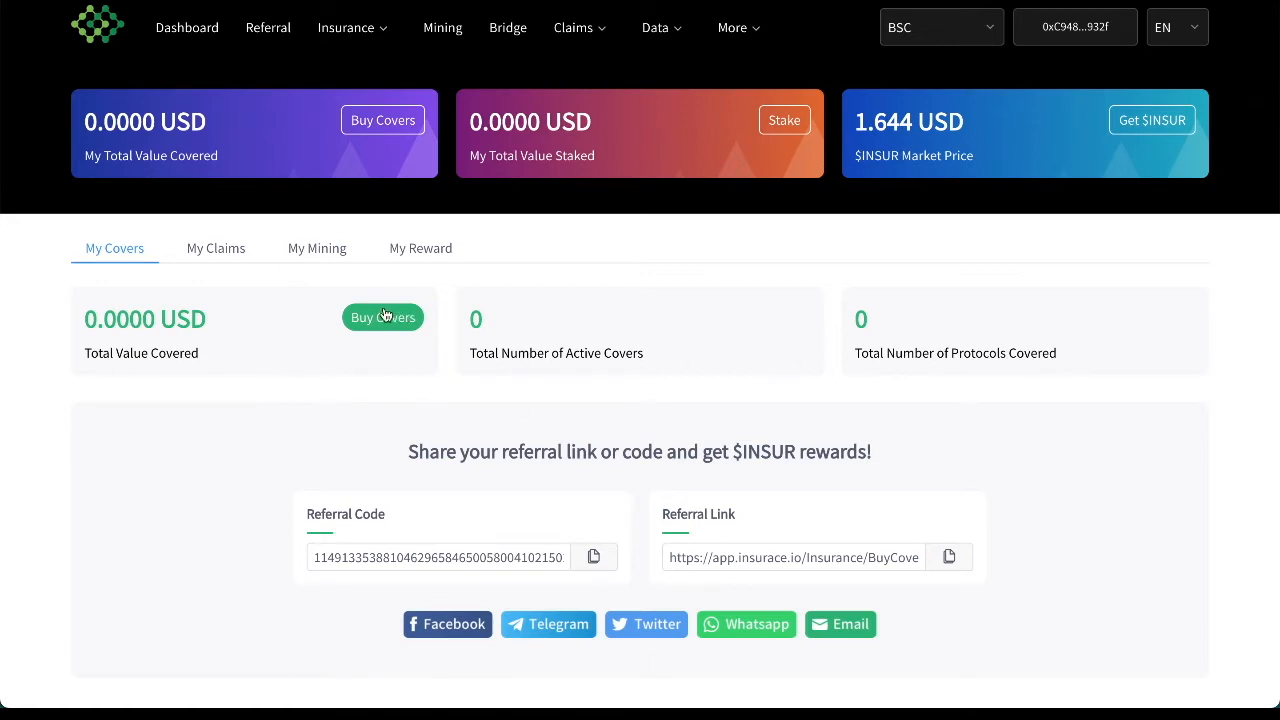
mouse_move(572, 482)
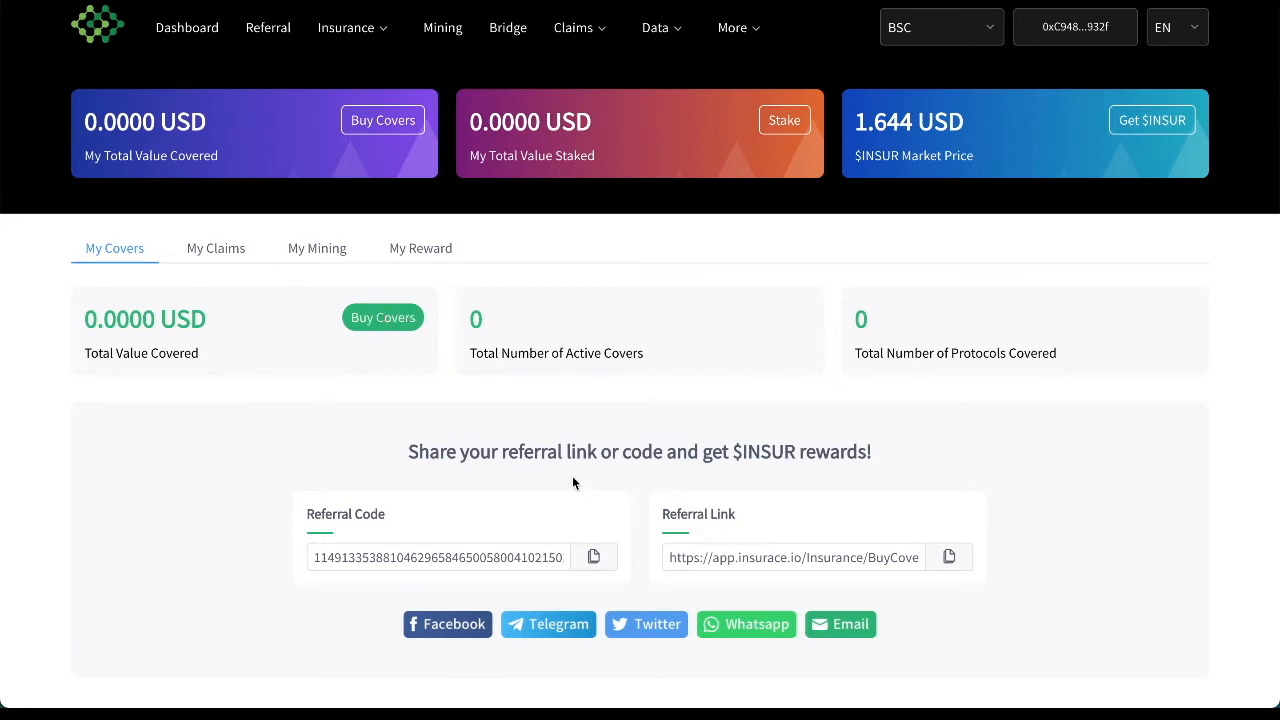
mouse_move(790, 448)
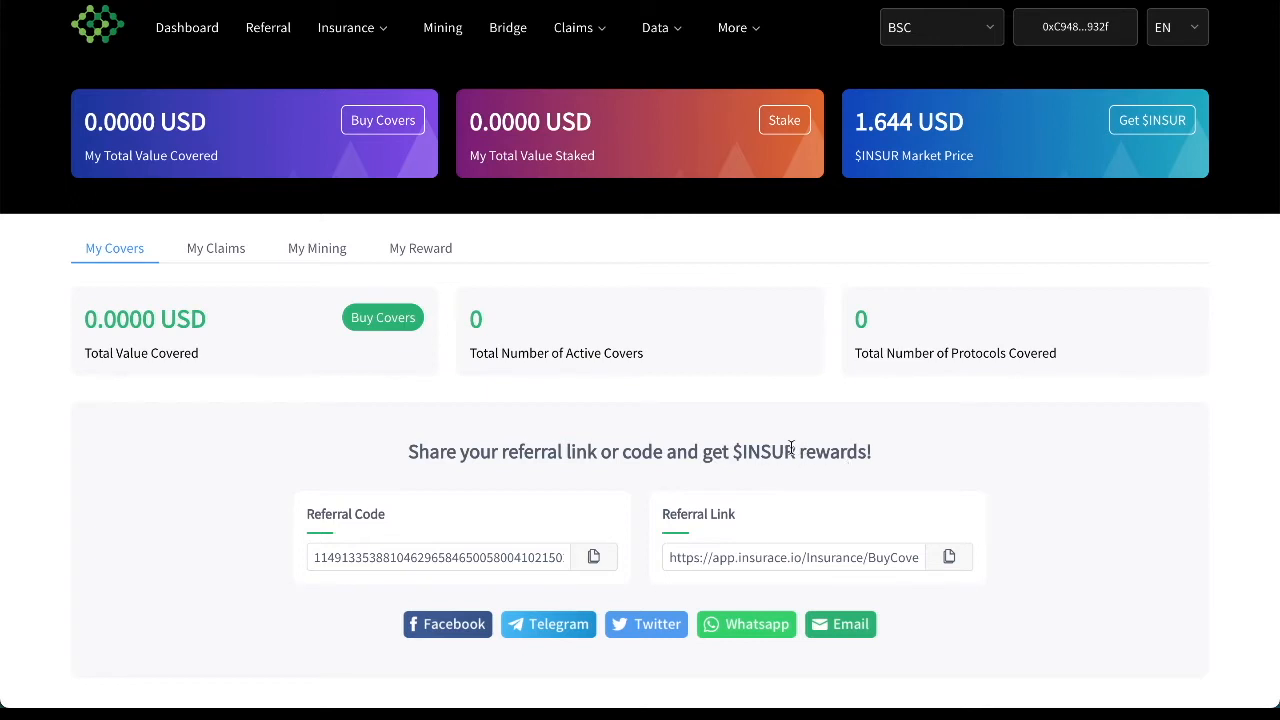
mouse_move(524, 538)
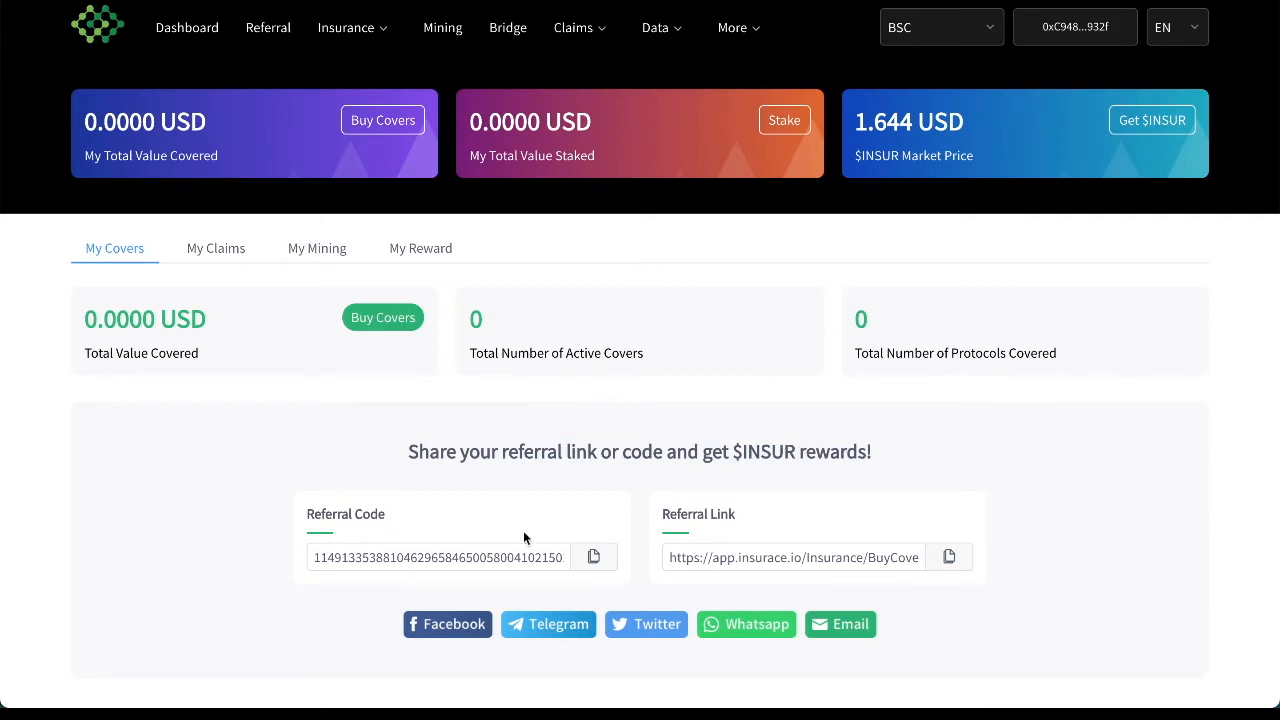
mouse_move(384, 326)
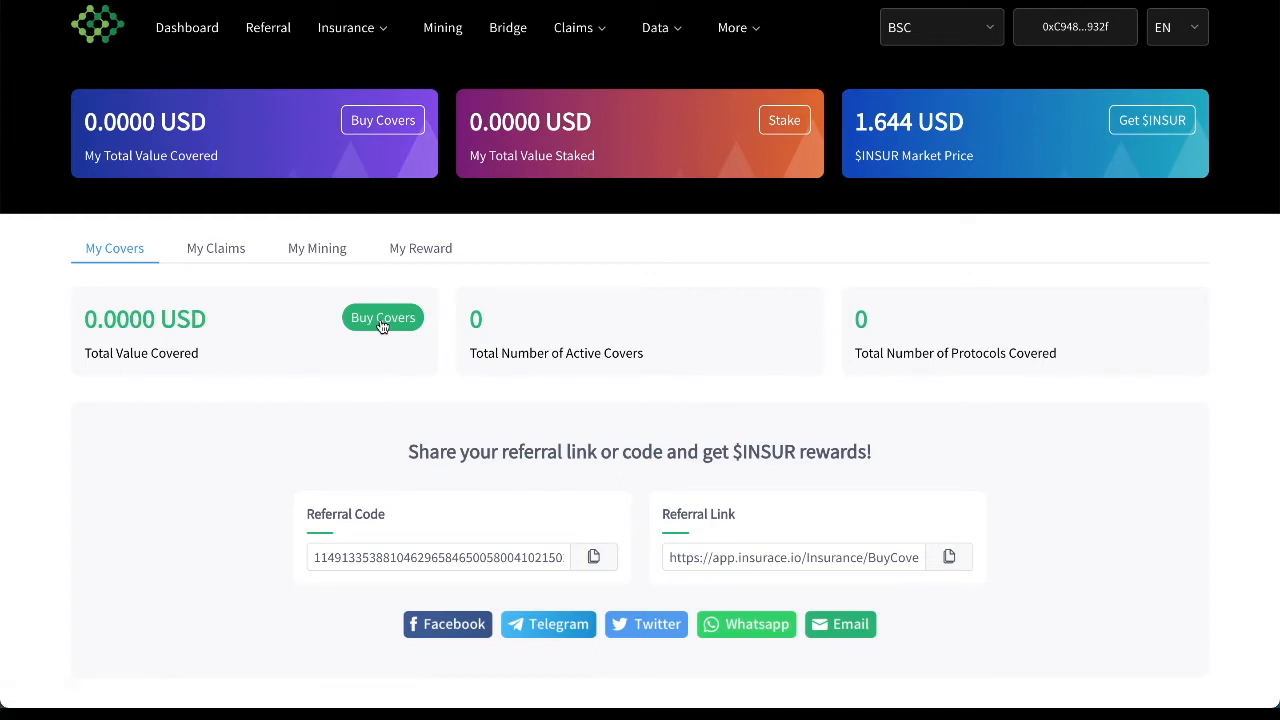
Browse the Buy Cover marketplace down to the Balancer V2 (Polygon) card.
left_click(384, 316)
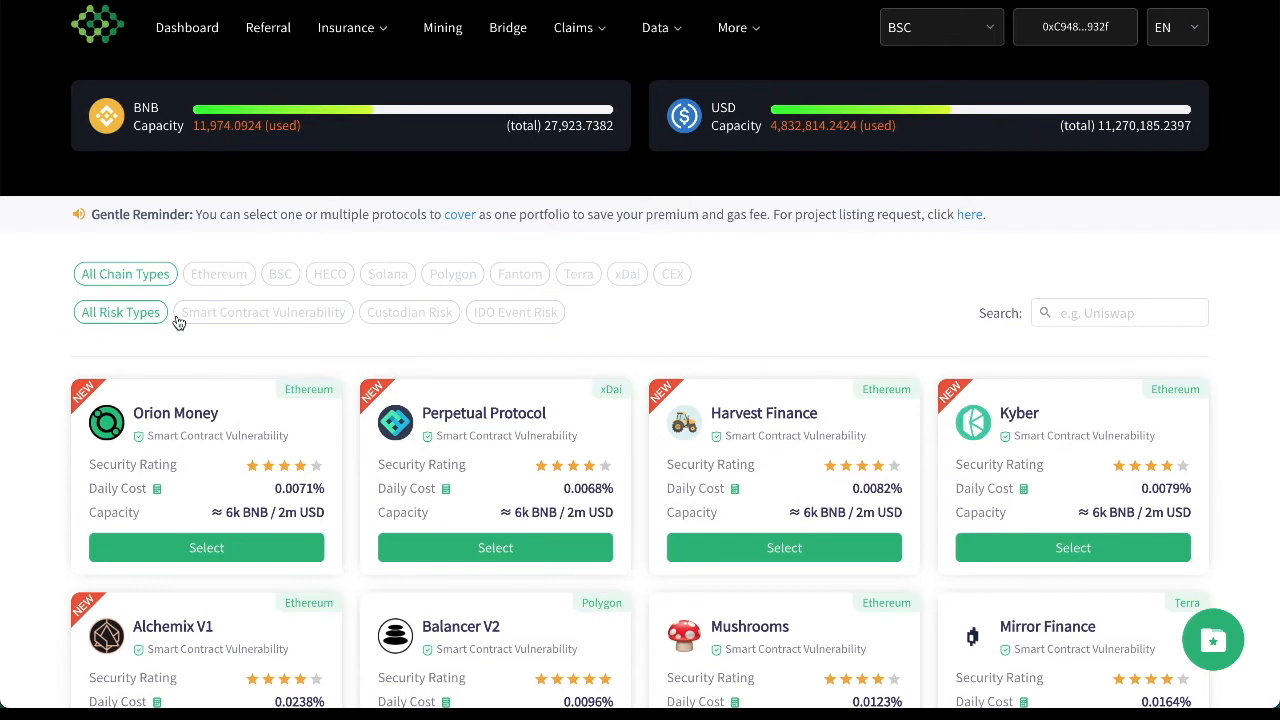
mouse_move(280, 324)
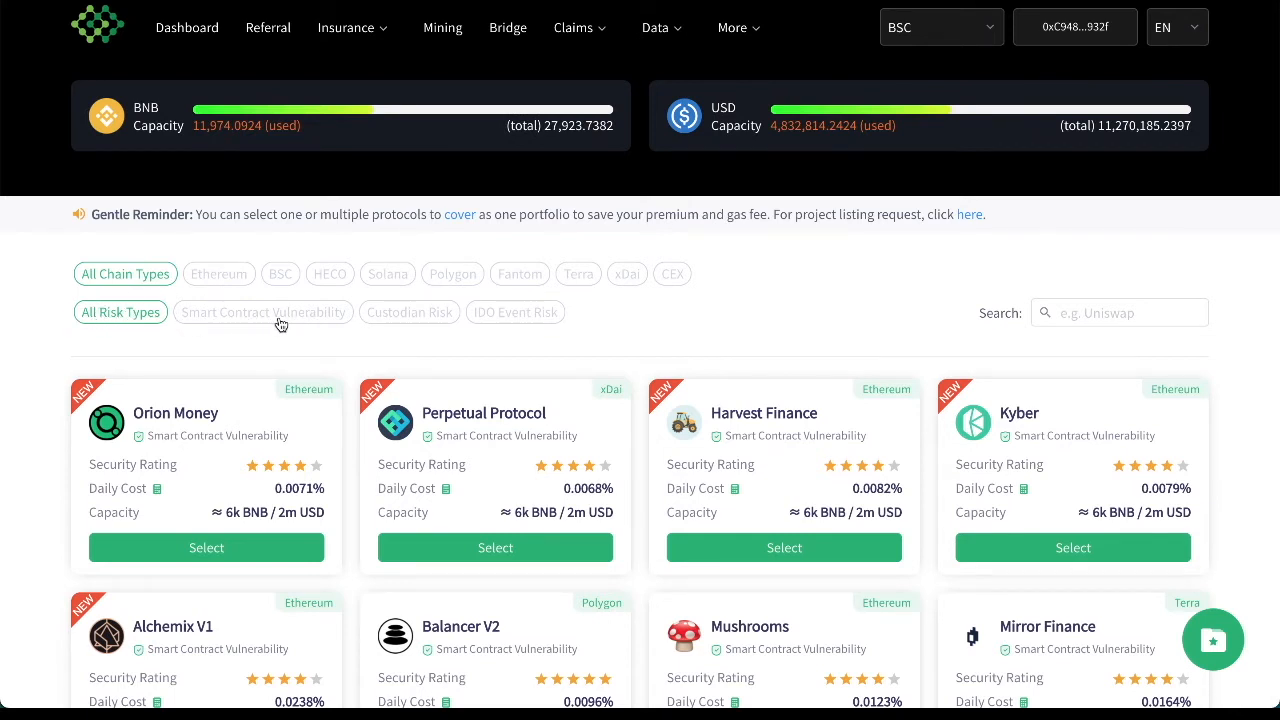
mouse_move(516, 312)
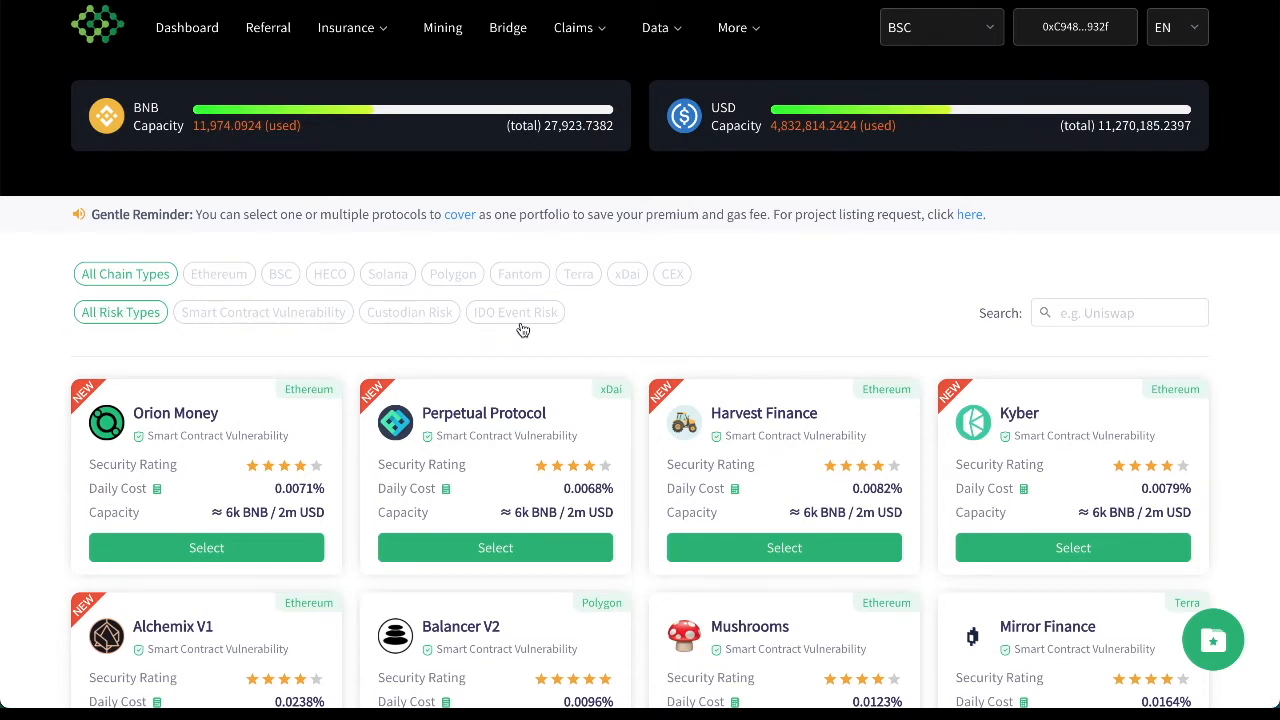
mouse_move(256, 280)
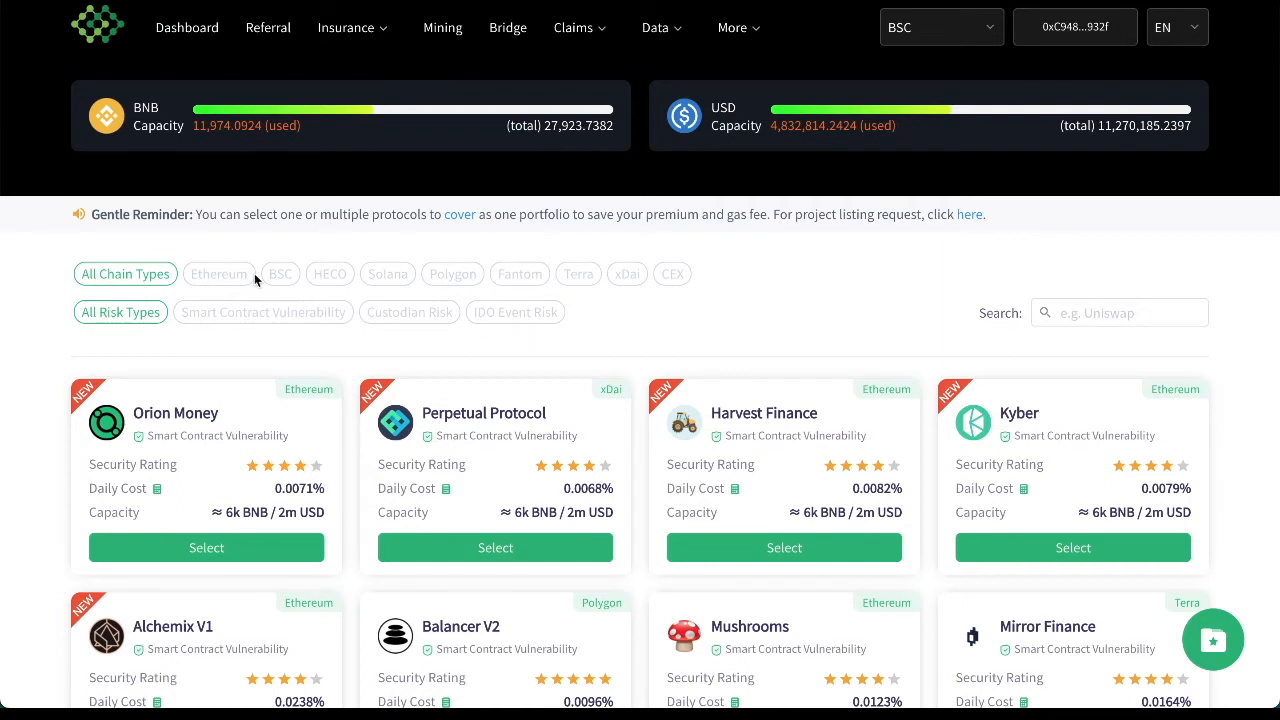
mouse_move(364, 280)
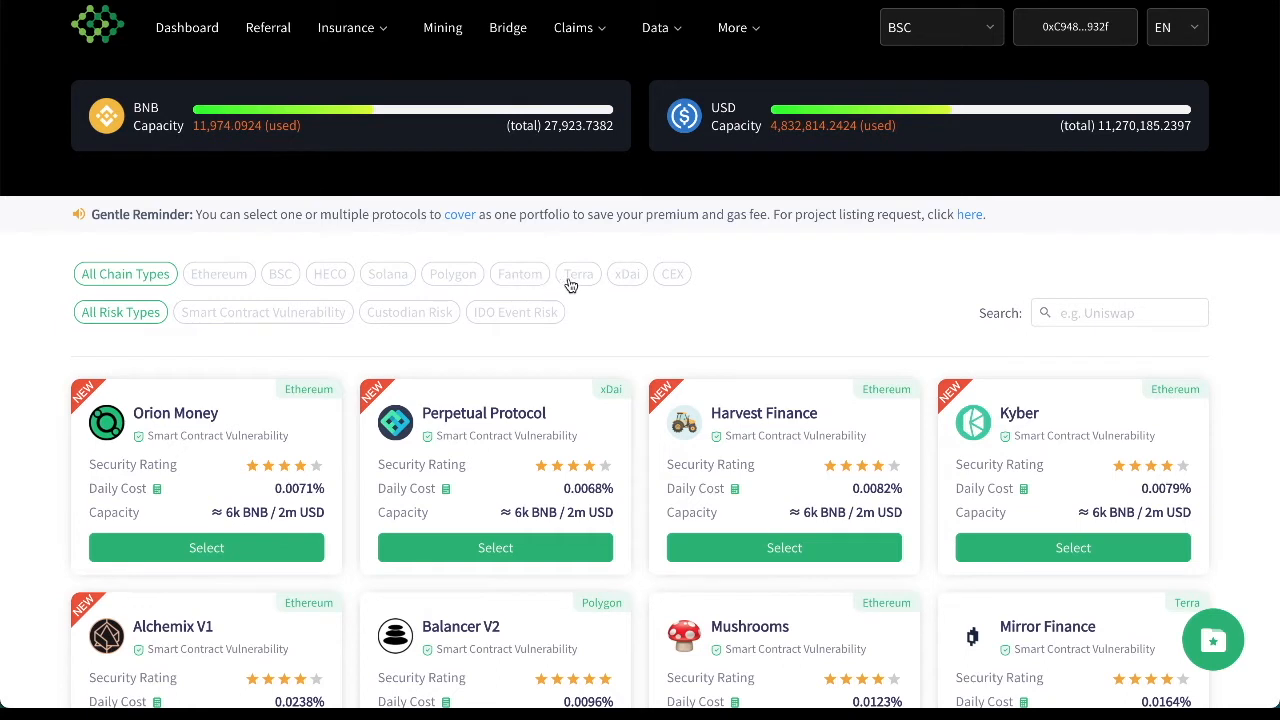
mouse_move(668, 284)
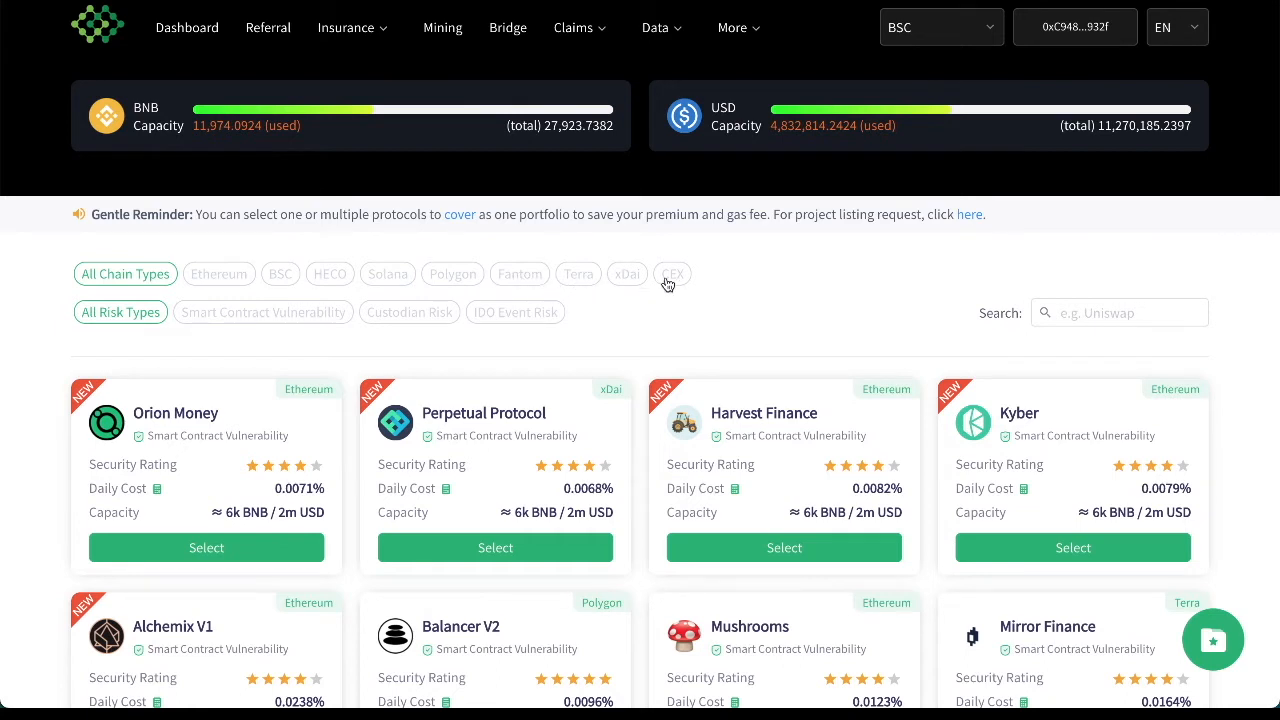
mouse_move(80, 412)
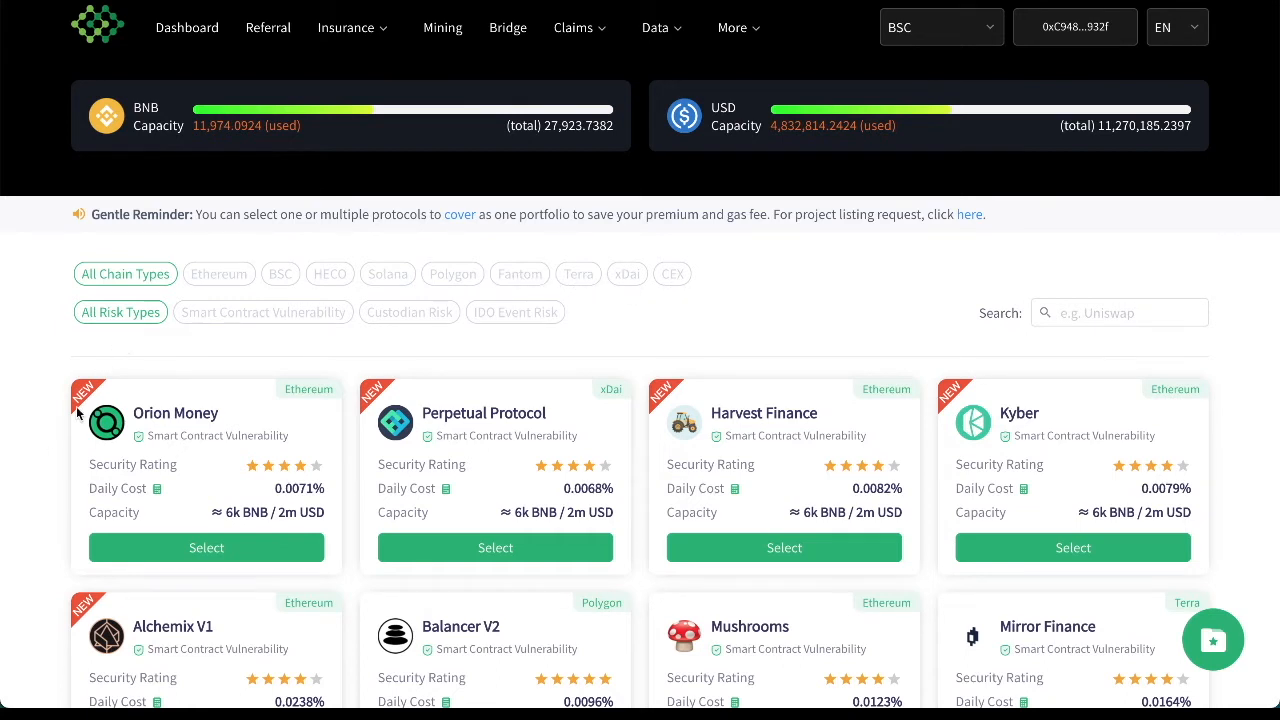
scroll("down", 3)
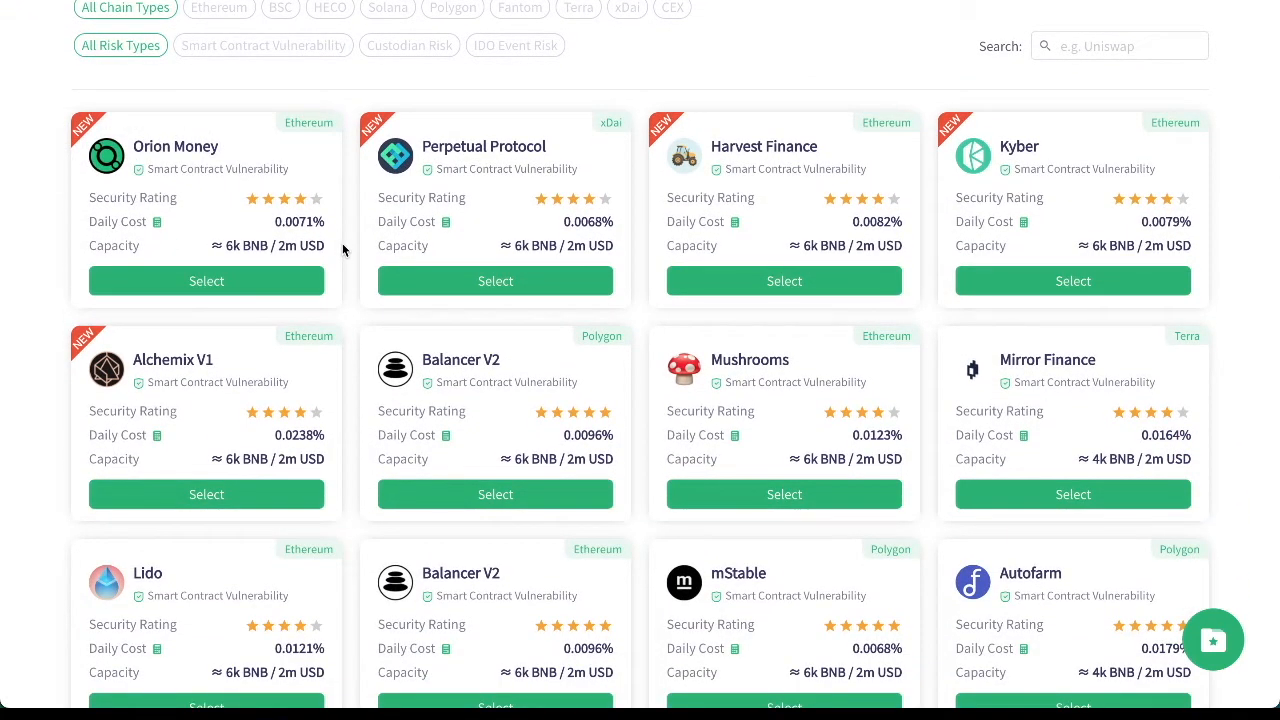
scroll("down", 3)
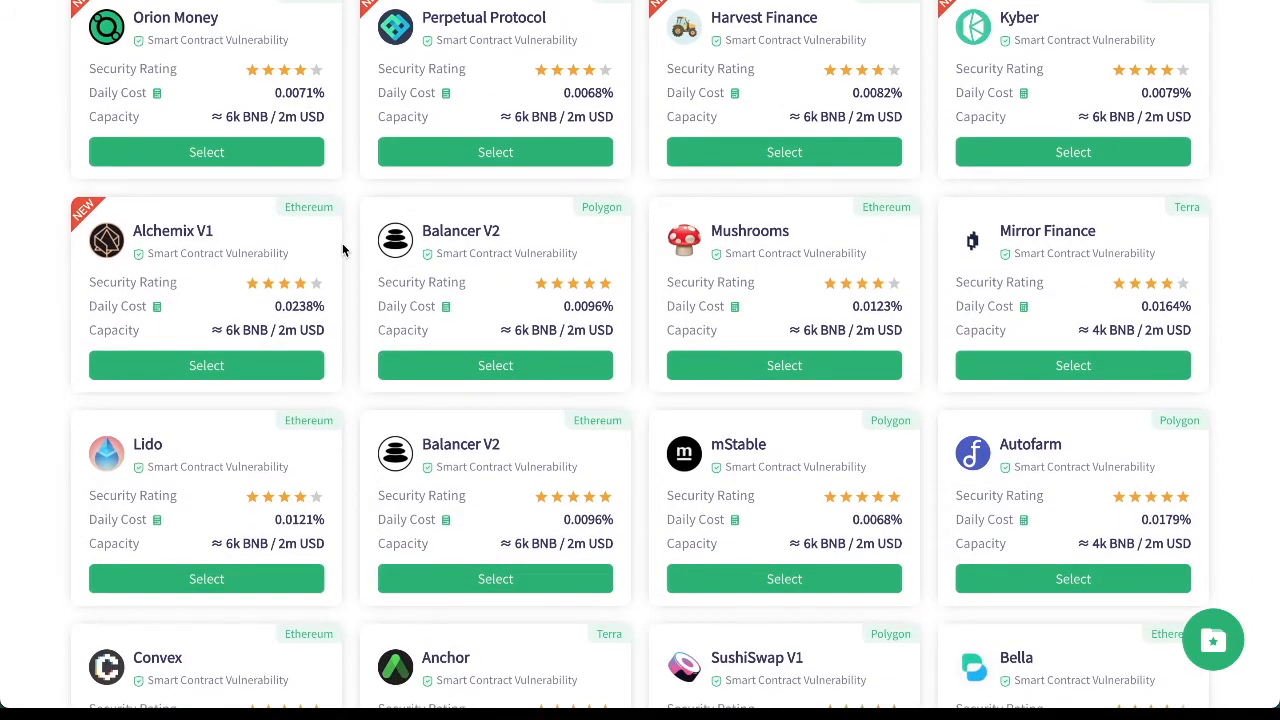
scroll("down", 3)
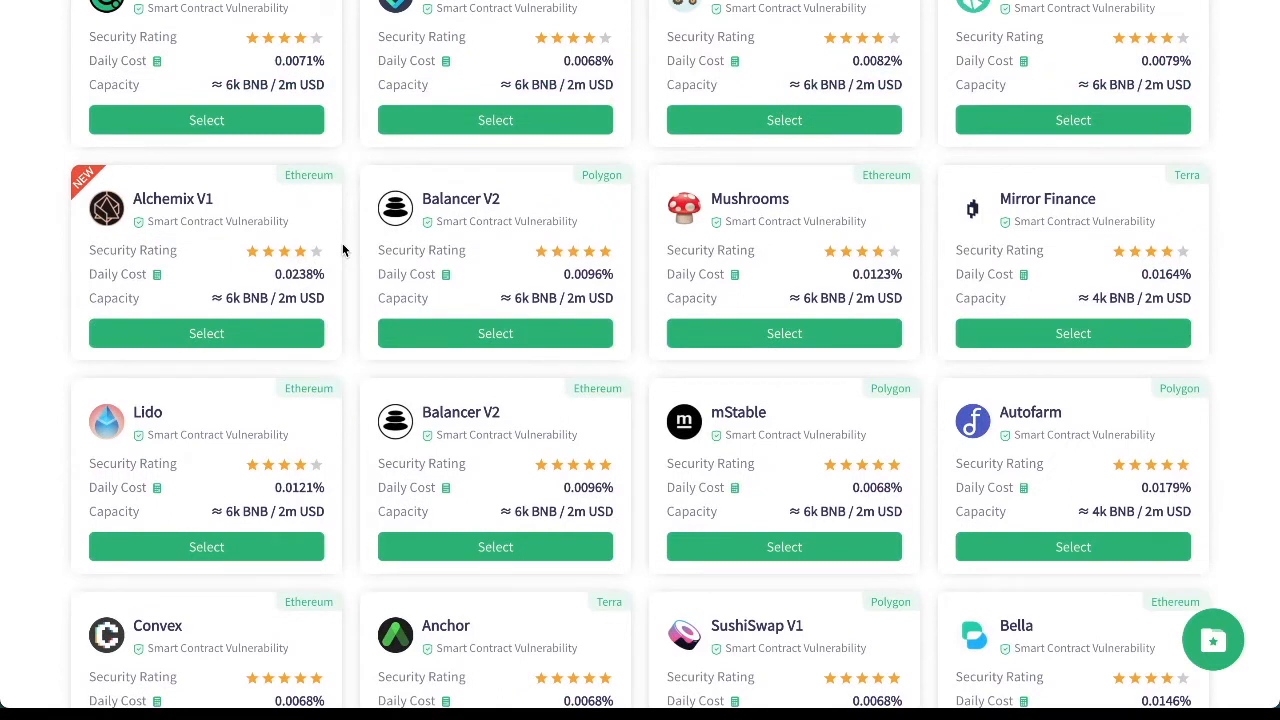
mouse_move(492, 262)
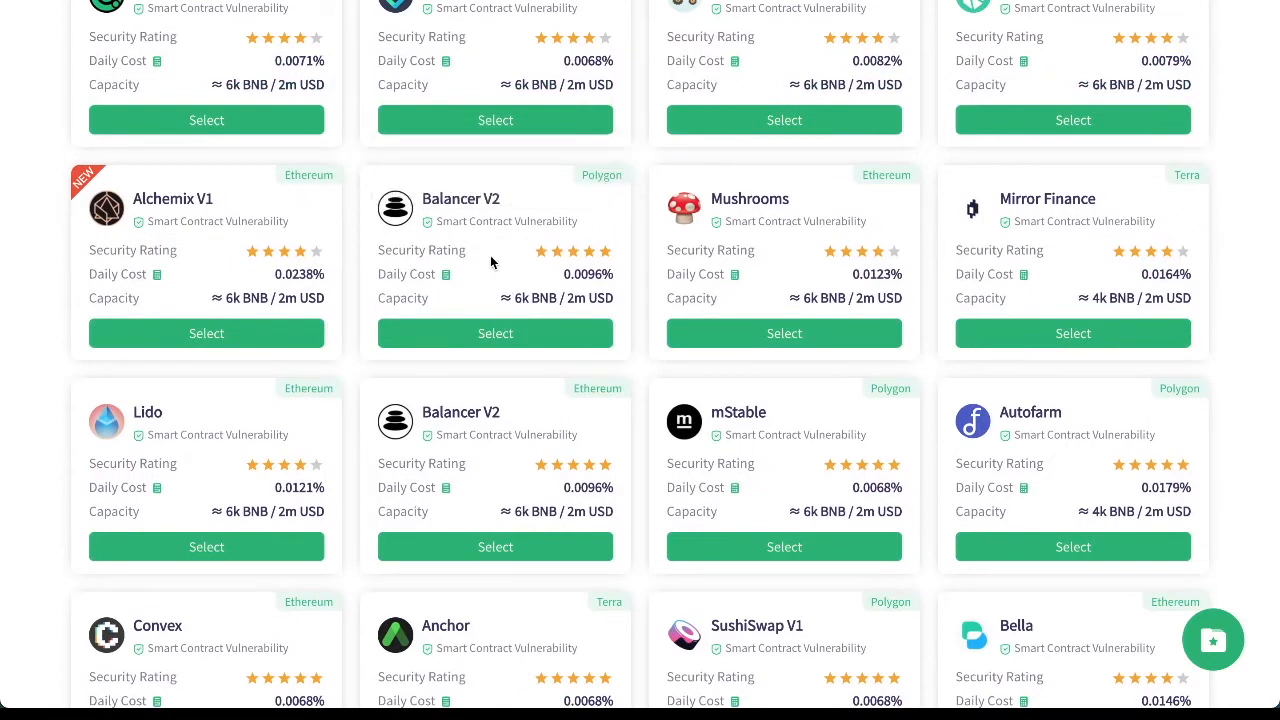
mouse_move(496, 330)
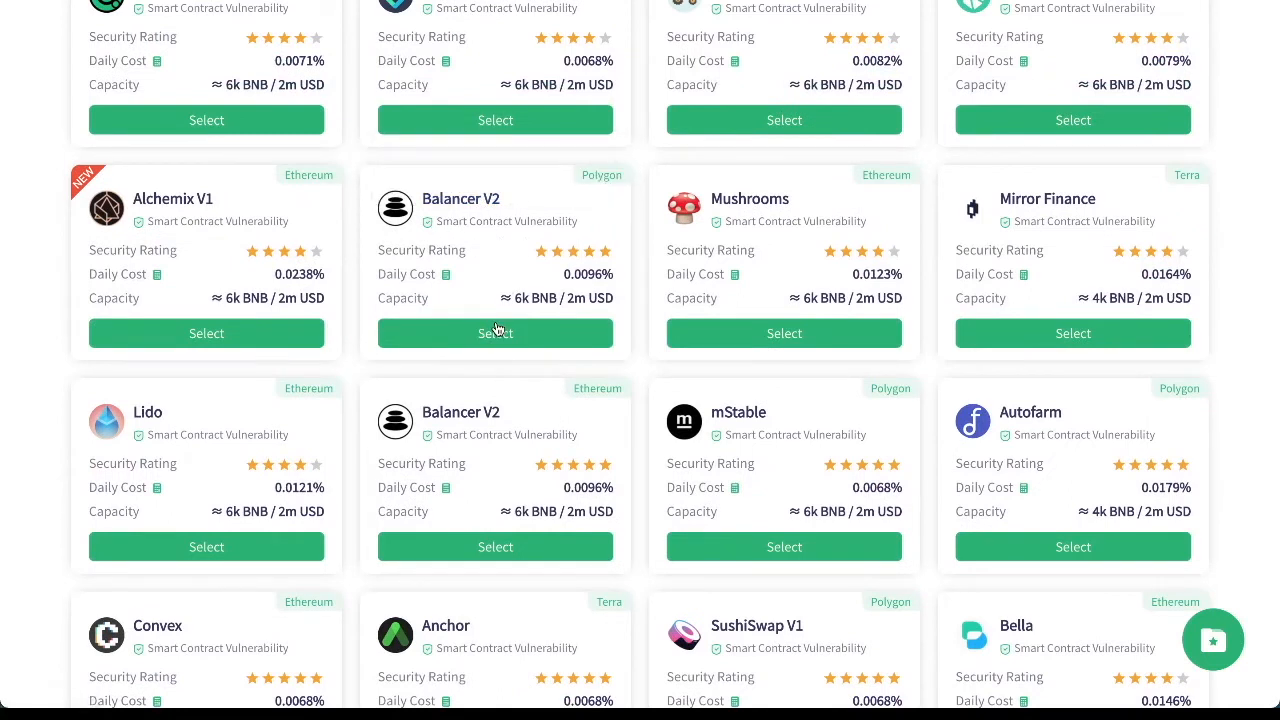
Select the Balancer V2 (Polygon) cover and open its Portfolio-based Cover Purchase form.
left_click(496, 332)
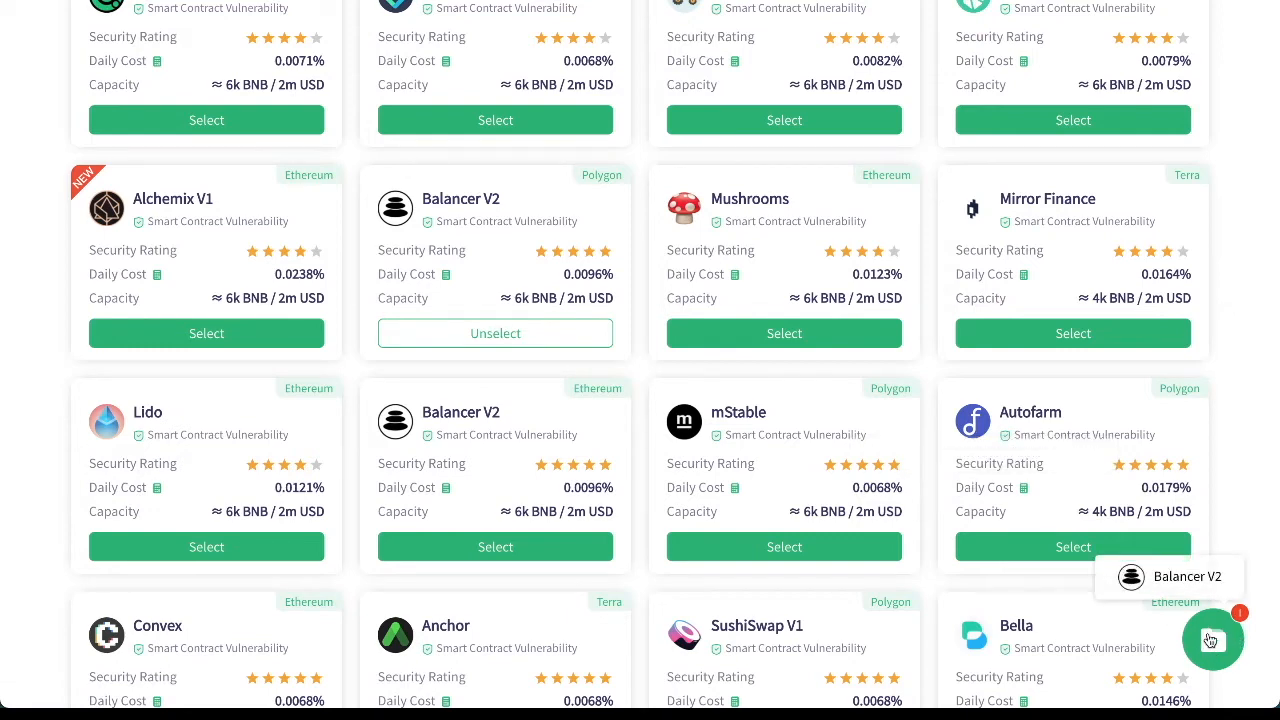
scroll("down", 3)
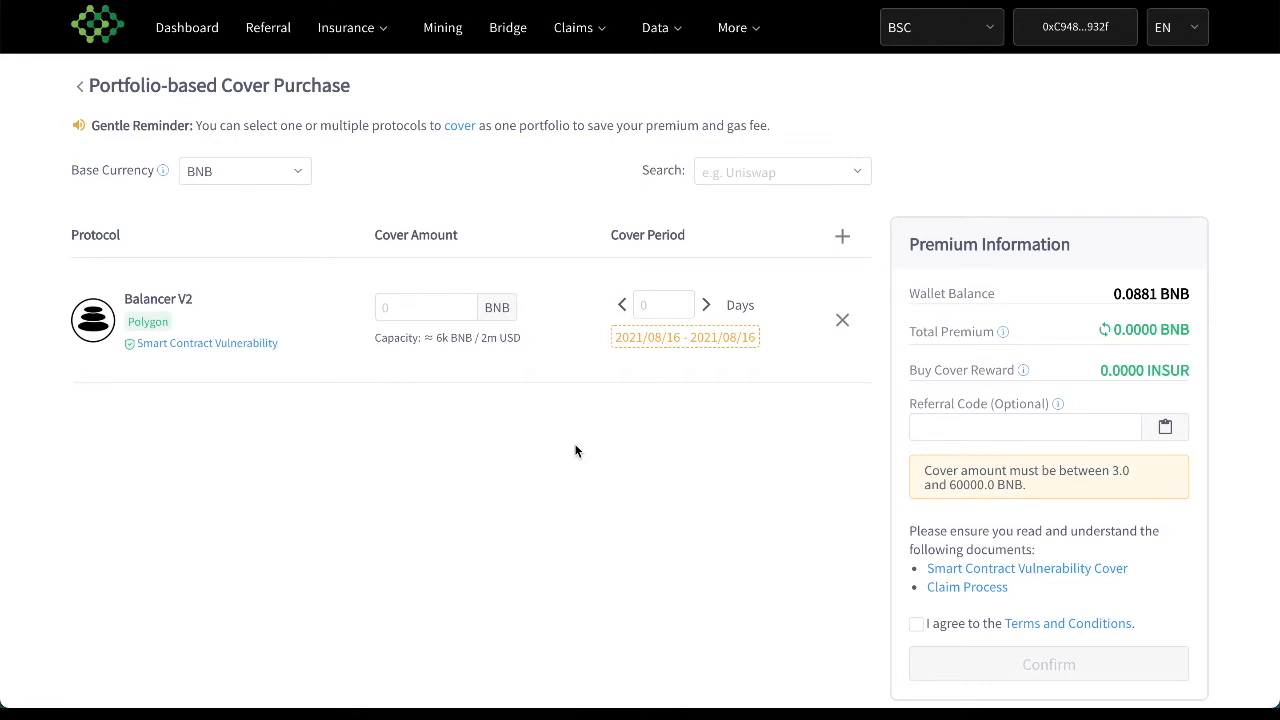
left_click(420, 306)
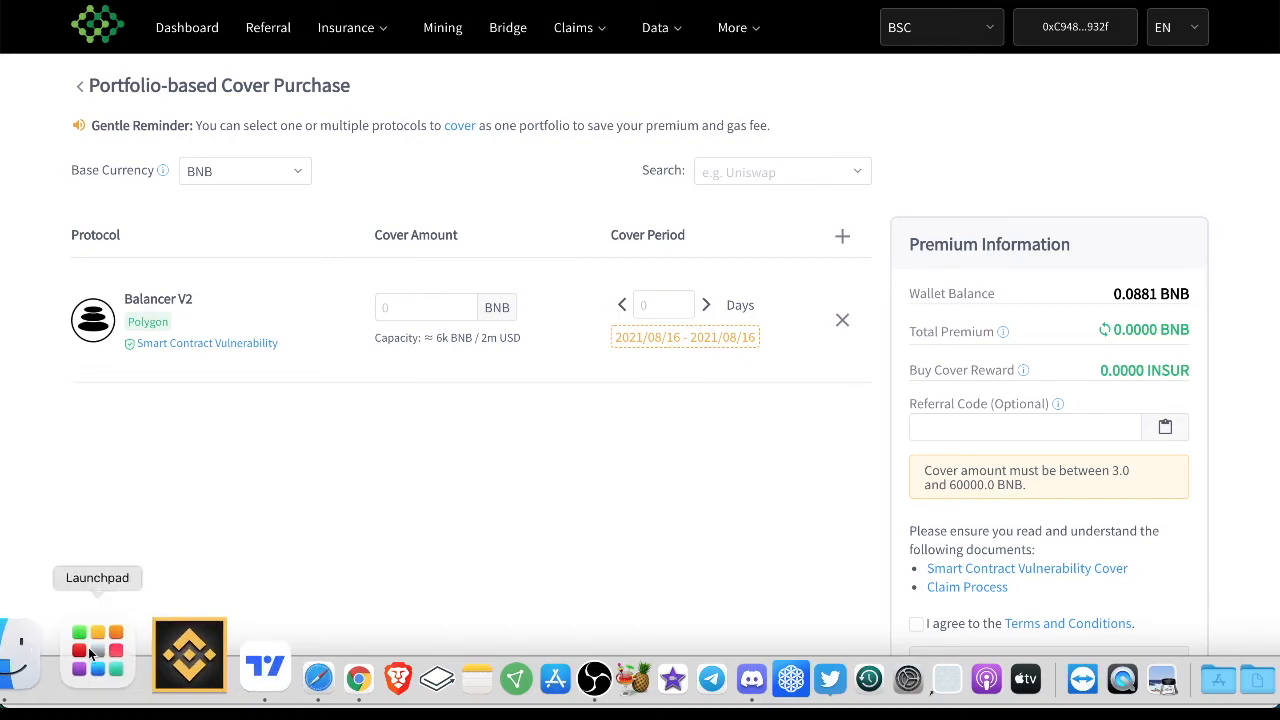
Dismiss the stray Finder window and enter a 2.5 BNB cover amount for Balancer V2.
left_click(92, 656)
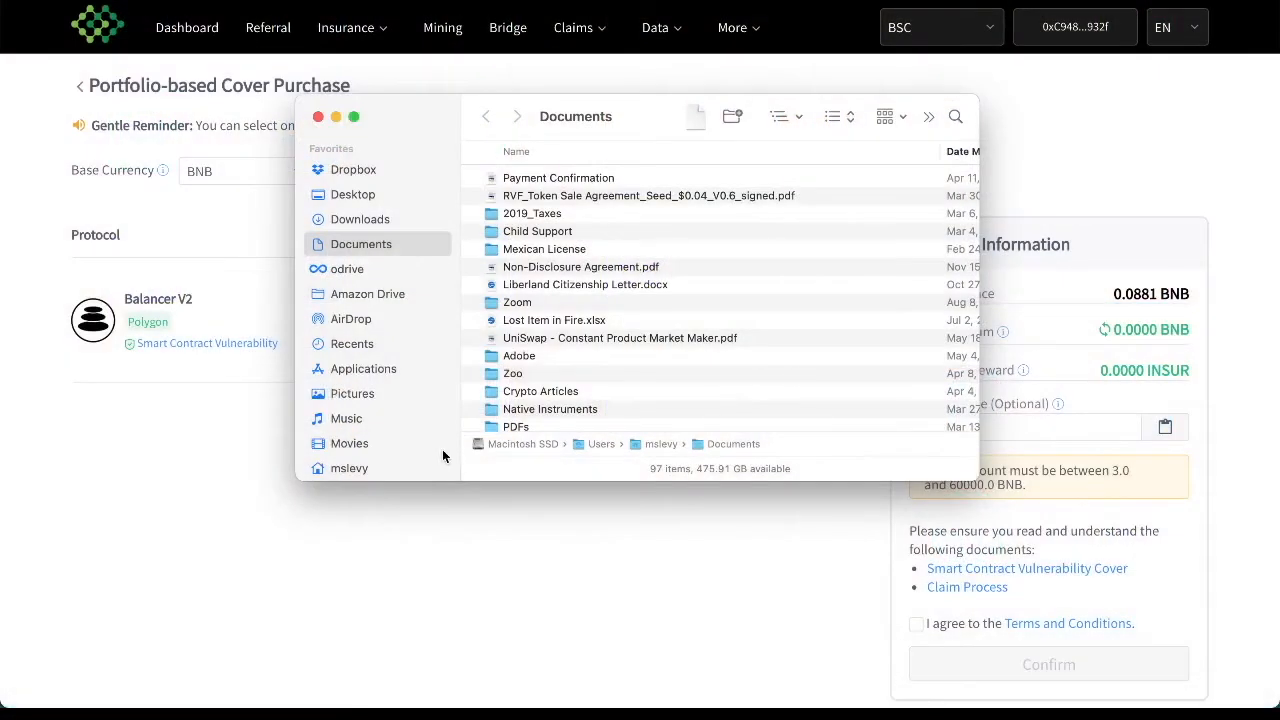
left_click(318, 116)
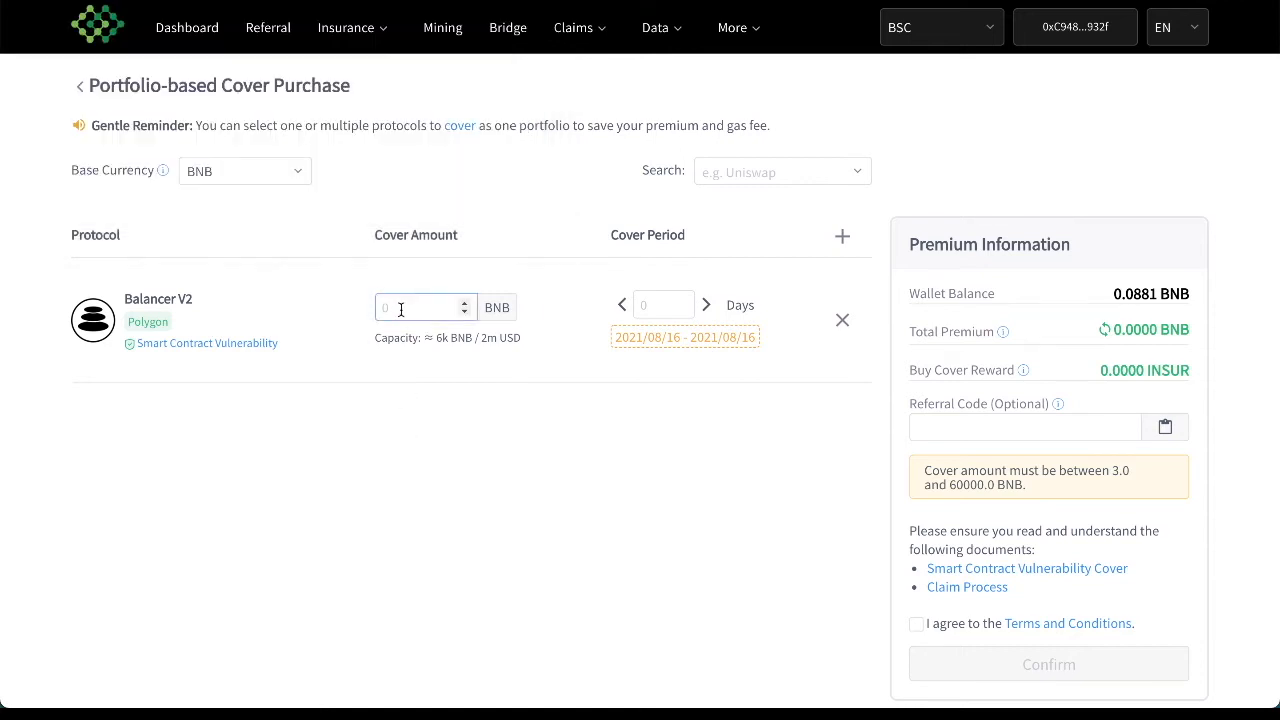
type("2")
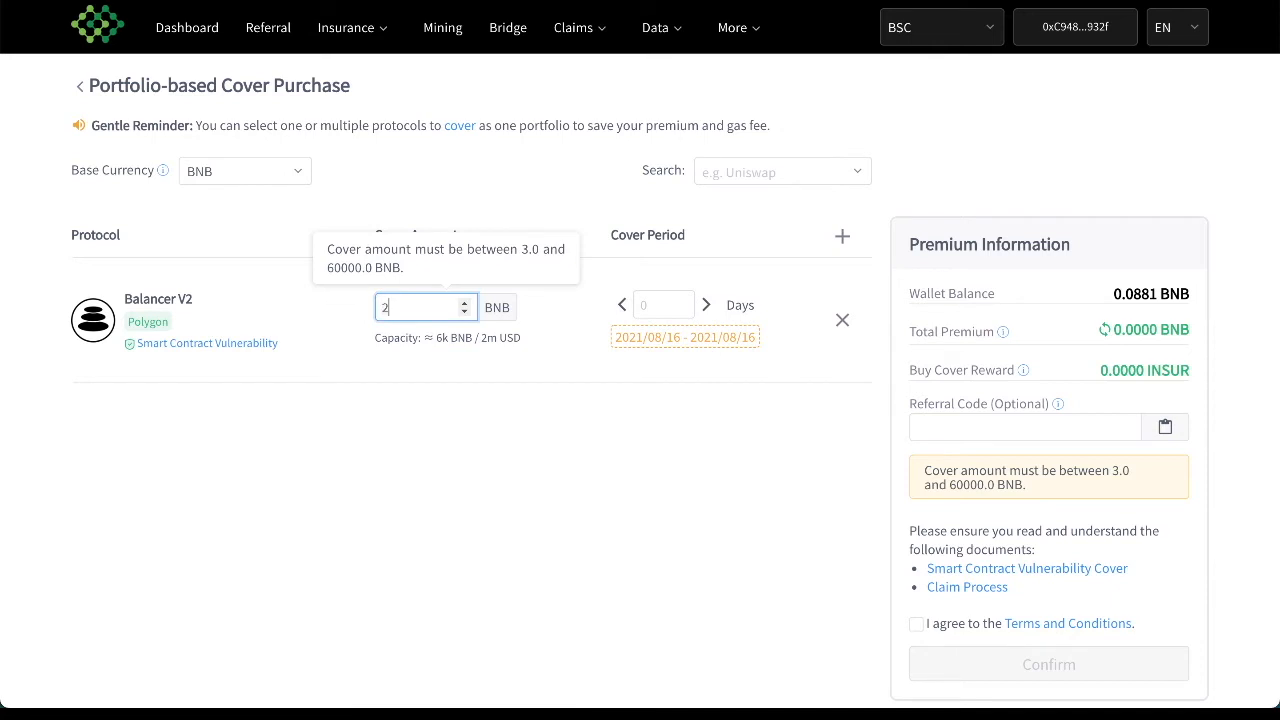
type(".5")
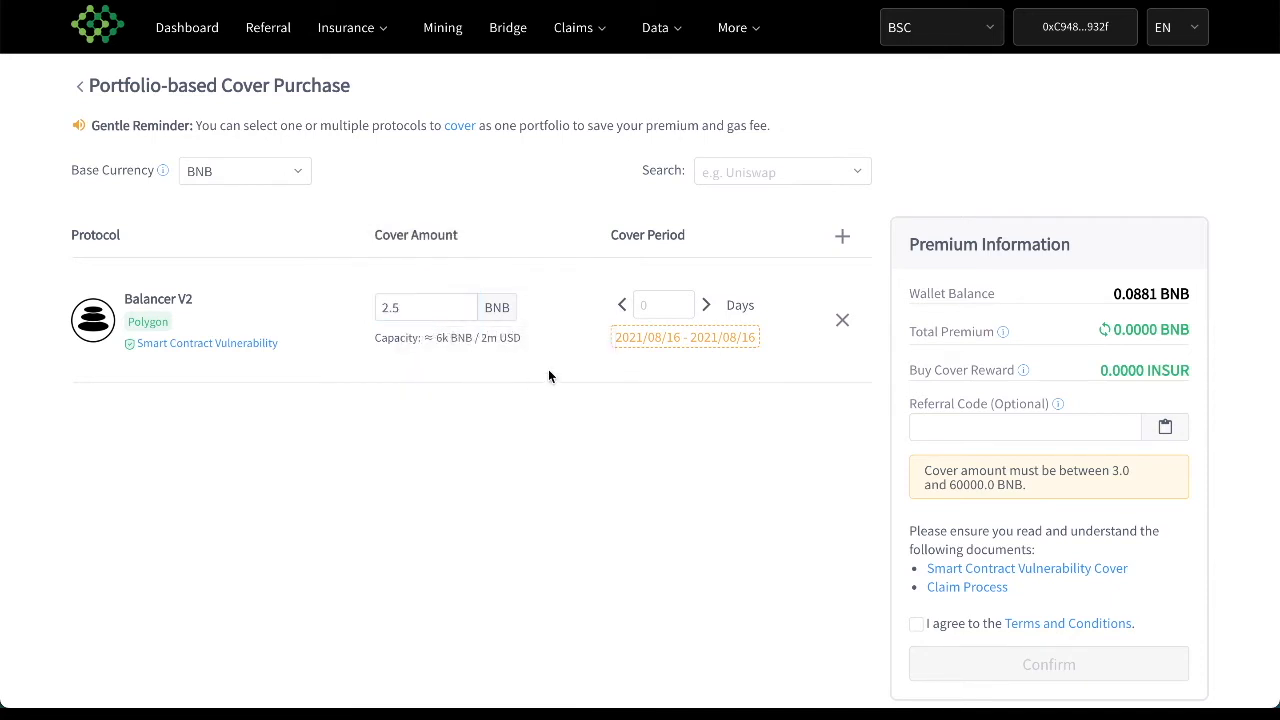
mouse_move(196, 334)
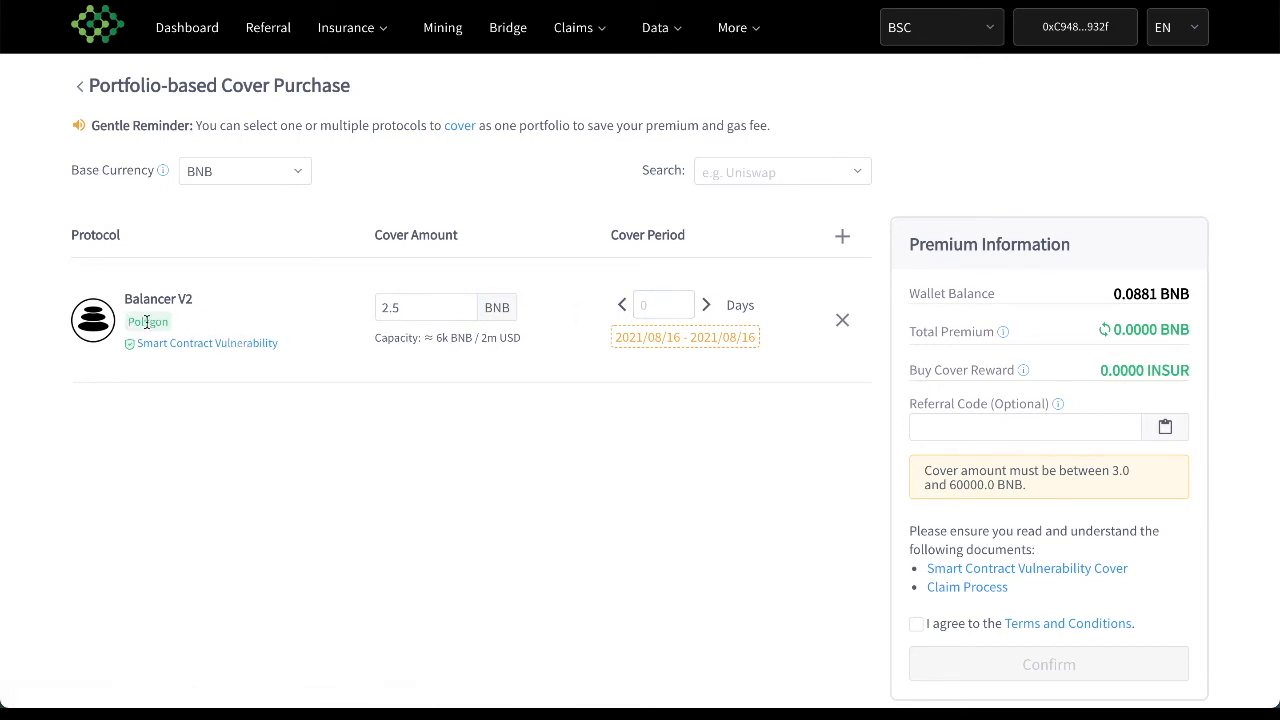
mouse_move(130, 320)
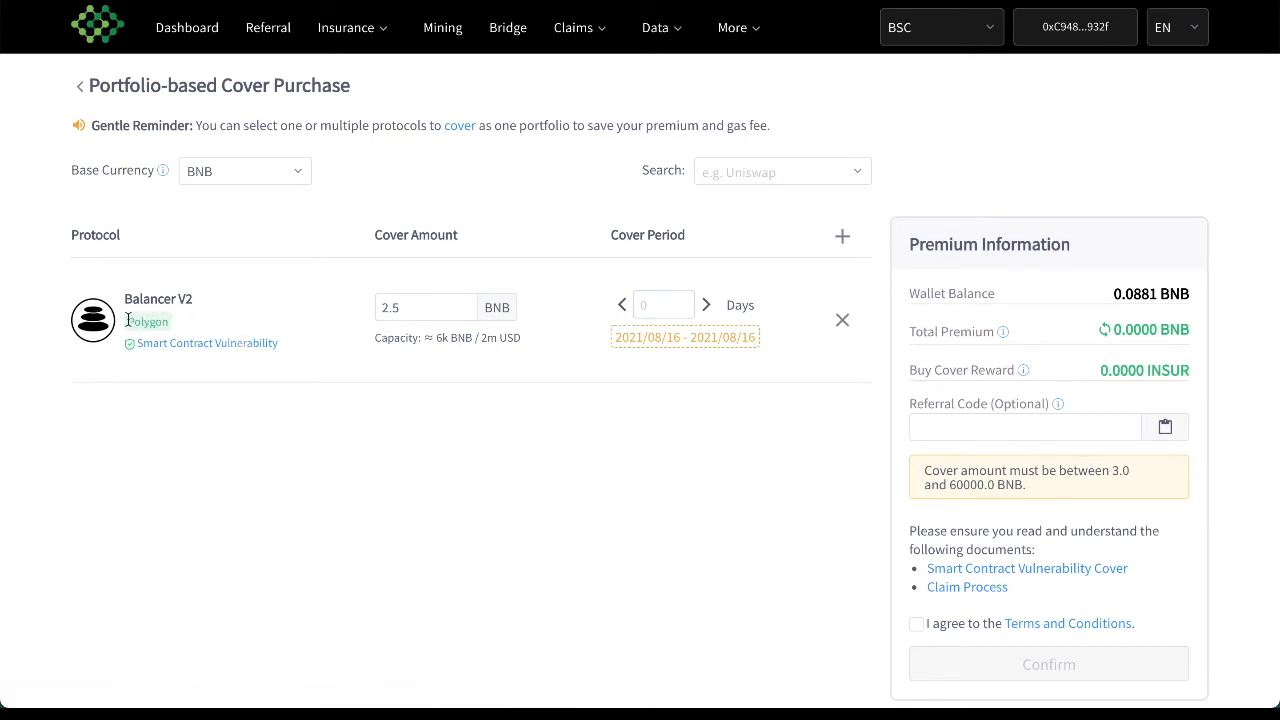
mouse_move(196, 320)
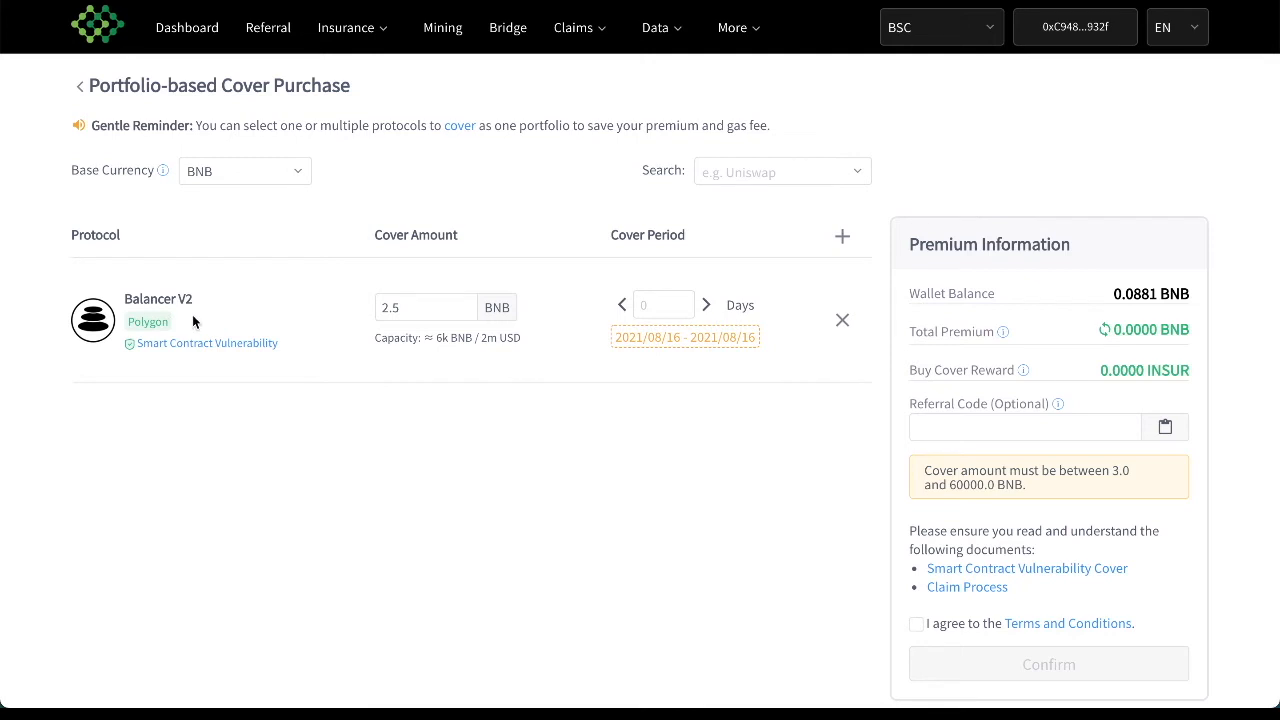
mouse_move(400, 260)
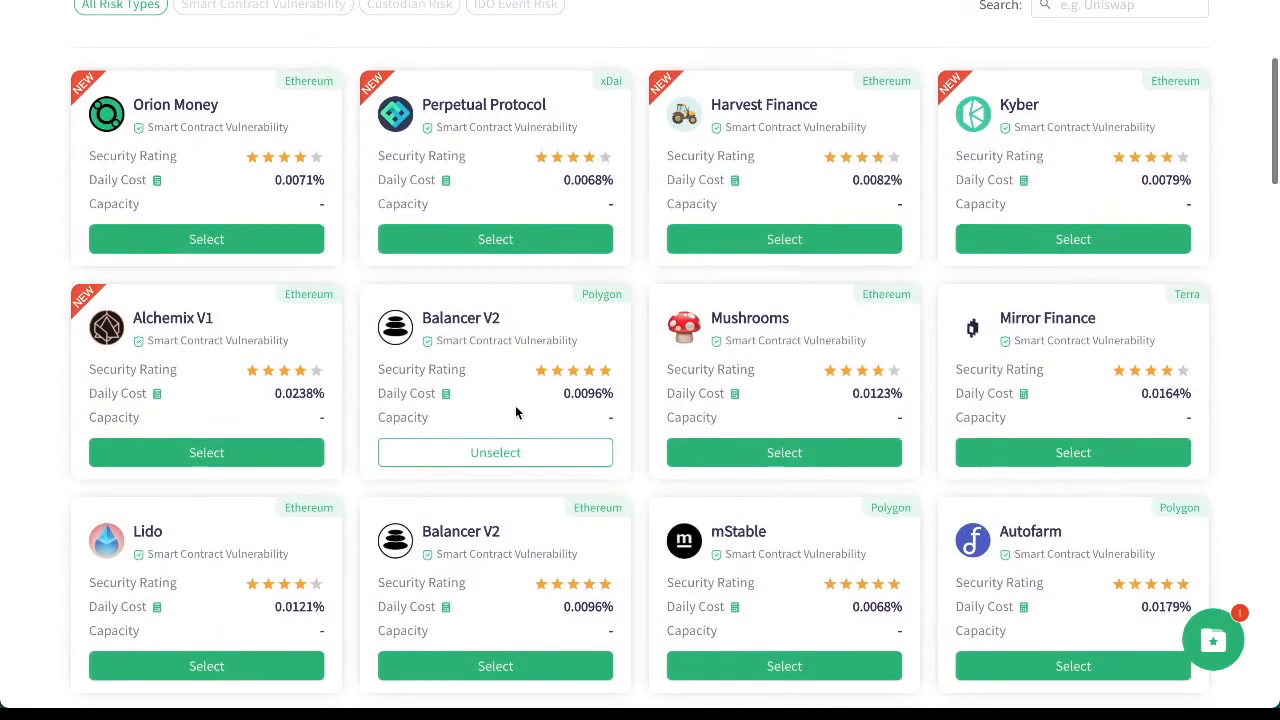
Add Autofarm to the cover portfolio and preview the three chosen protocols.
scroll("down", 3)
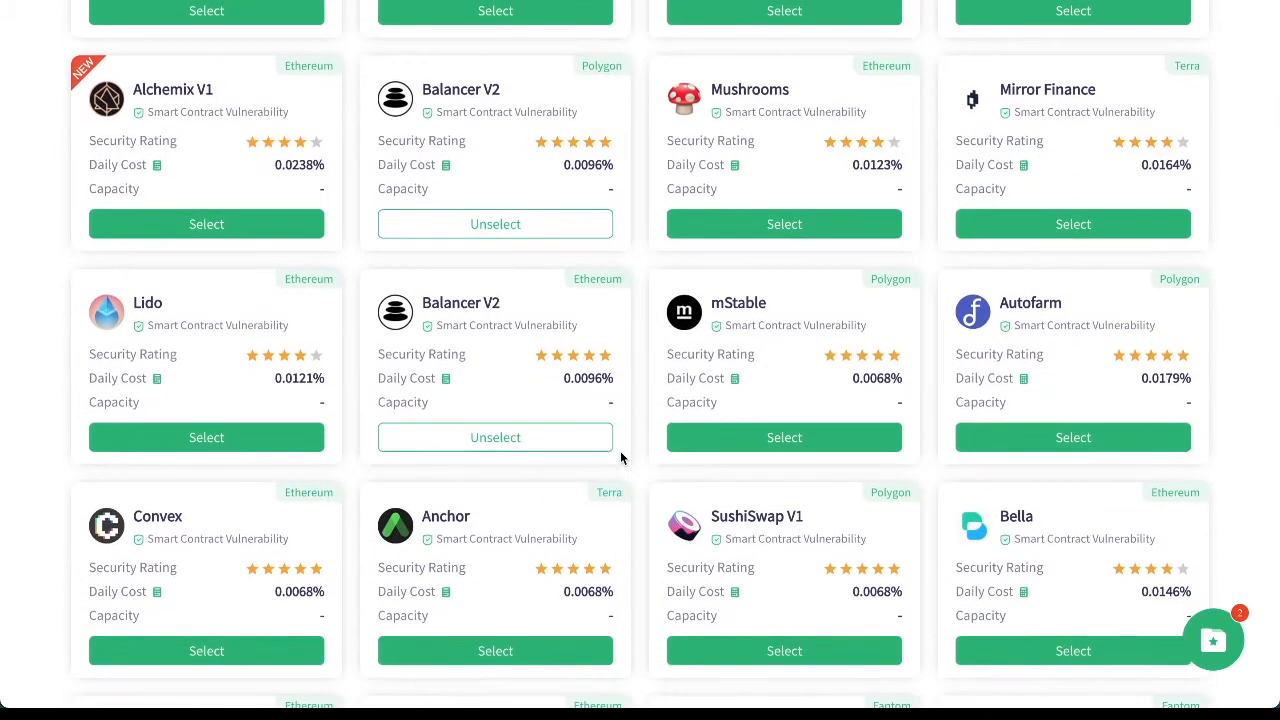
left_click(1072, 436)
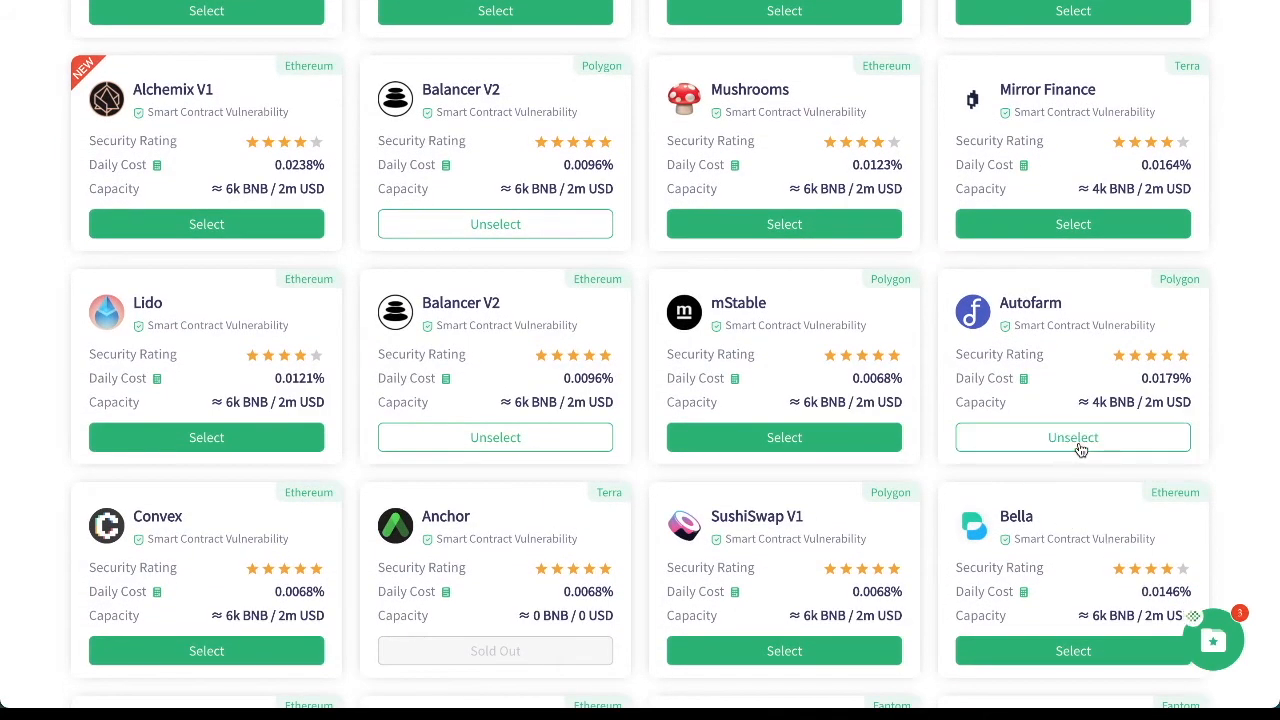
left_click(1212, 640)
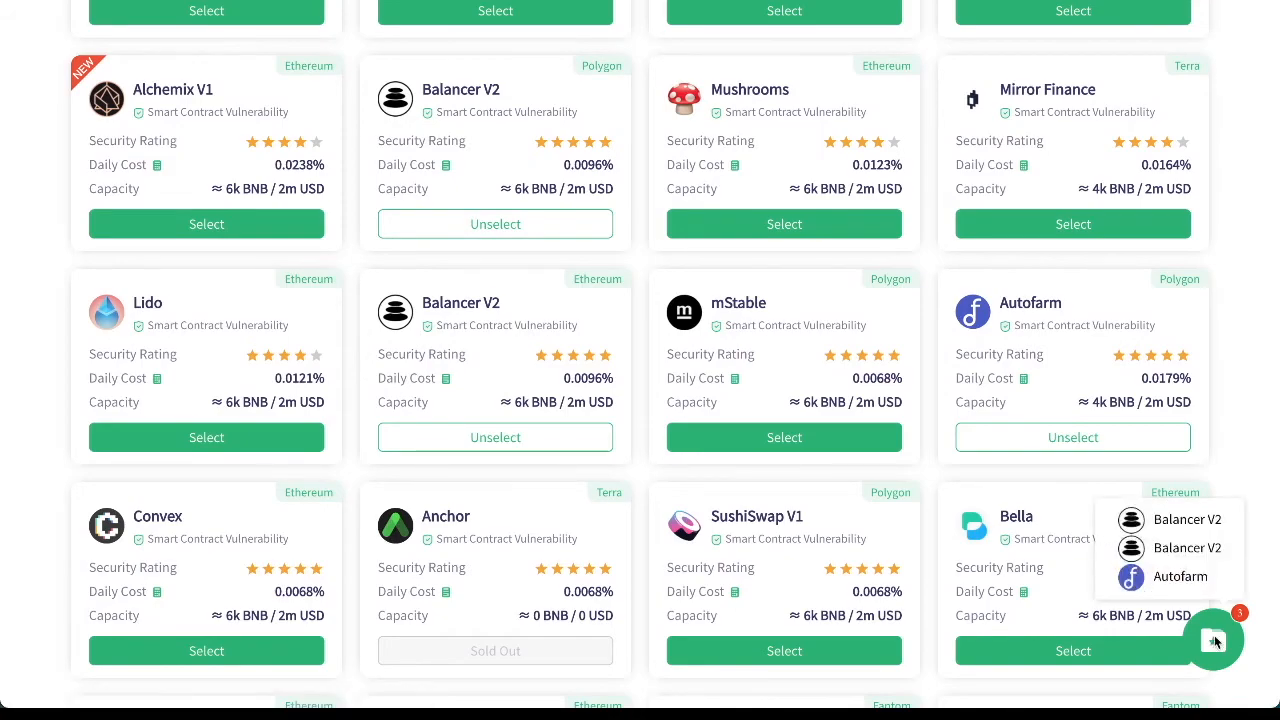
Enter 2.5 BNB for the Ethereum Balancer V2 and Autofarm covers and set 1-day periods.
left_click(1212, 640)
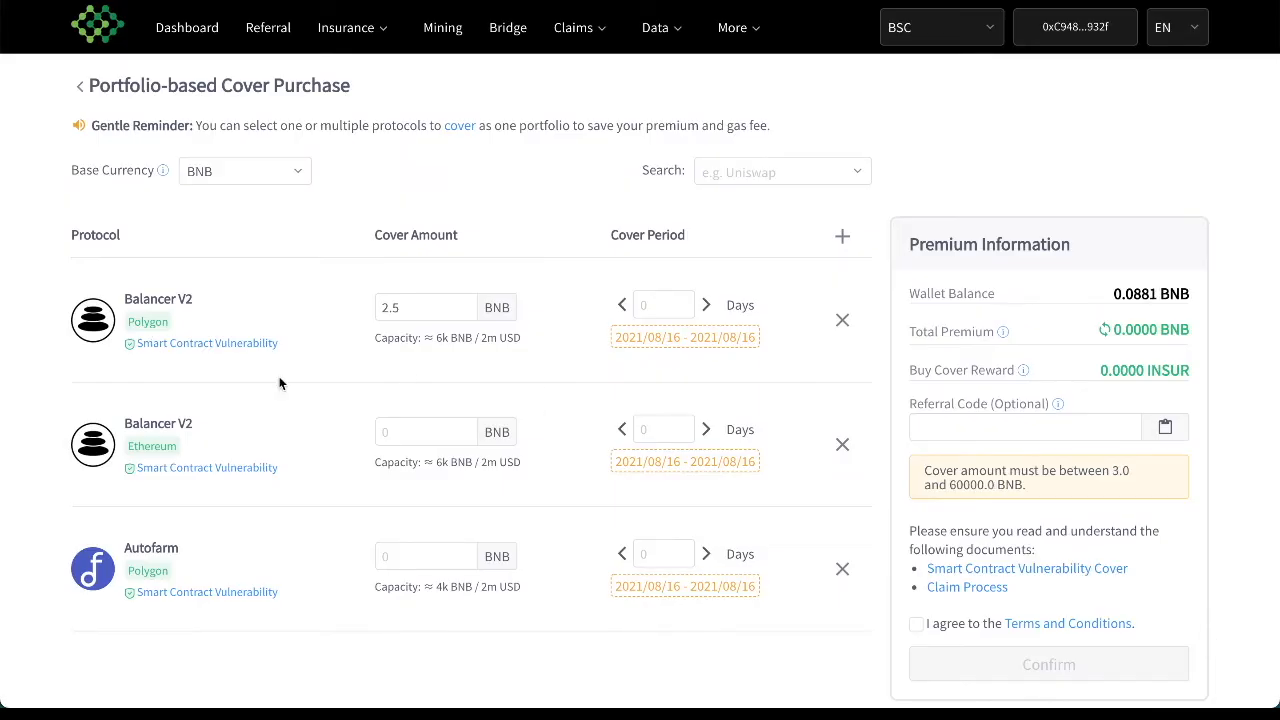
left_click(420, 308)
type("2")
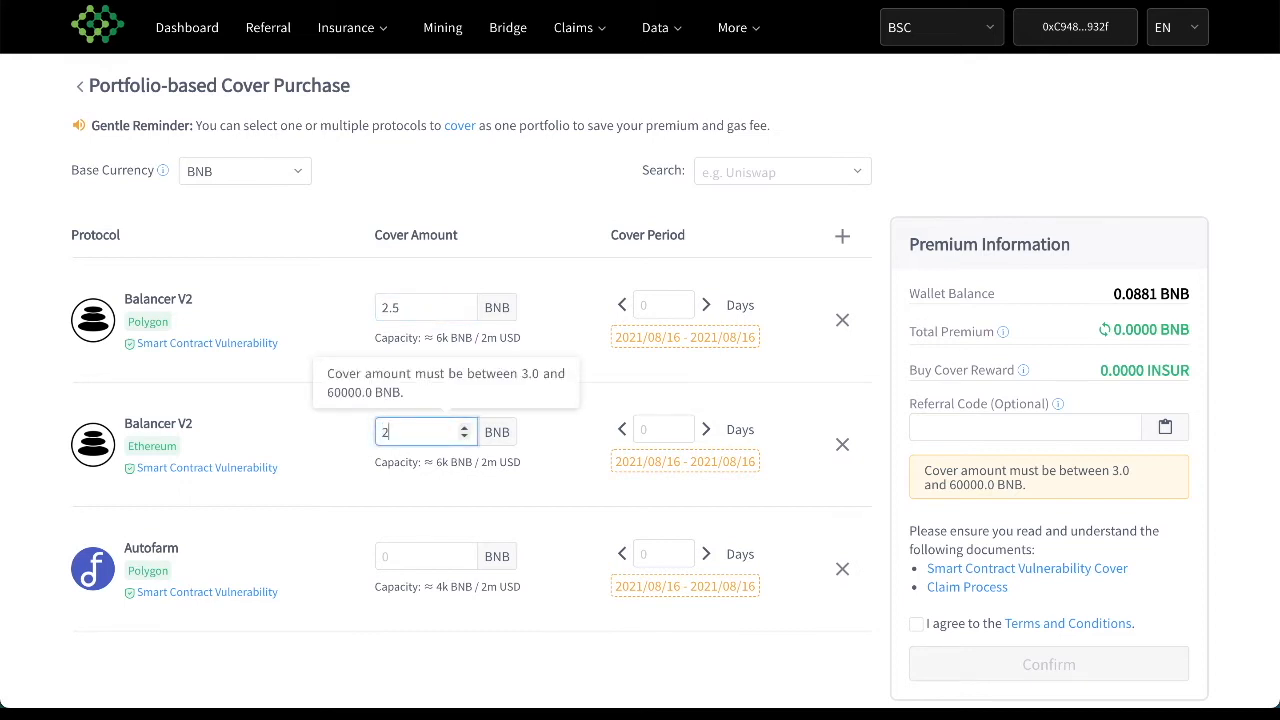
left_click(424, 556)
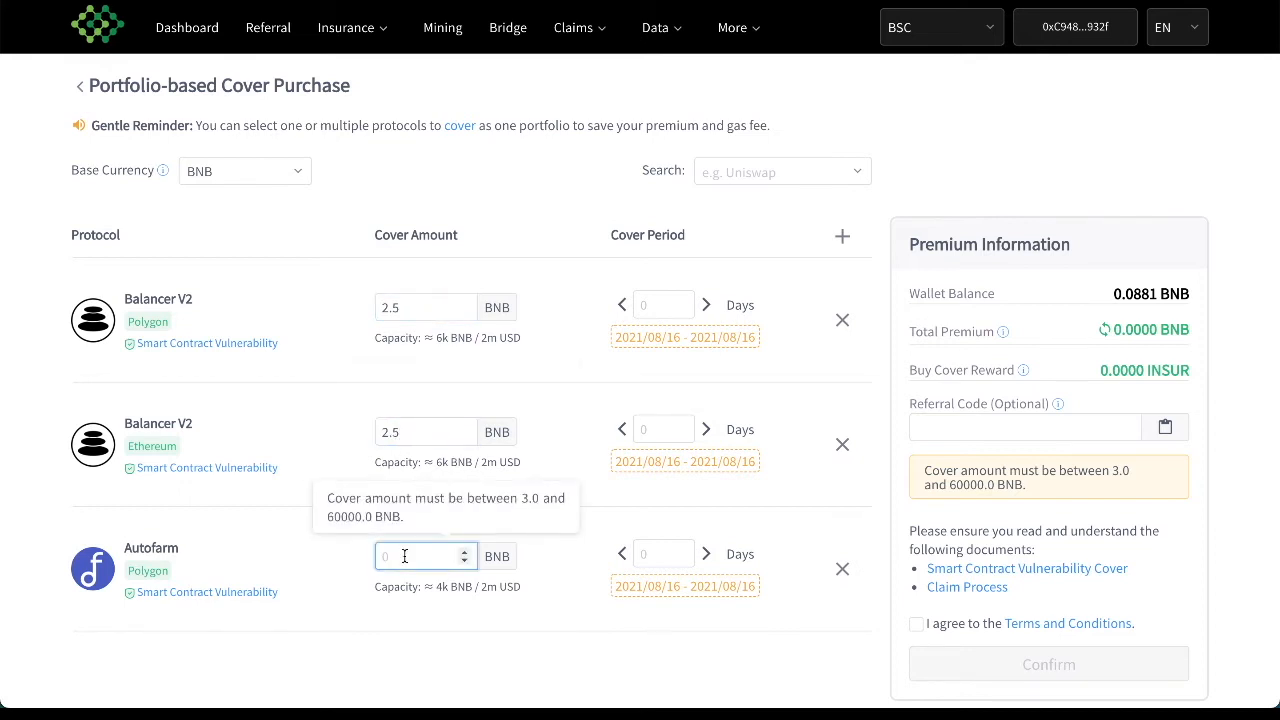
type("2.5")
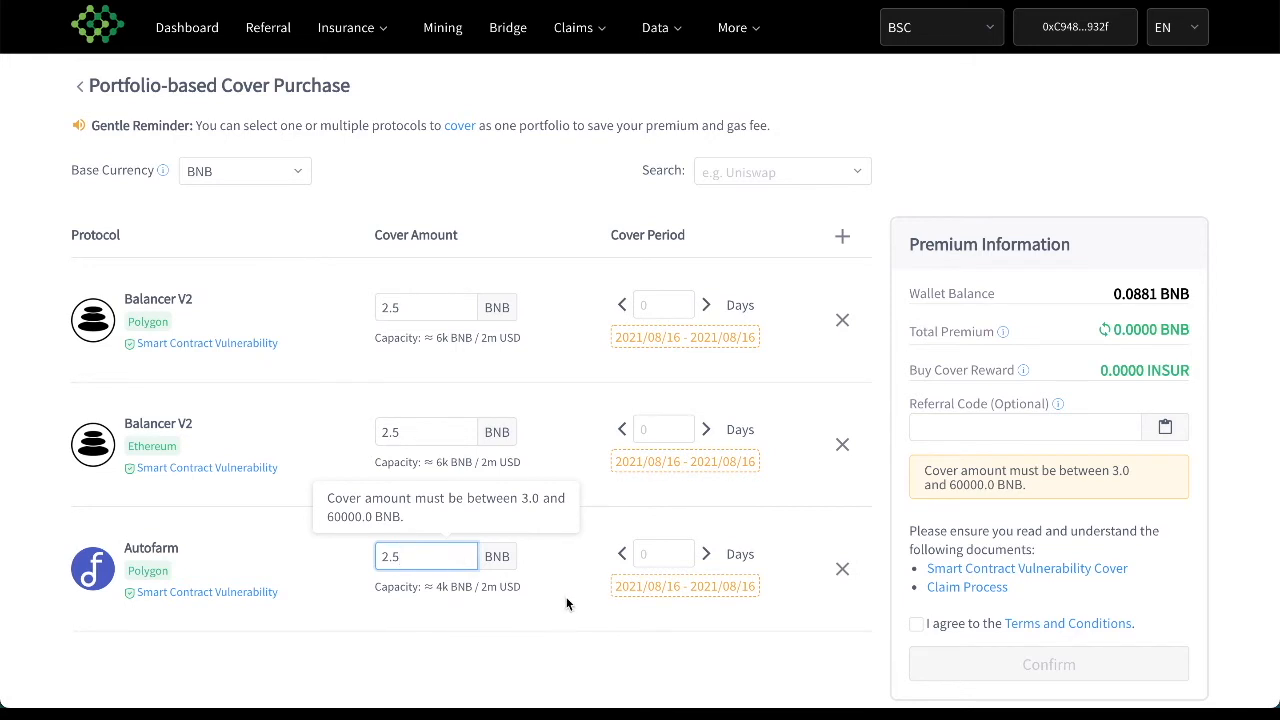
mouse_move(708, 304)
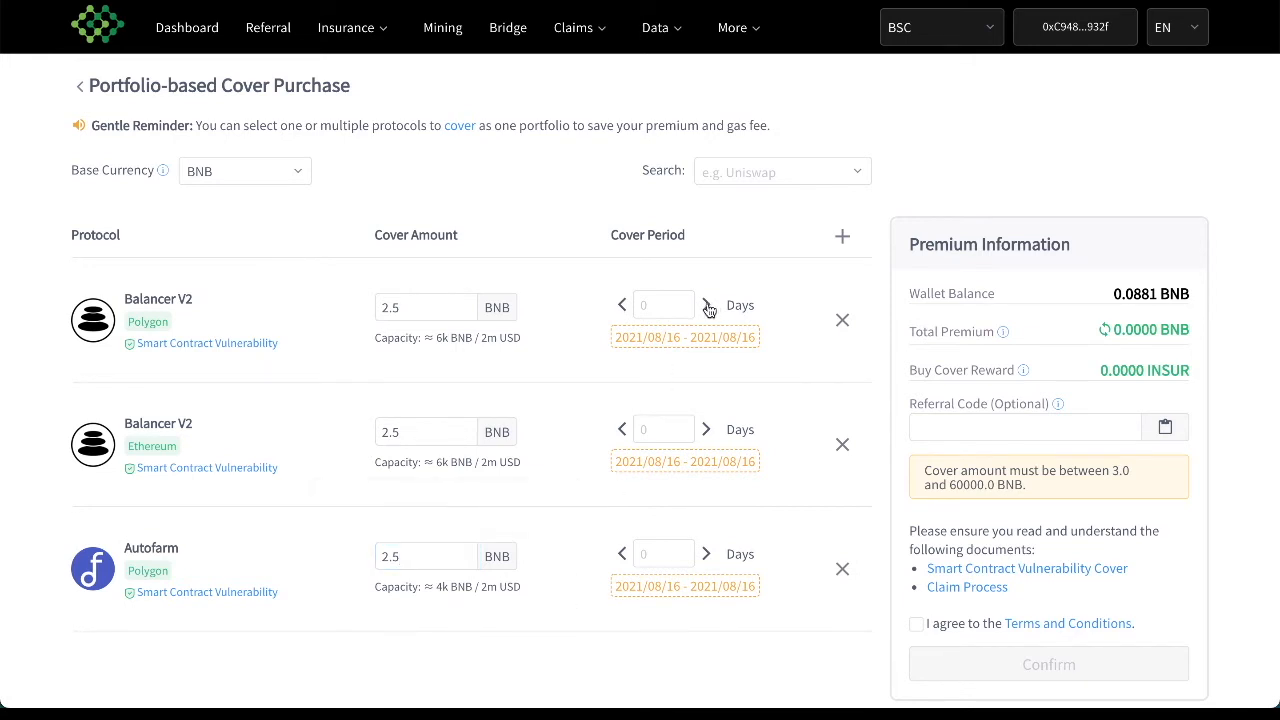
left_click(706, 304)
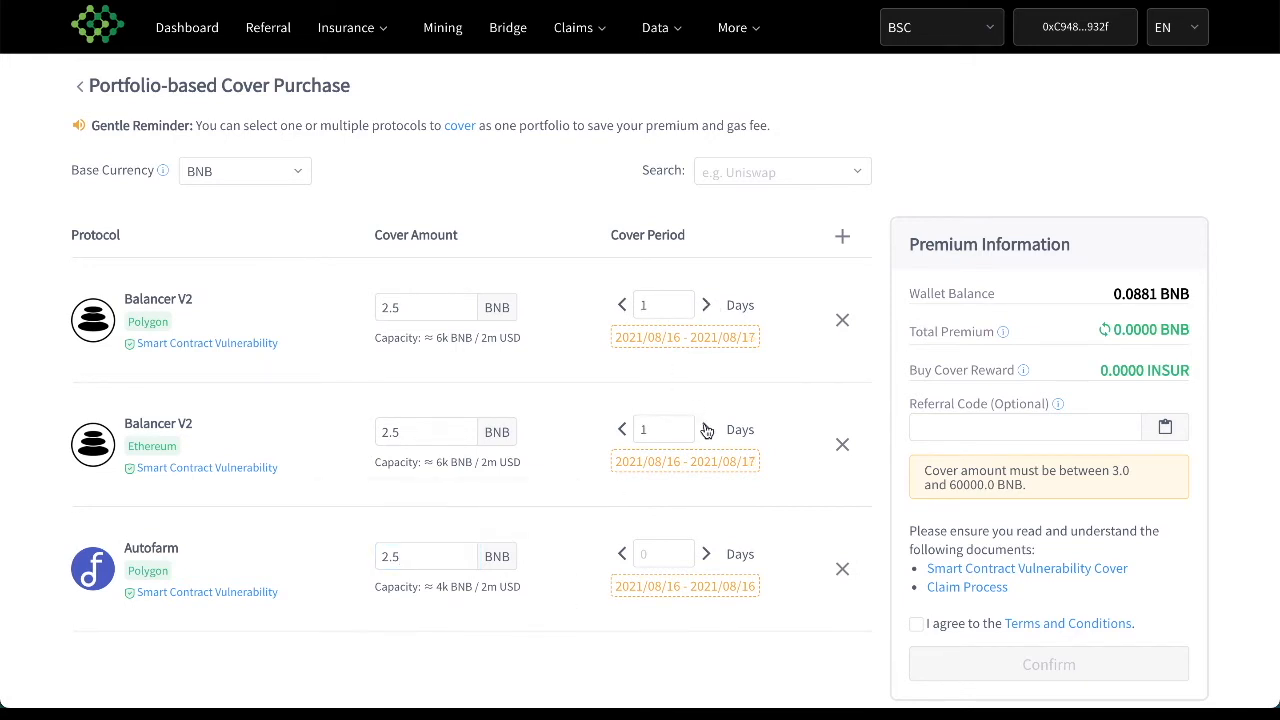
left_click(706, 554)
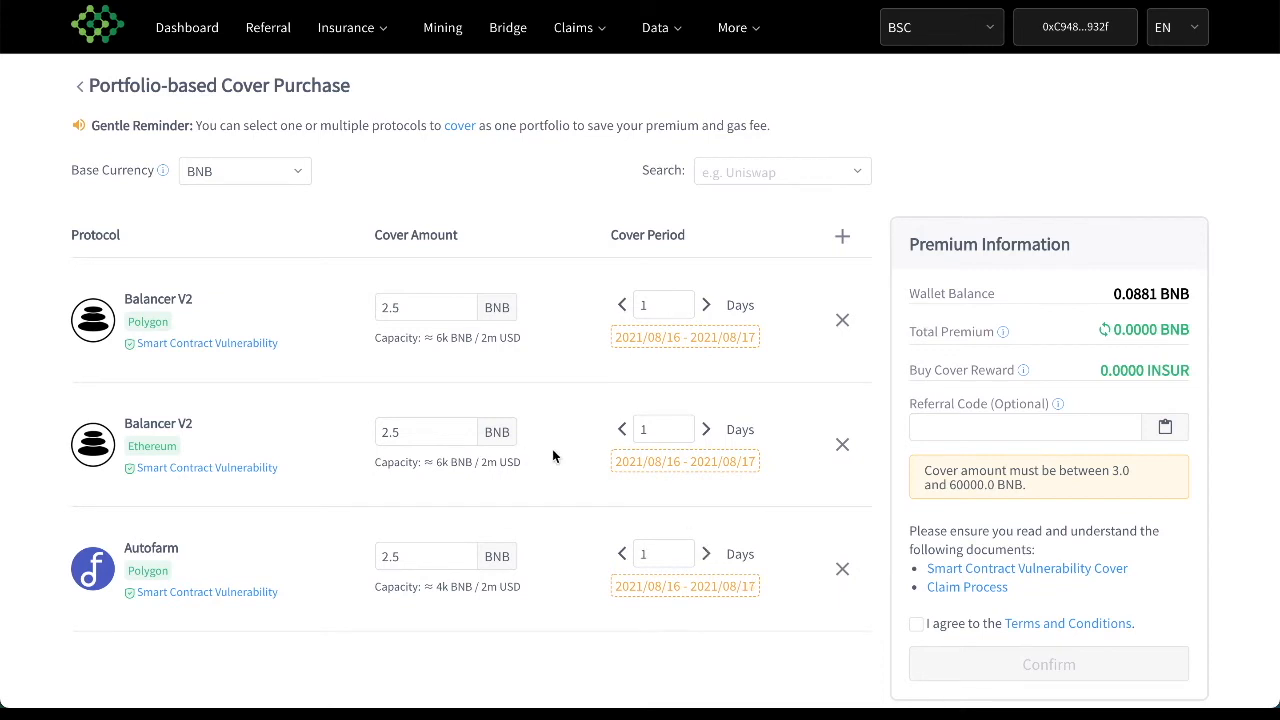
mouse_move(852, 428)
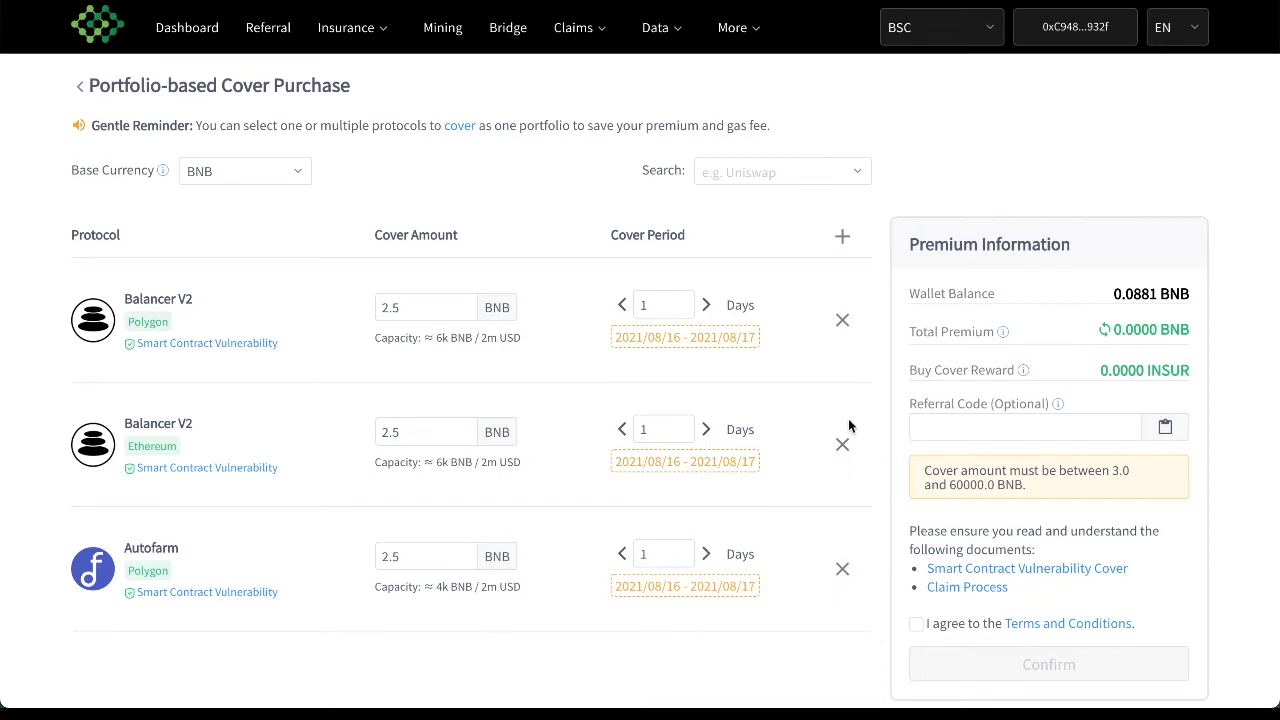
left_click(842, 444)
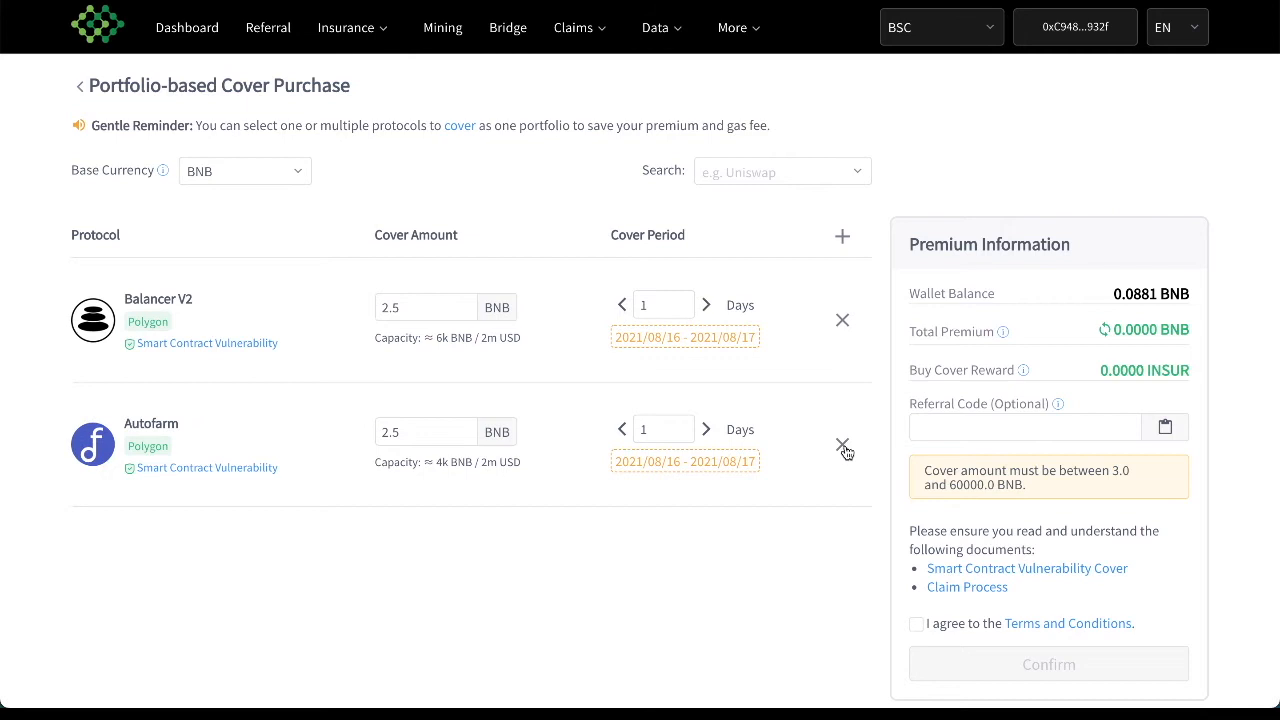
left_click(842, 444)
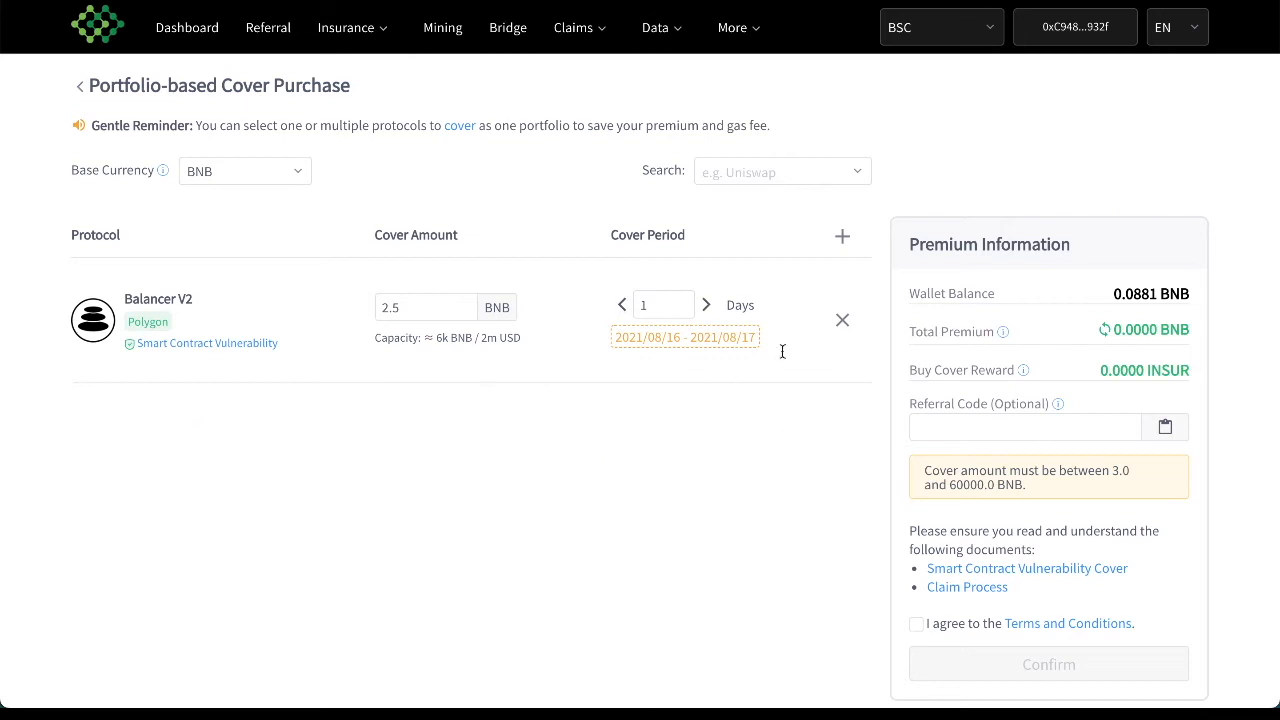
mouse_move(706, 308)
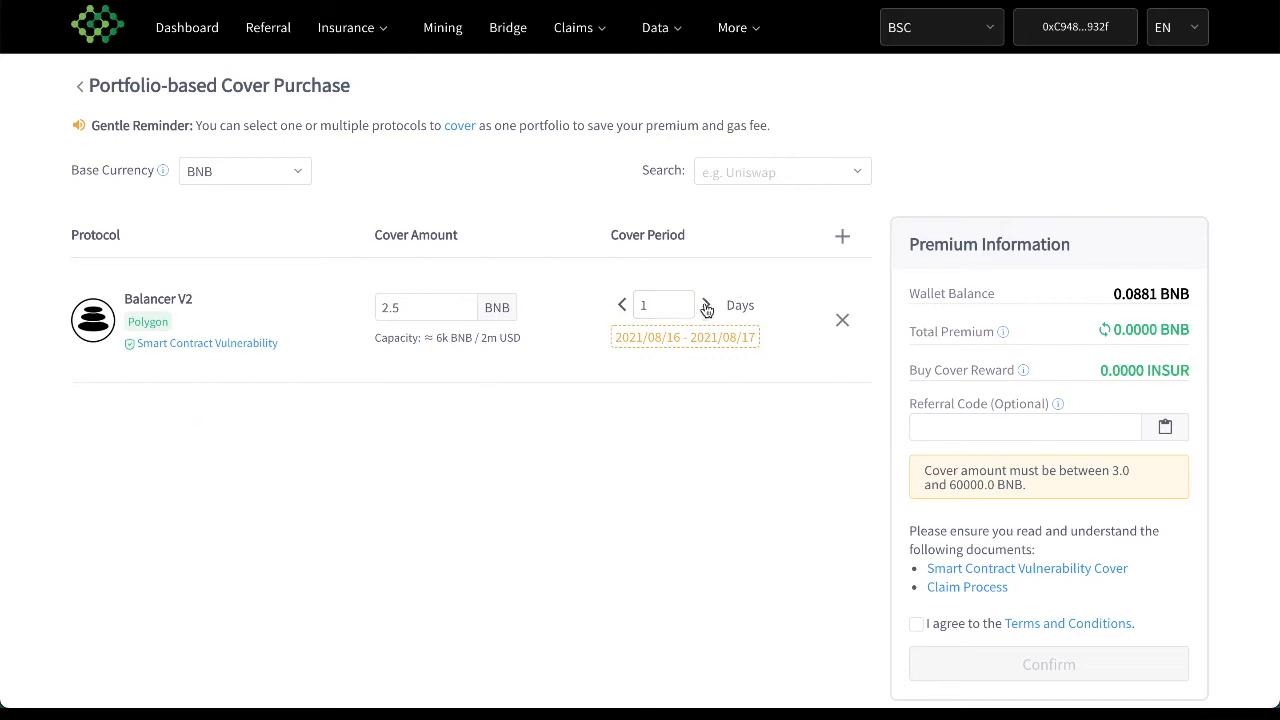
mouse_move(730, 334)
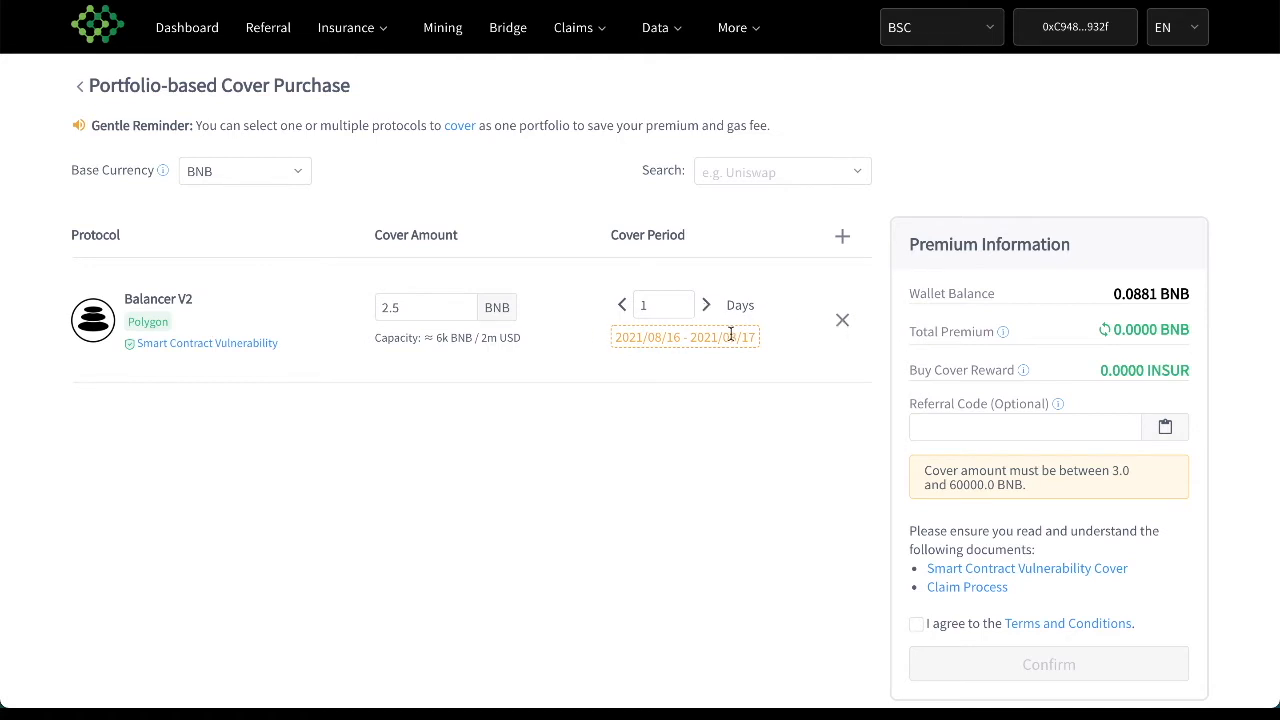
mouse_move(1072, 312)
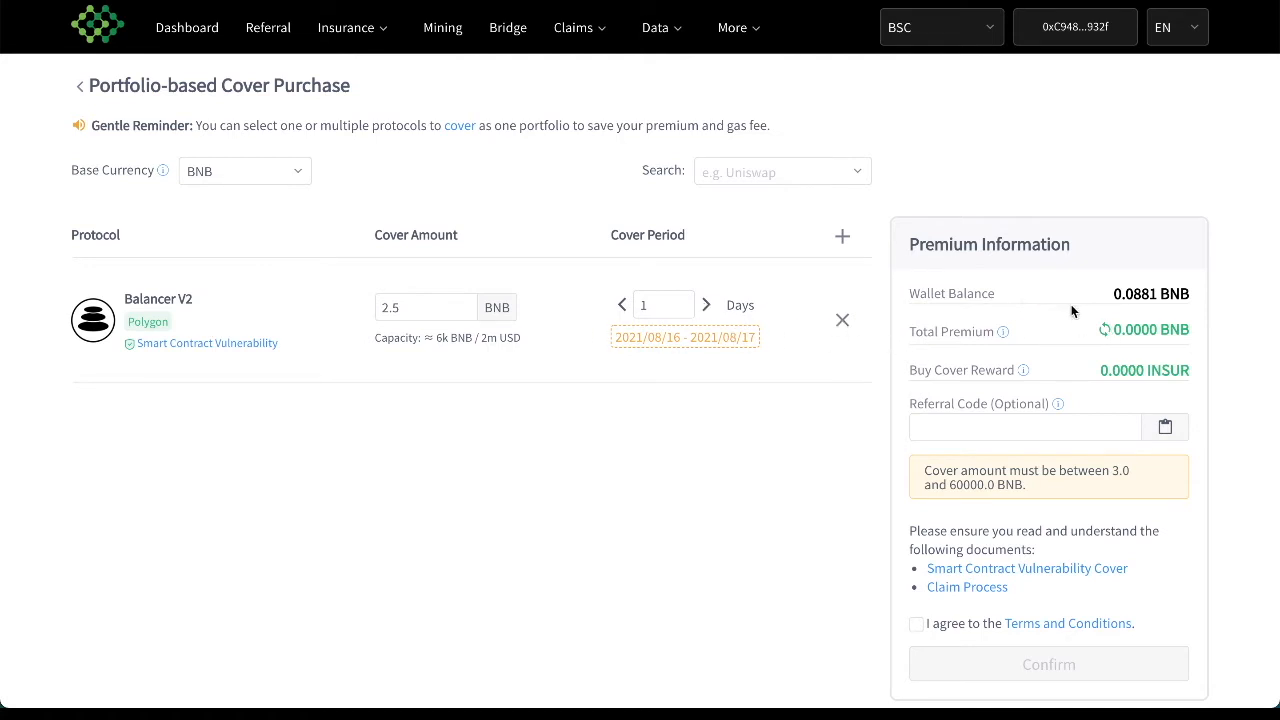
mouse_move(1098, 350)
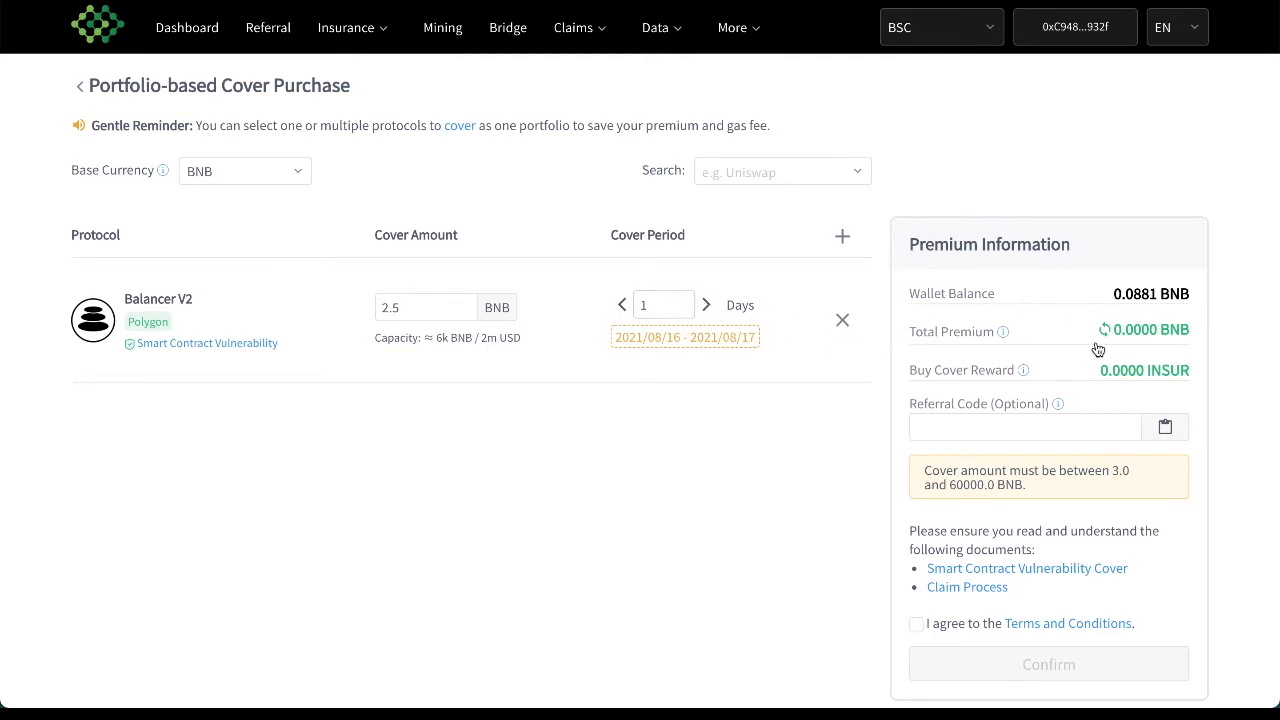
mouse_move(1108, 304)
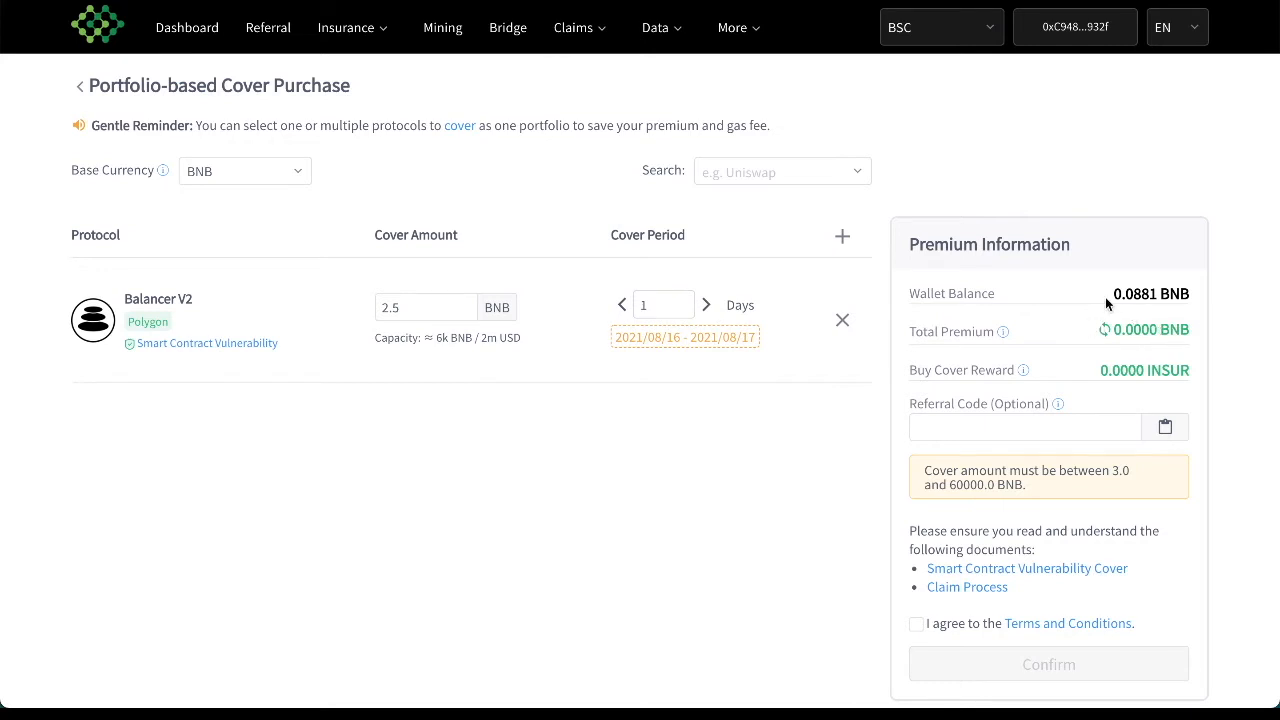
mouse_move(708, 308)
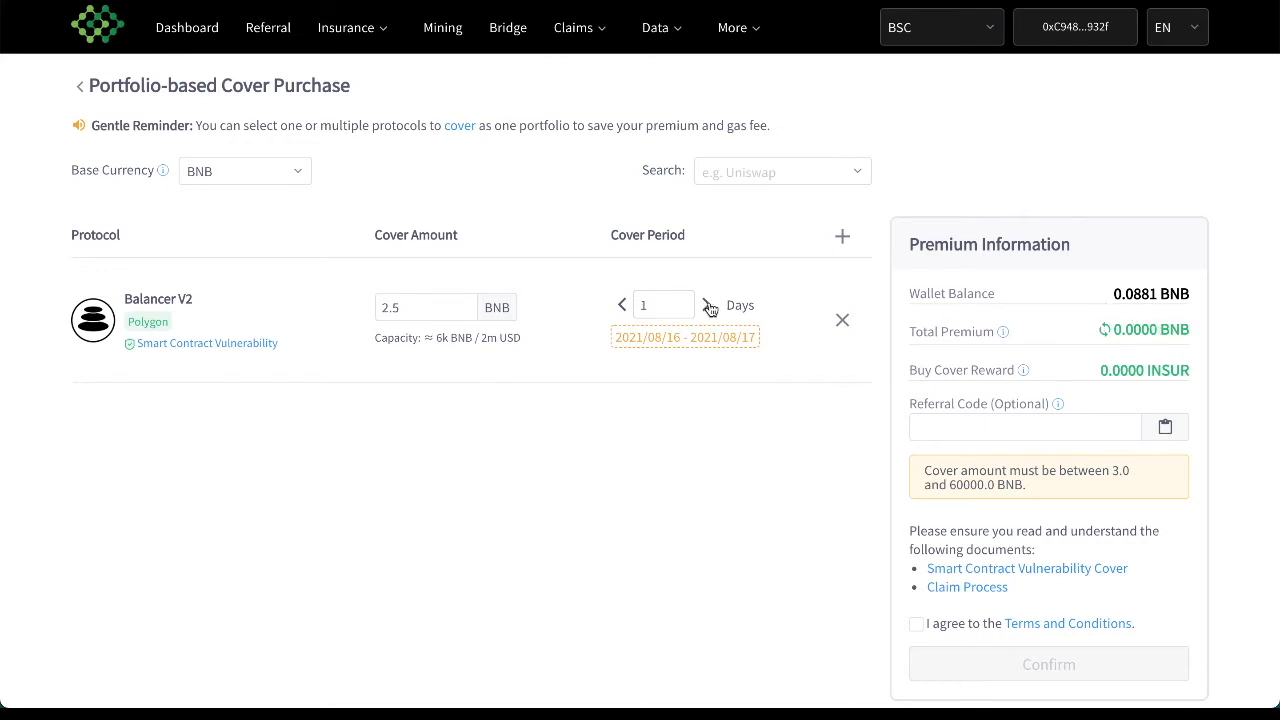
Lengthen the Polygon Balancer V2 cover period with the right arrow toward 39 days.
left_click(416, 308)
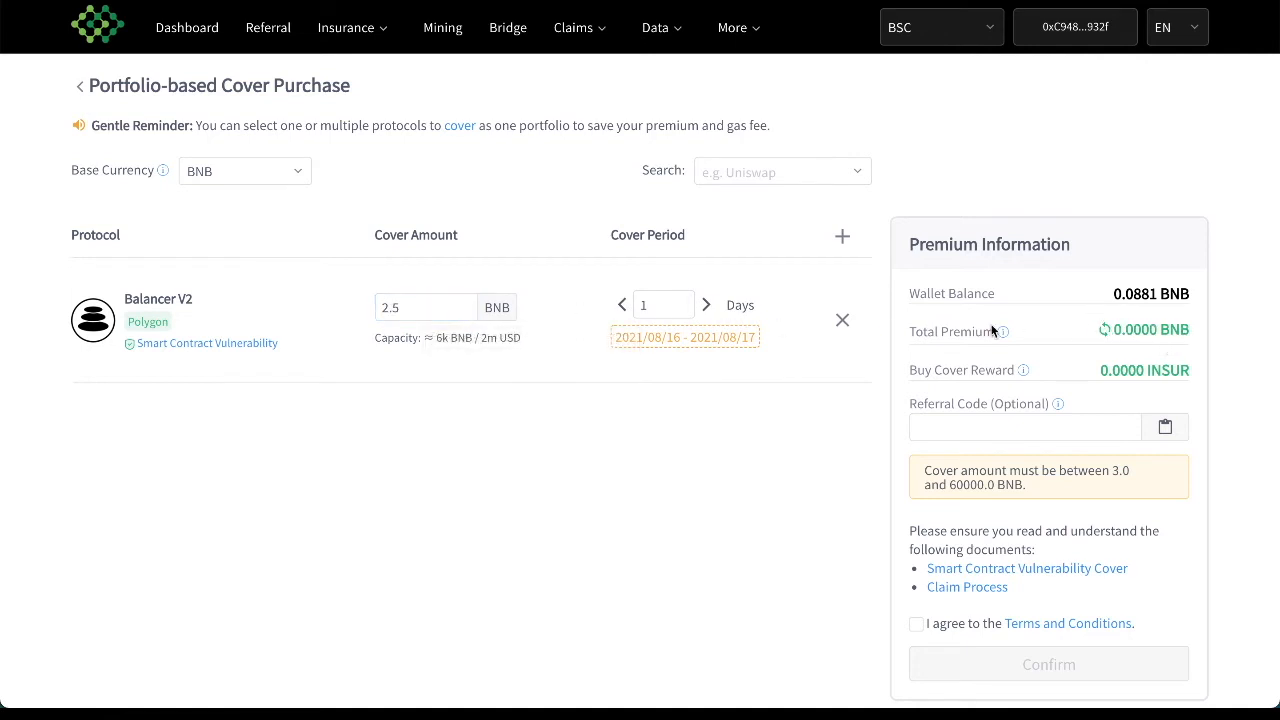
left_click(706, 304)
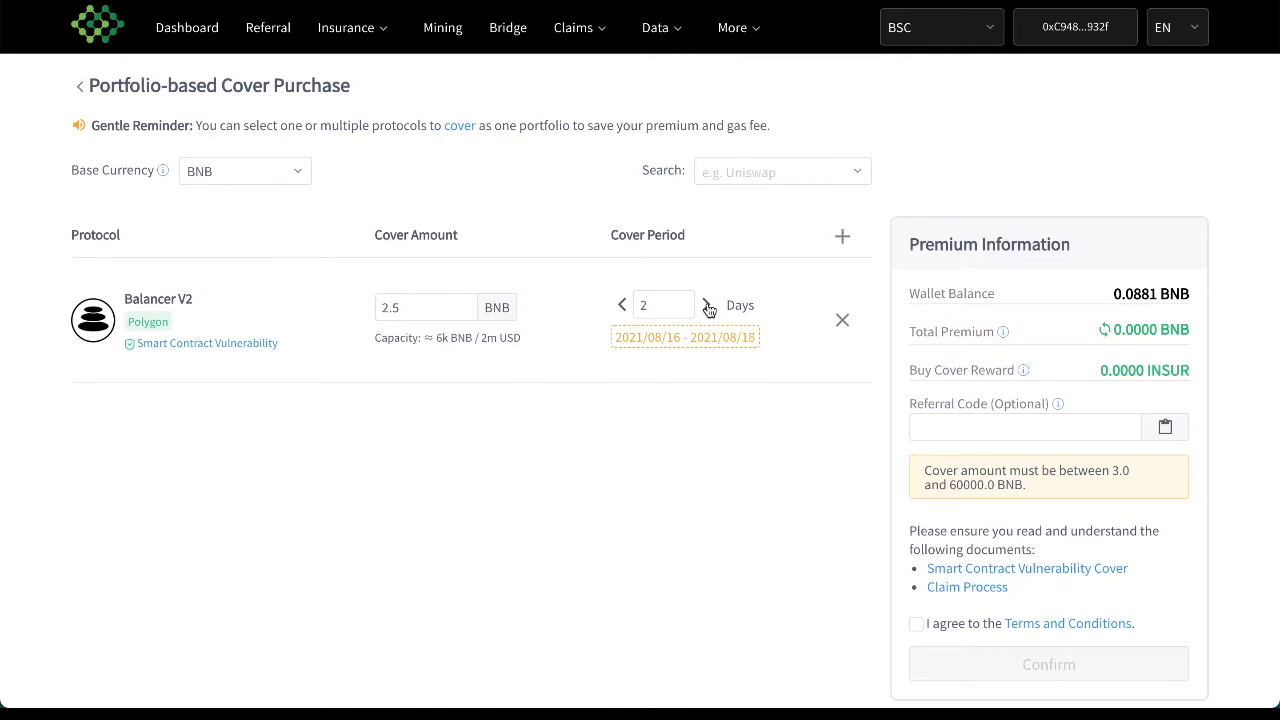
left_click(708, 304)
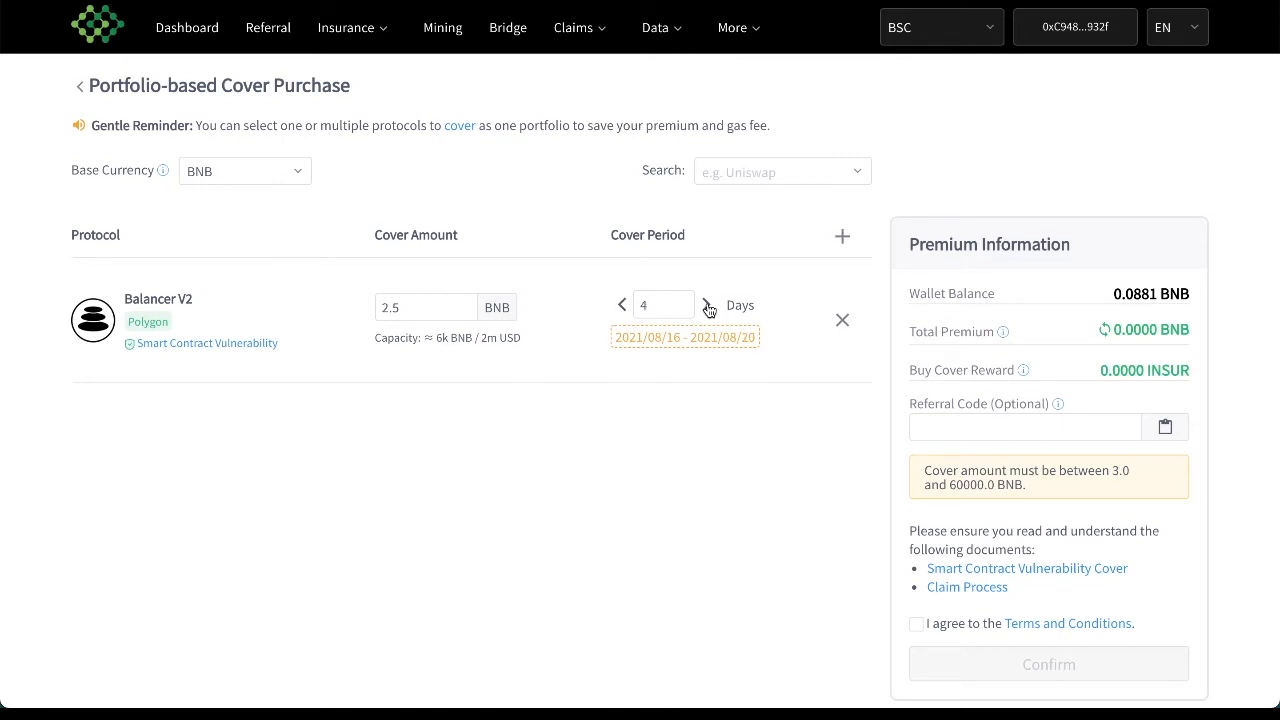
left_click(706, 304)
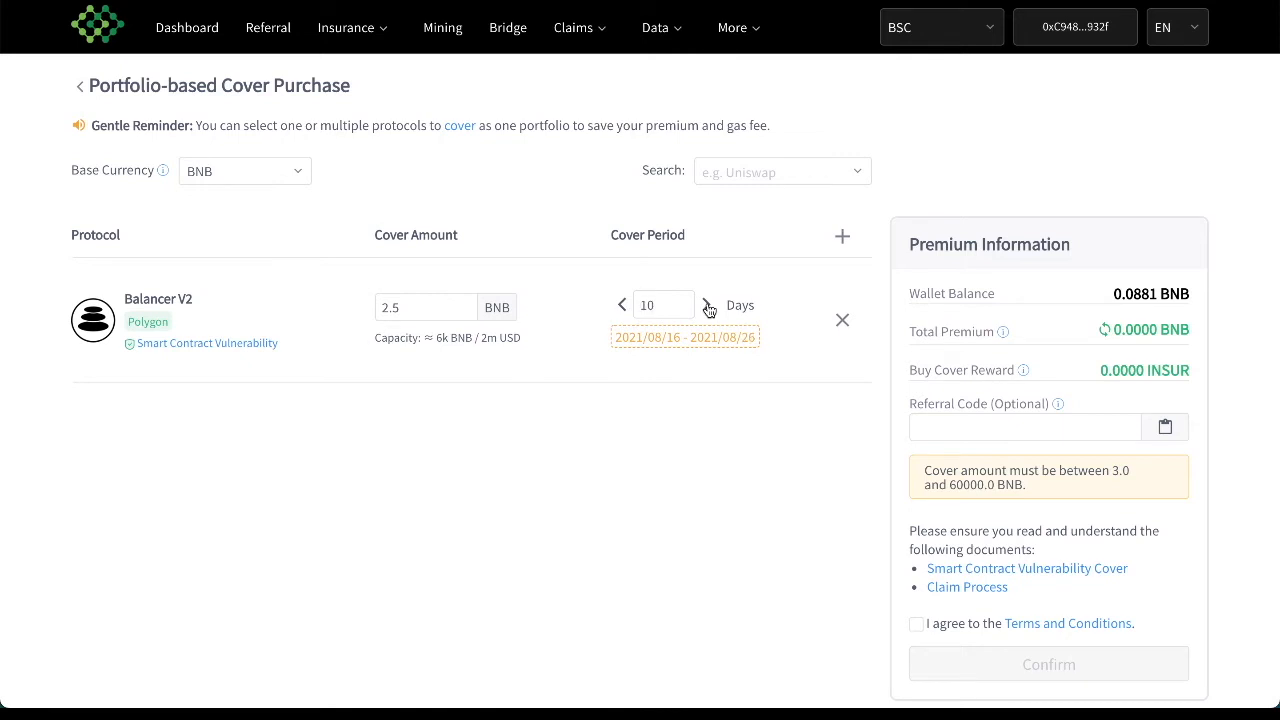
left_click(708, 304)
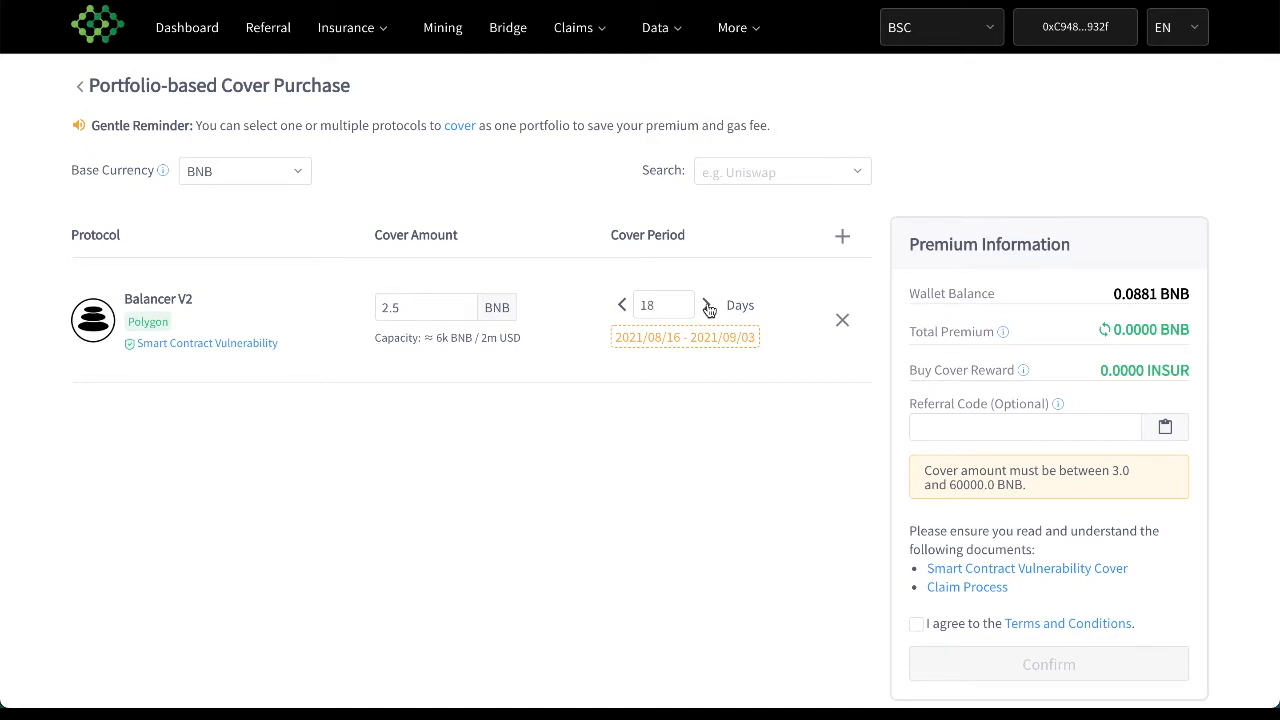
left_click(708, 304)
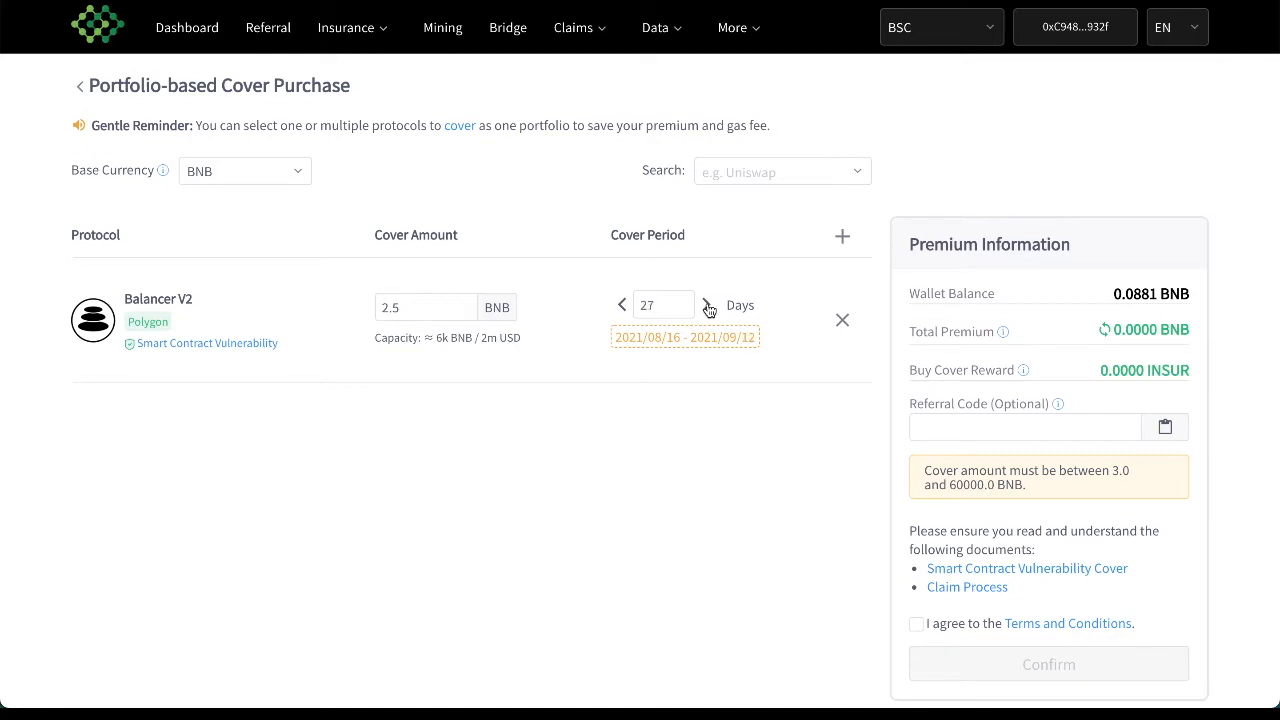
left_click(708, 304)
type("10")
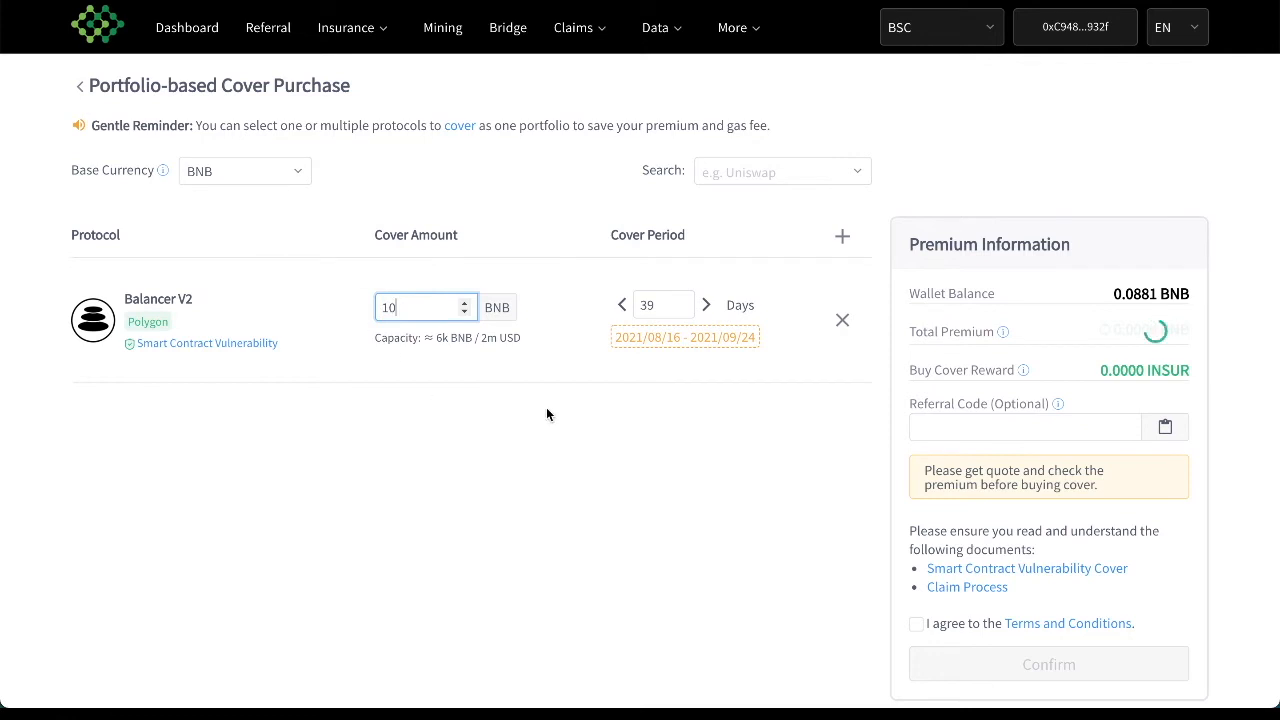
mouse_move(498, 410)
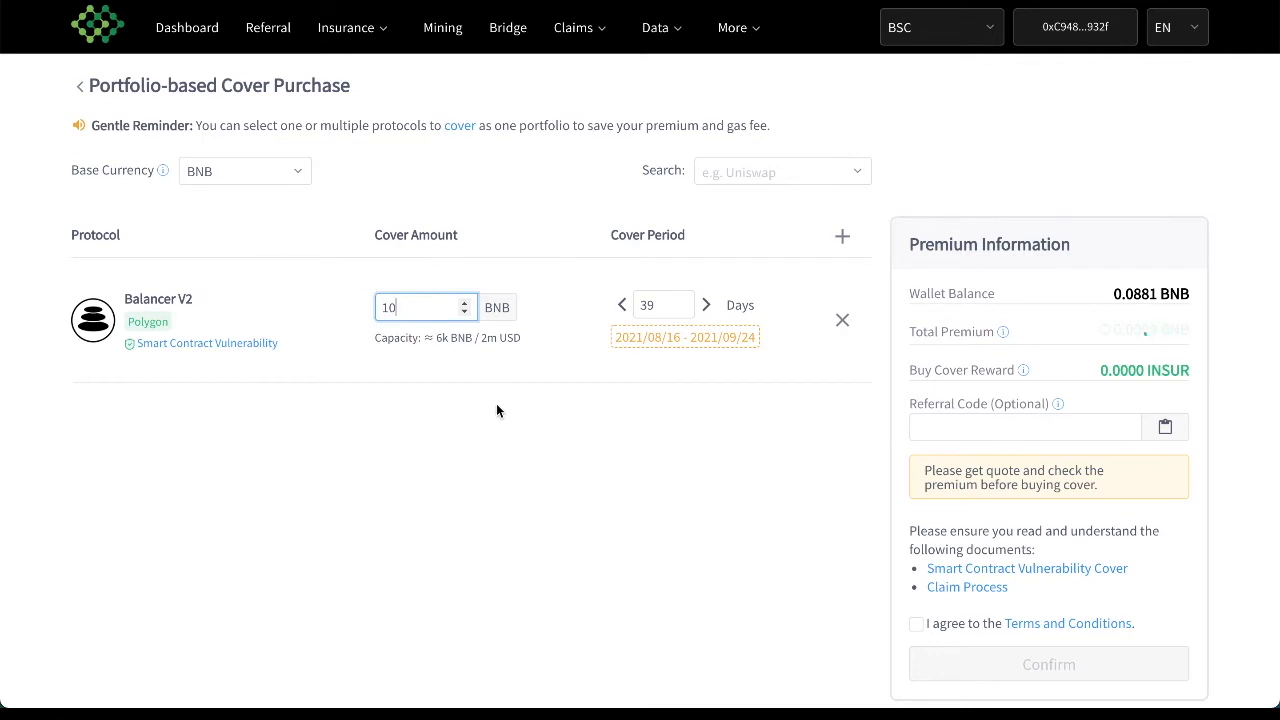
Reset the cover period to 1 day so the 10 BNB Balancer V2 premium reads 0.0010 BNB.
left_click(620, 304)
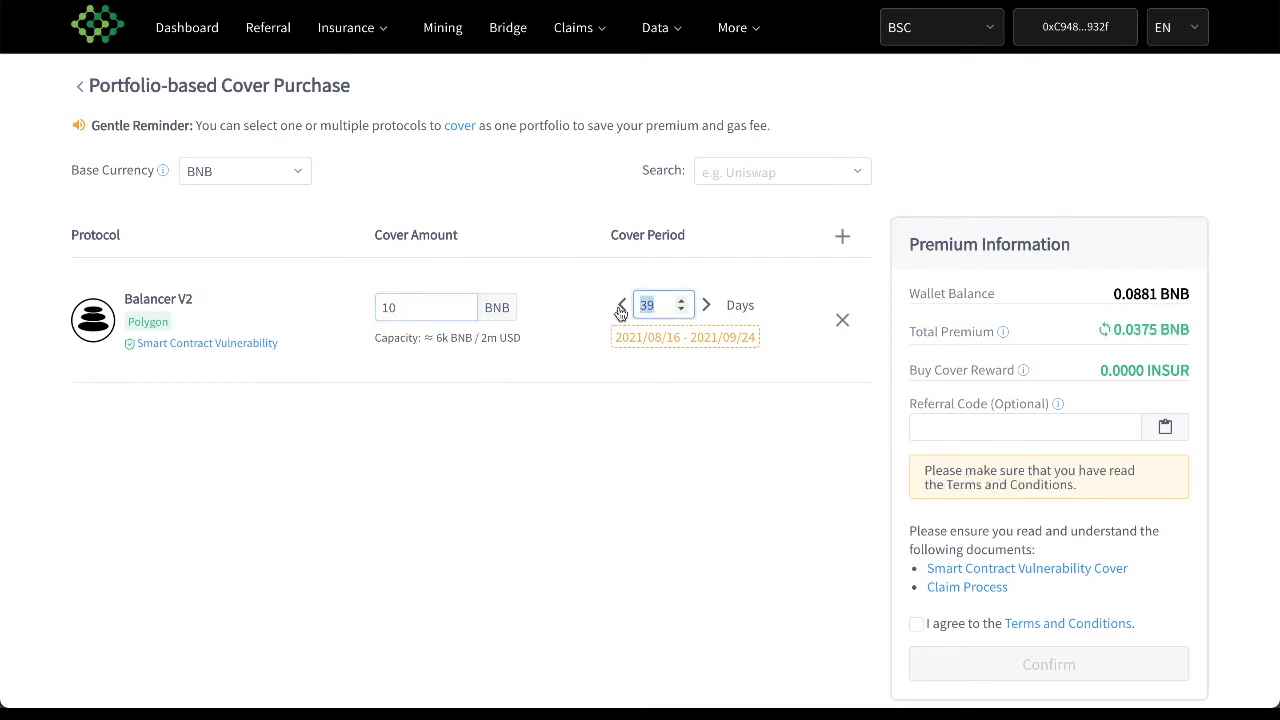
left_click(620, 304)
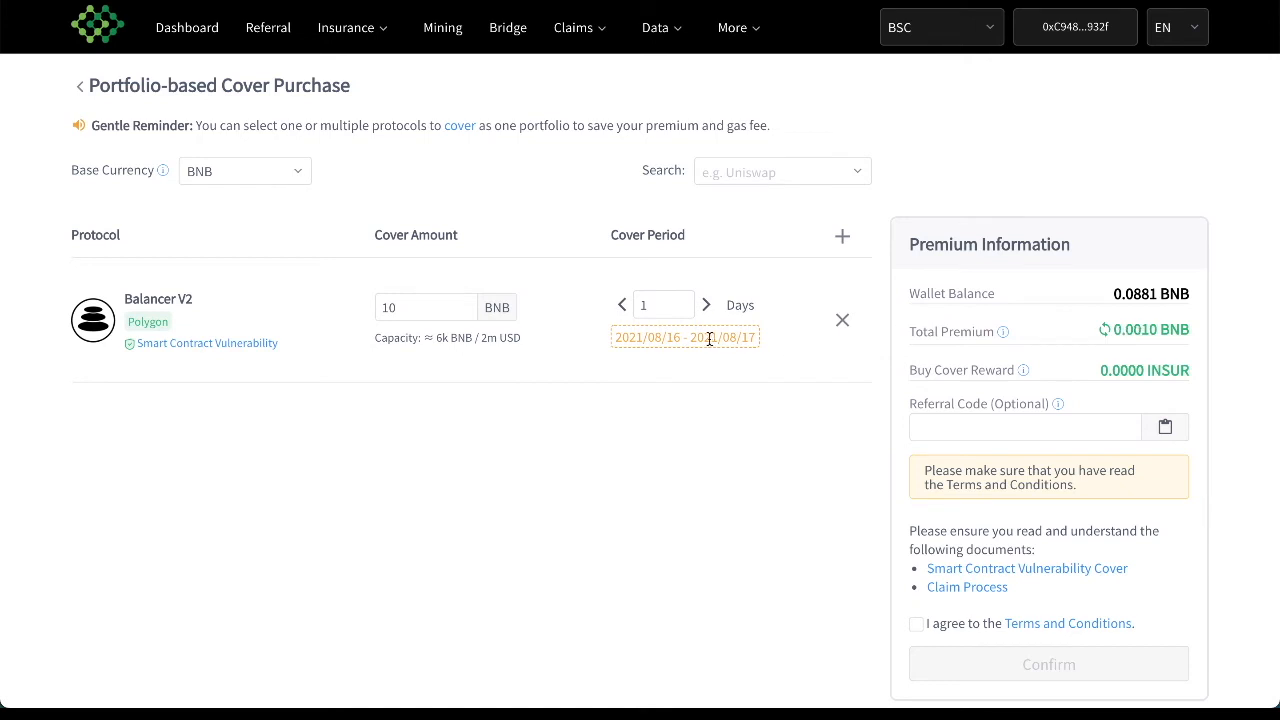
left_click(420, 308)
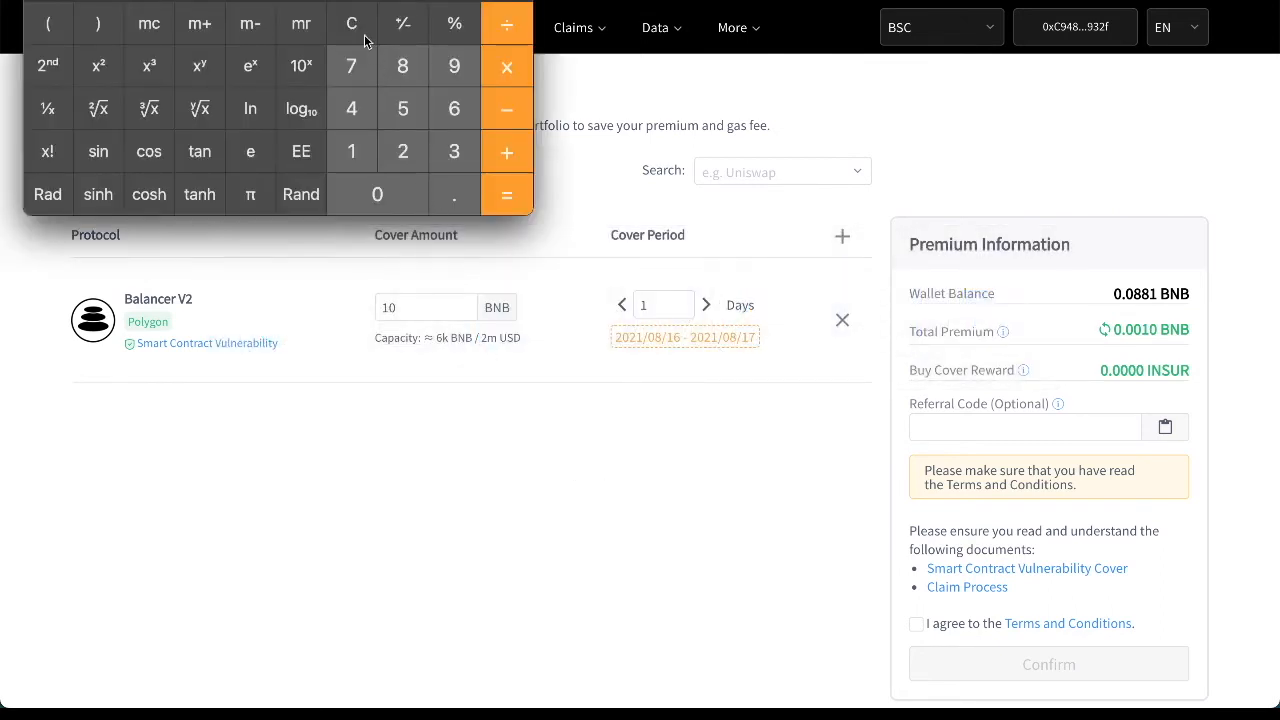
mouse_move(390, 194)
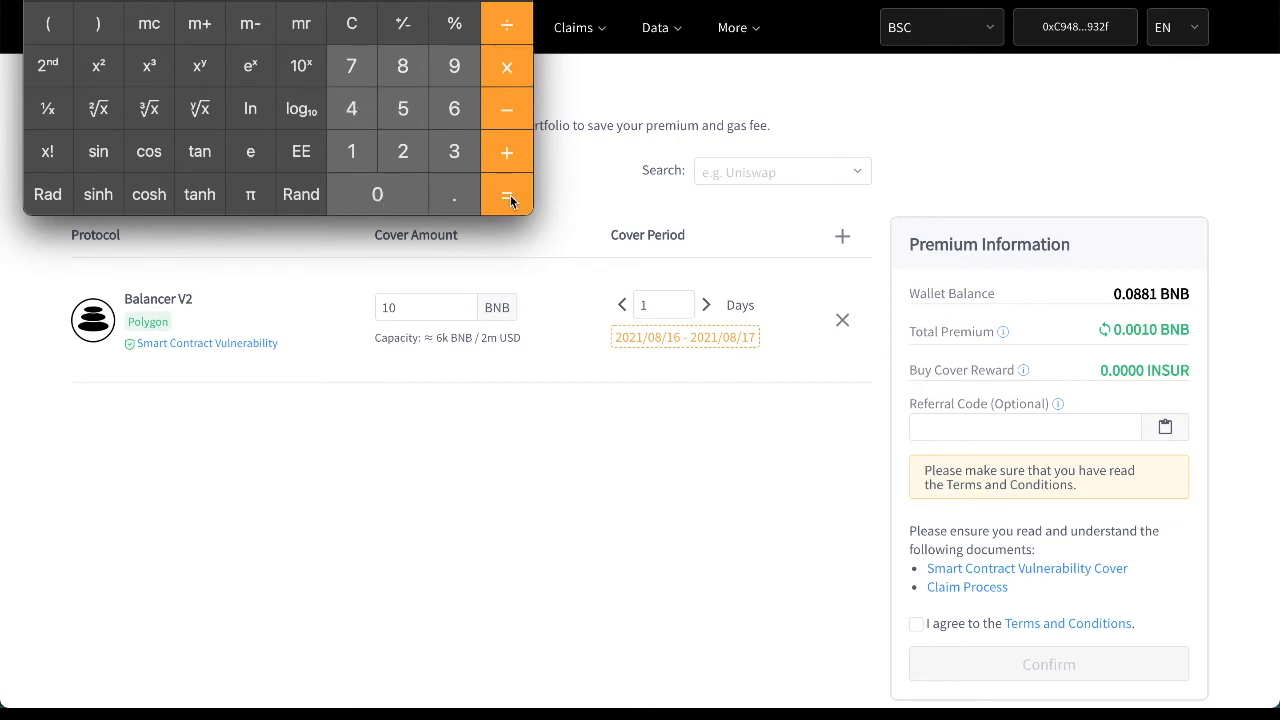
mouse_move(352, 24)
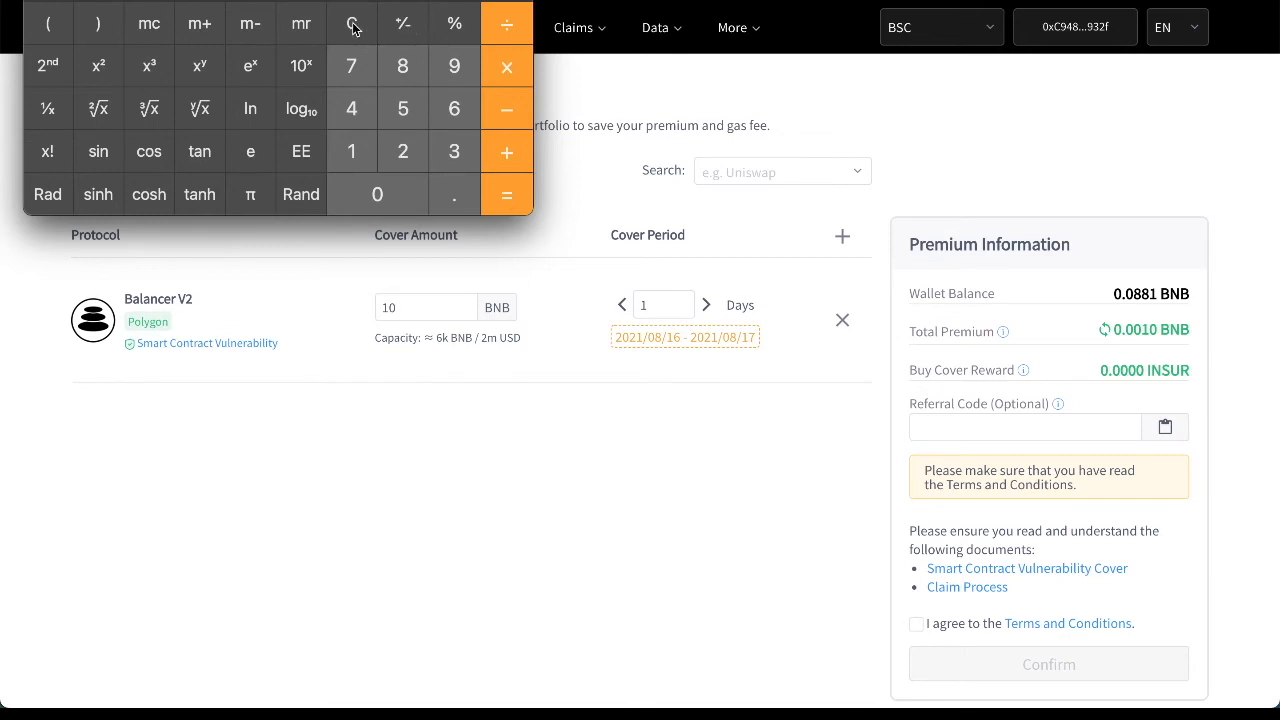
mouse_move(352, 24)
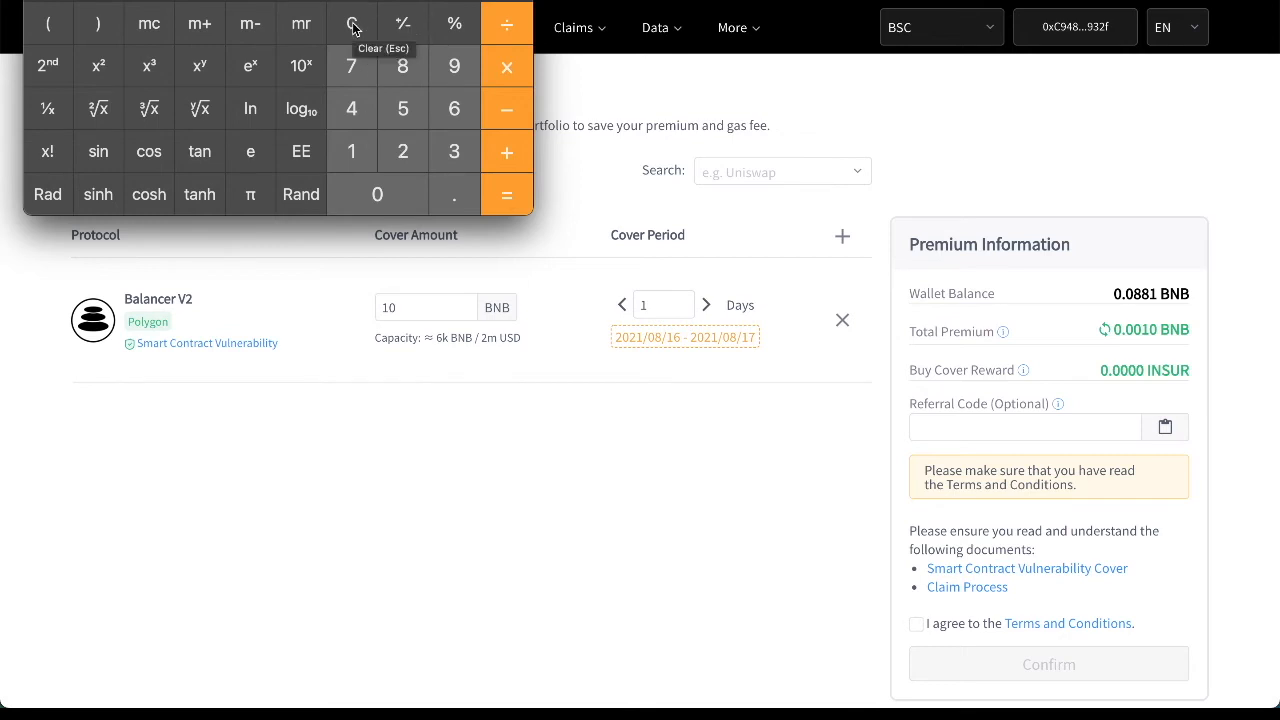
mouse_move(488, 84)
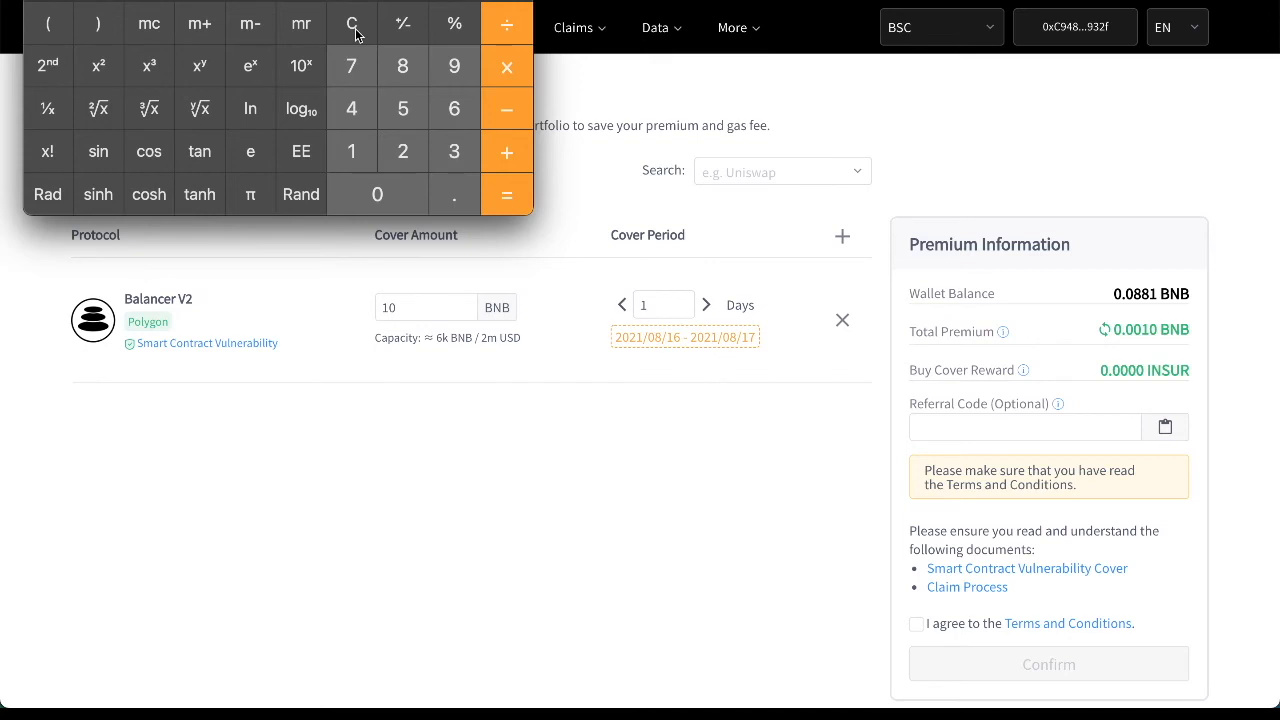
mouse_move(352, 22)
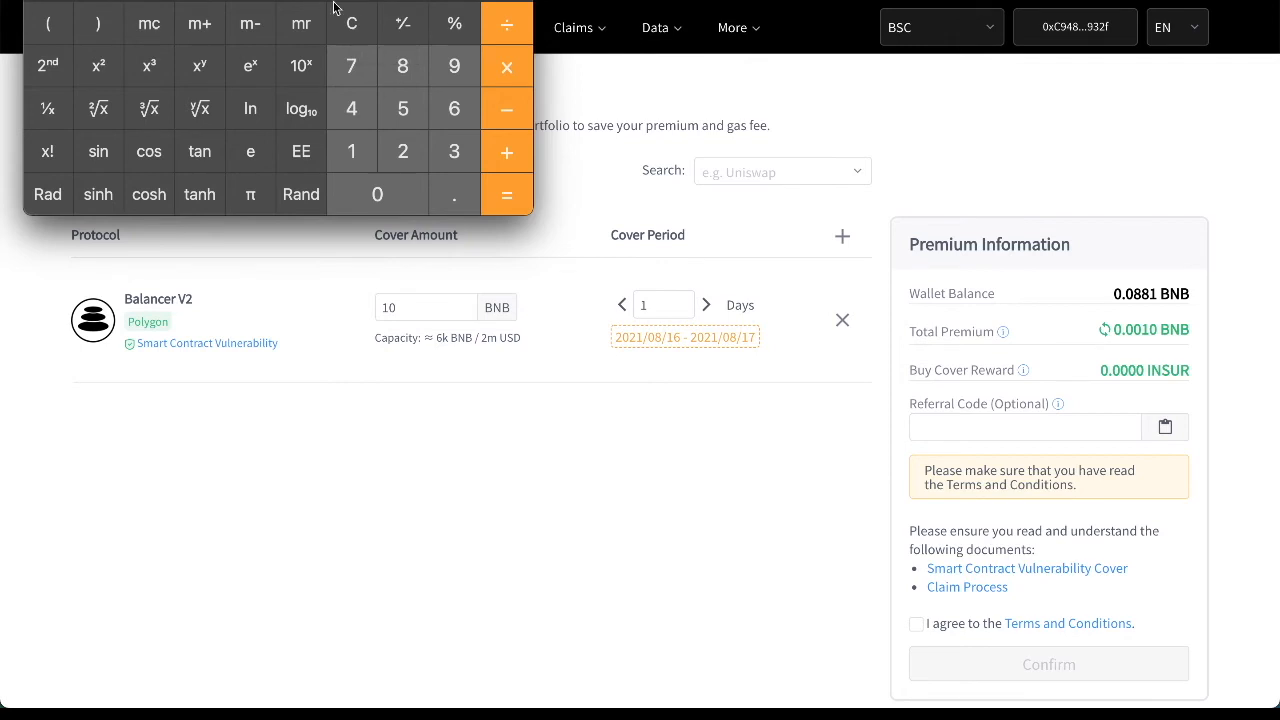
mouse_move(452, 136)
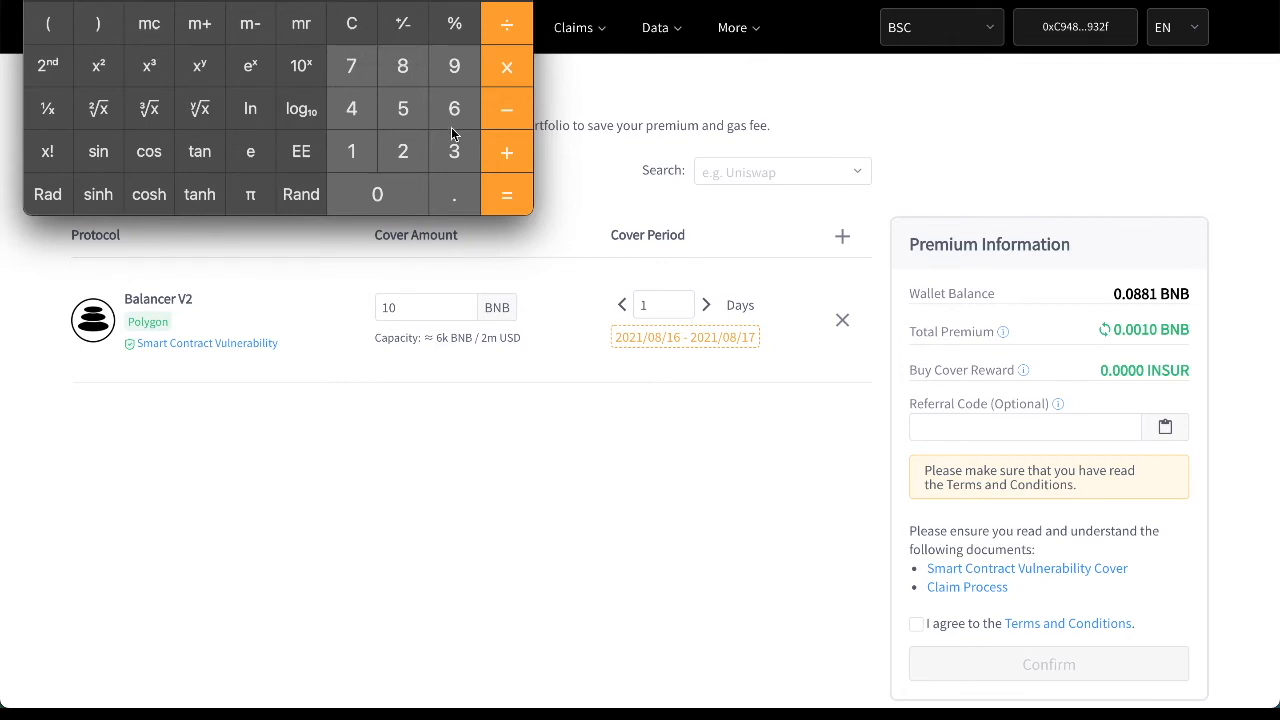
mouse_move(328, 64)
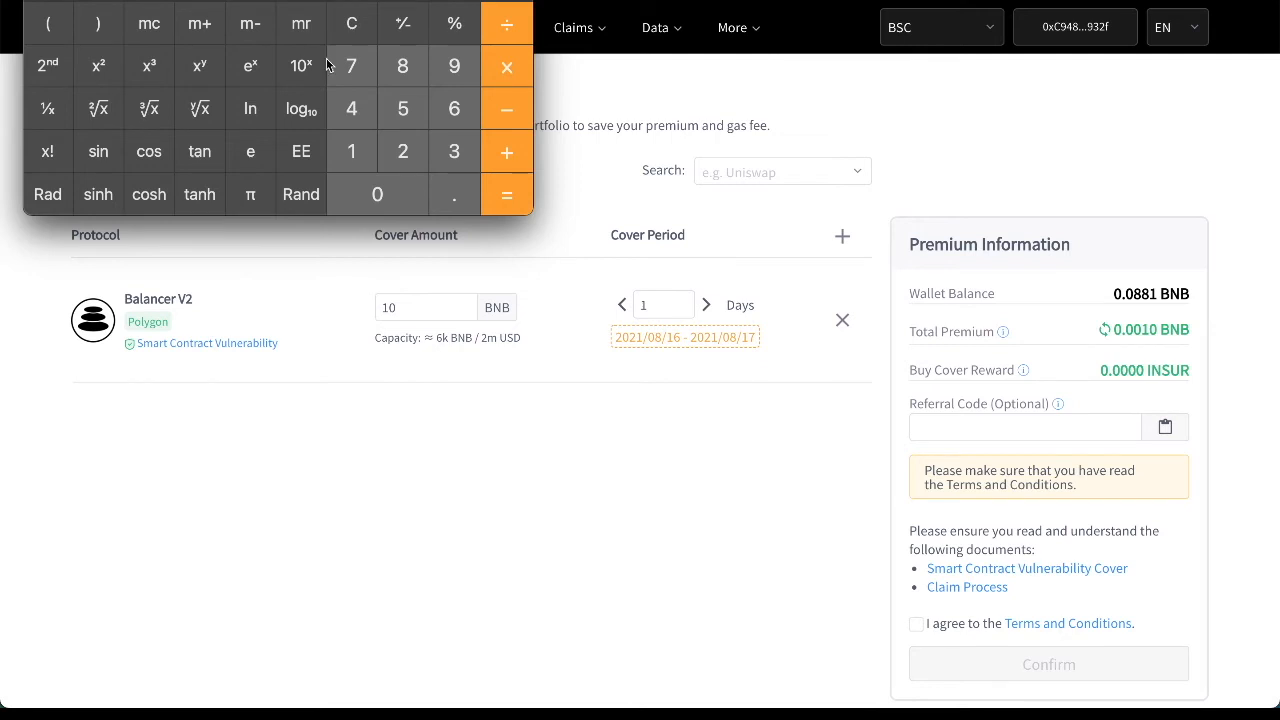
mouse_move(392, 188)
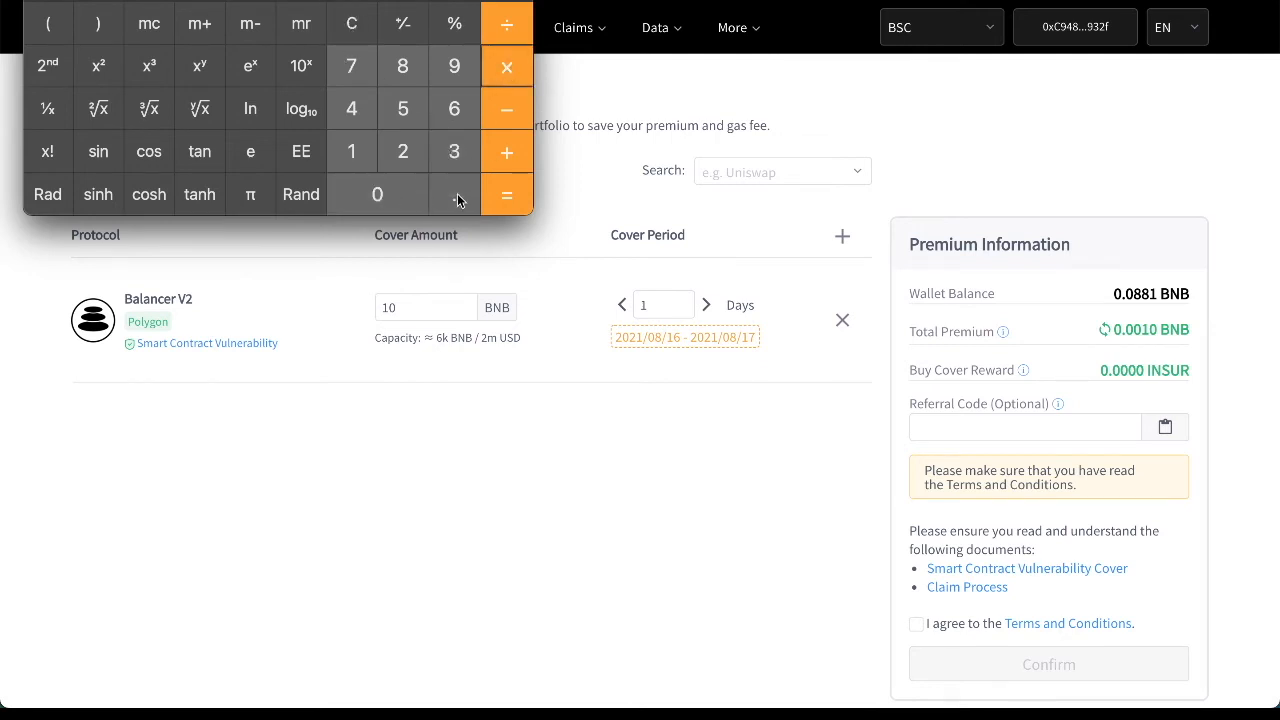
mouse_move(508, 194)
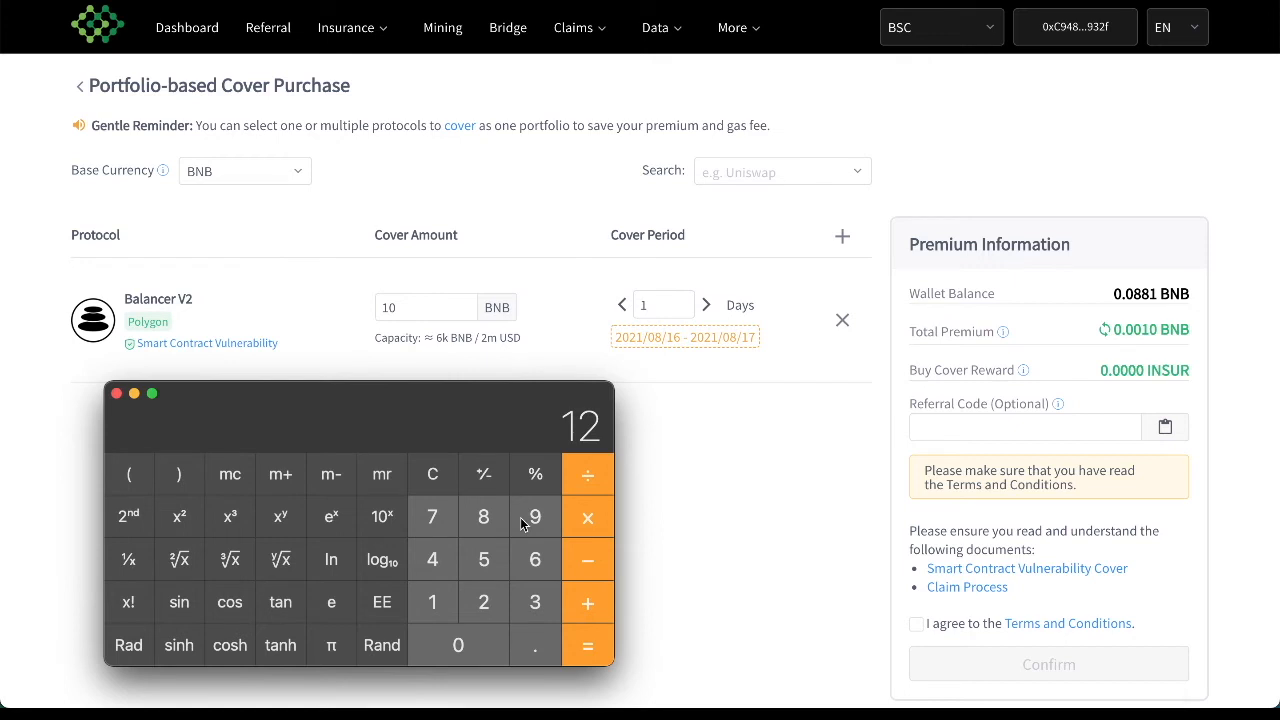
mouse_move(492, 528)
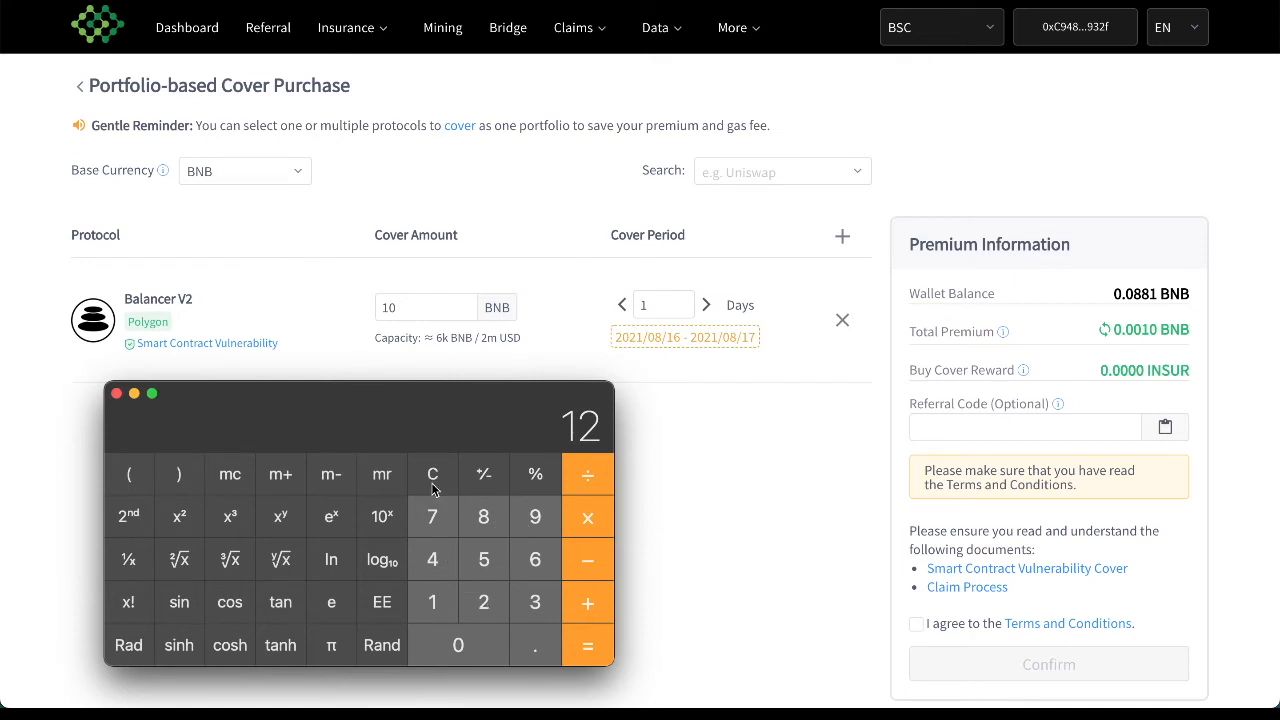
Calculate 50 ÷ 12 as a percentage and multiply it by 4000.
left_click(432, 560)
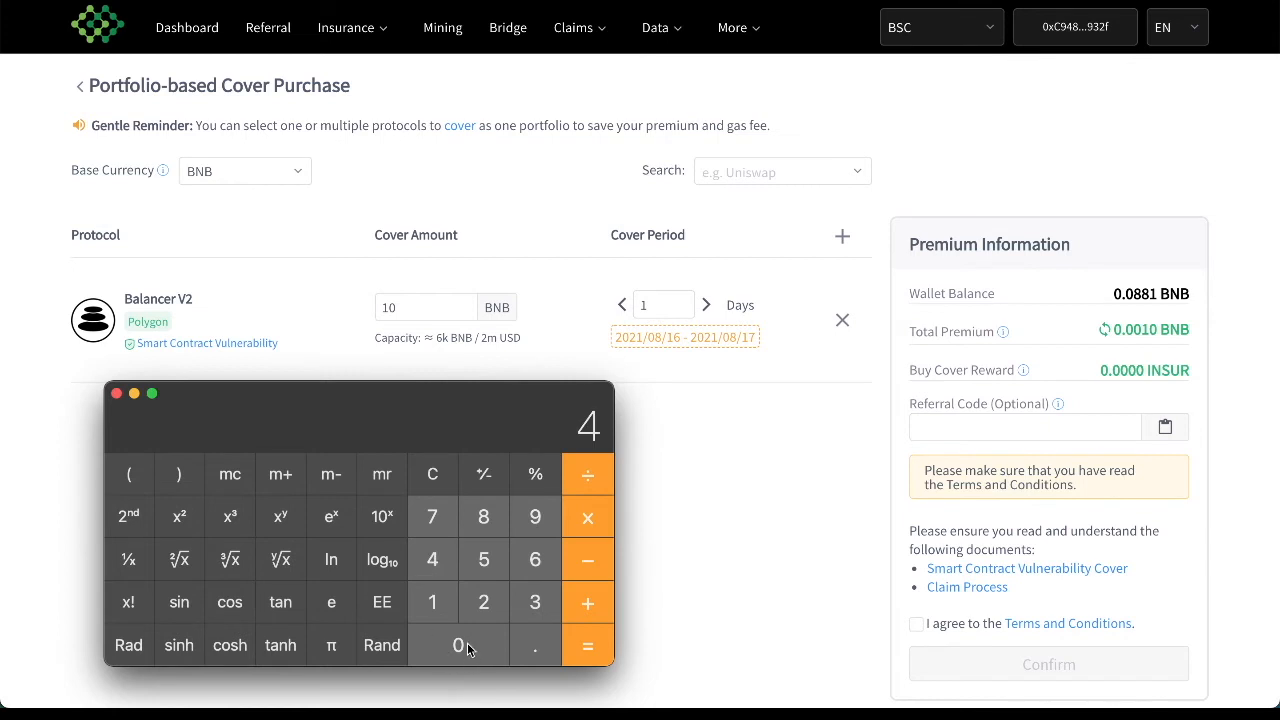
left_click(432, 474)
type("50")
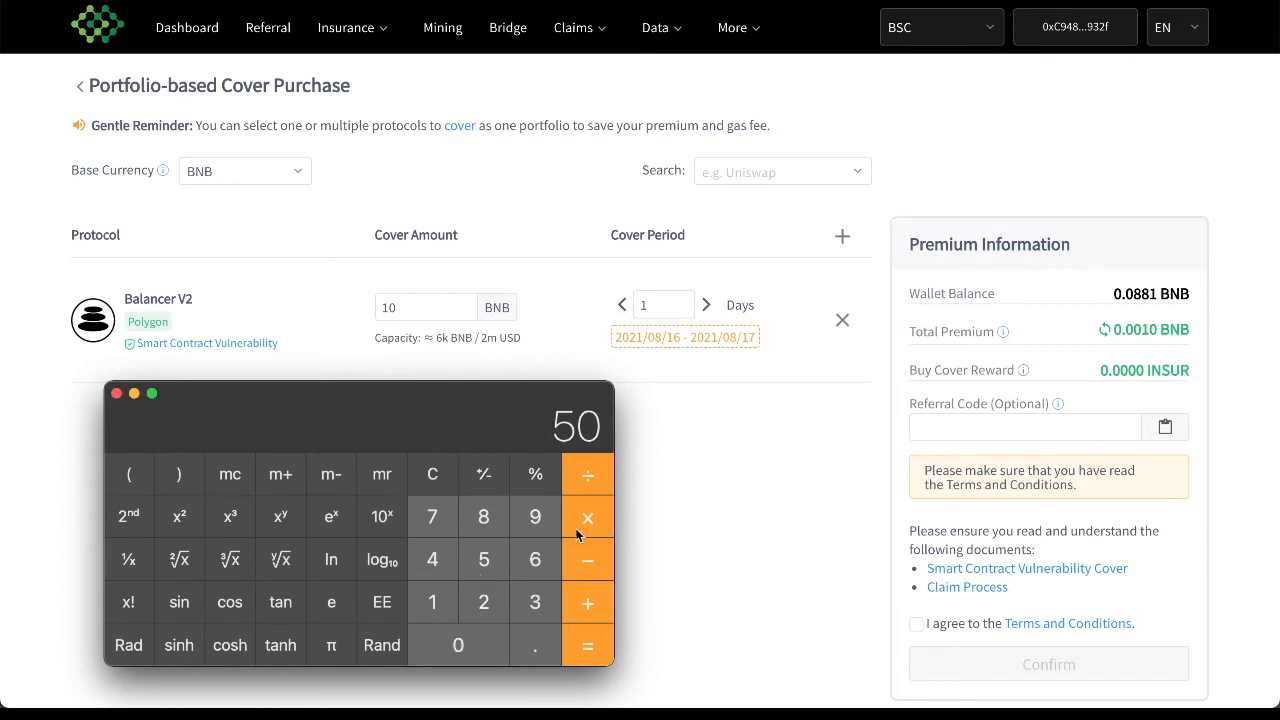
left_click(484, 602)
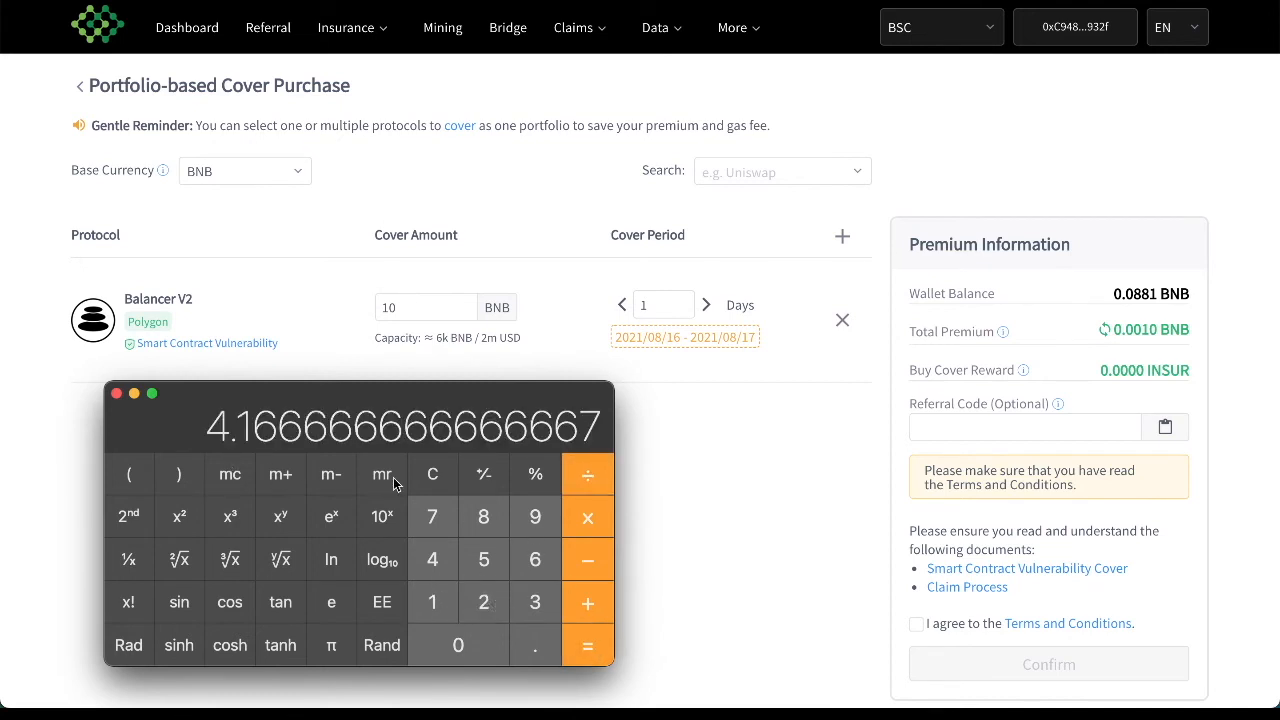
left_click(536, 472)
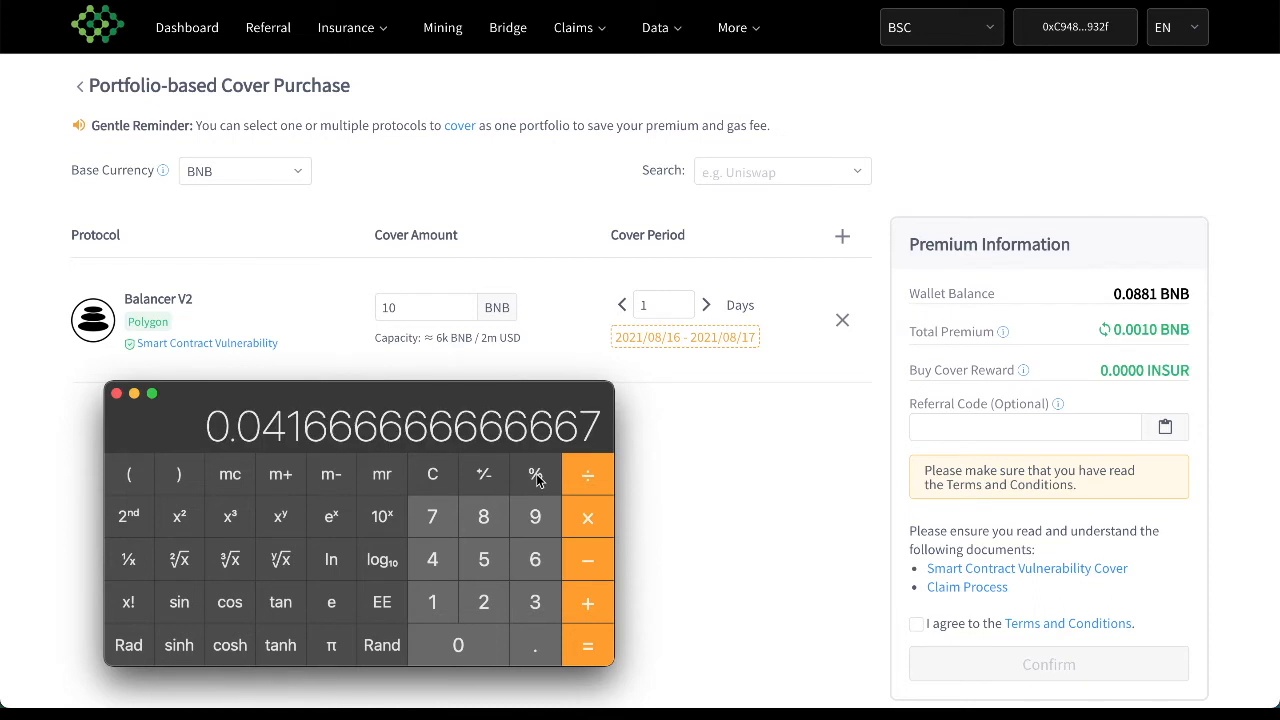
left_click(432, 560)
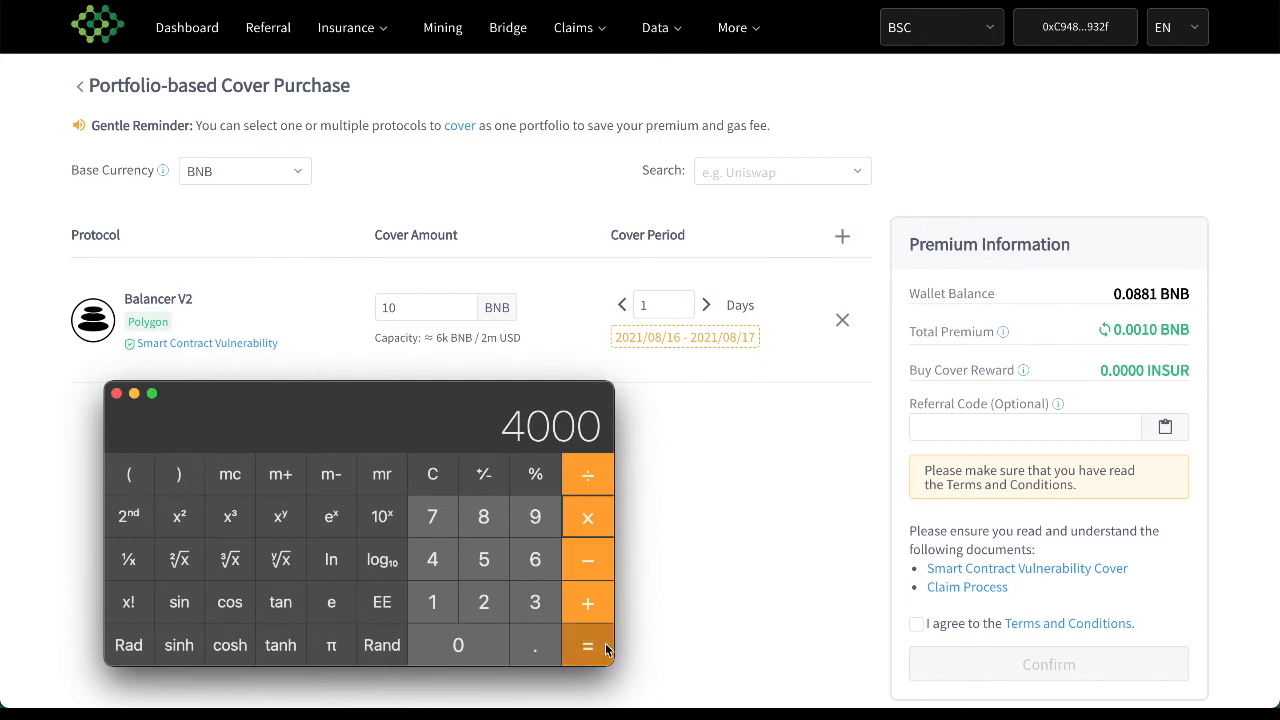
left_click(588, 644)
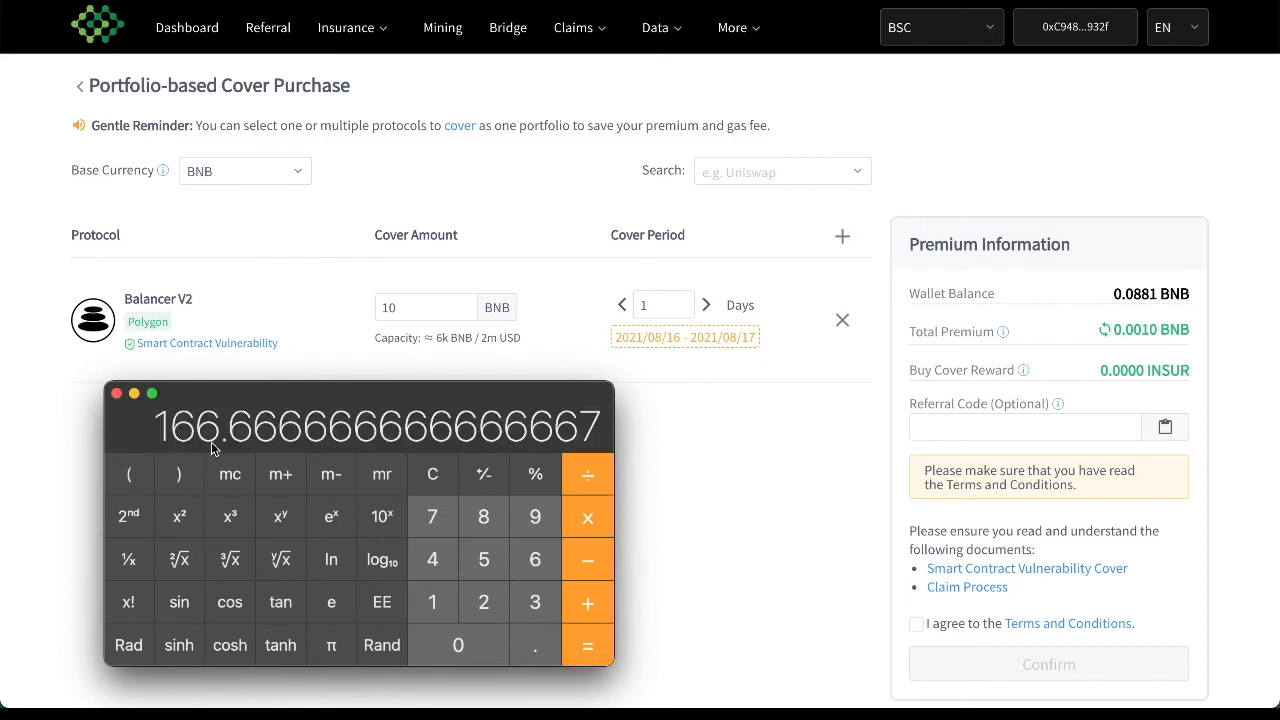
mouse_move(558, 536)
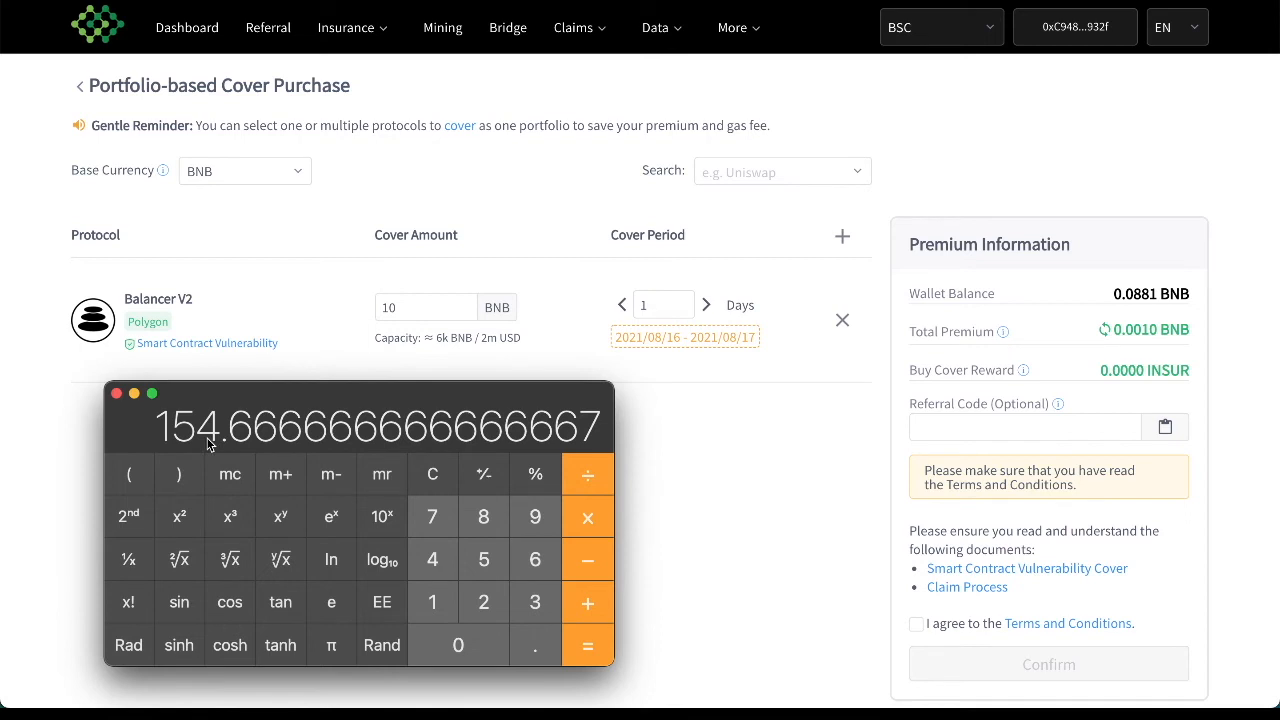
mouse_move(434, 480)
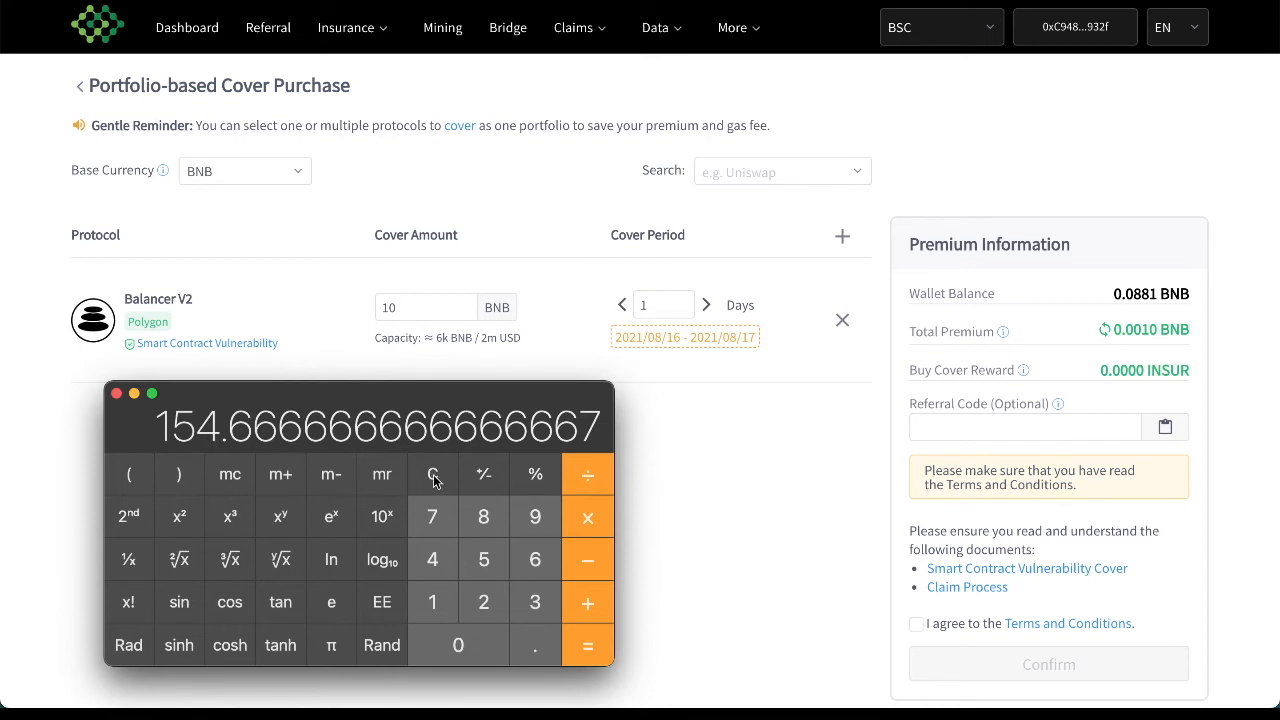
mouse_move(432, 474)
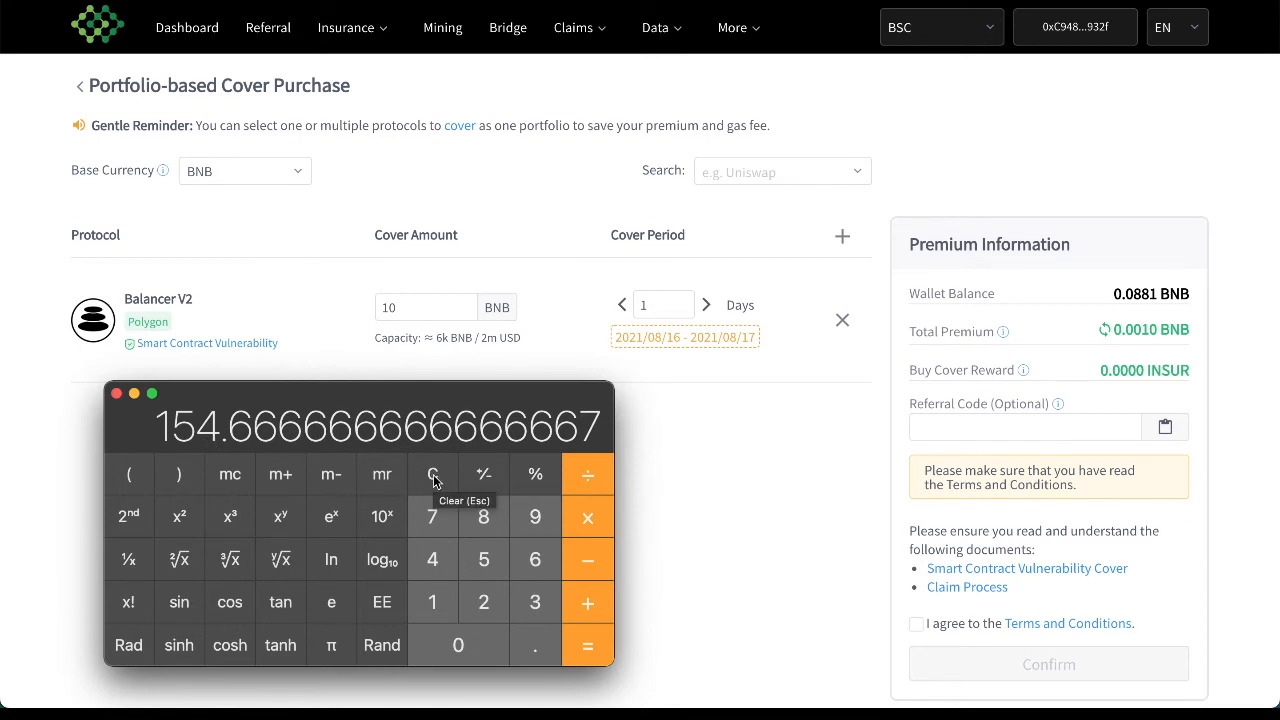
Clear and close the calculator, then move down the 10 BNB Balancer V2 purchase form.
left_click(432, 472)
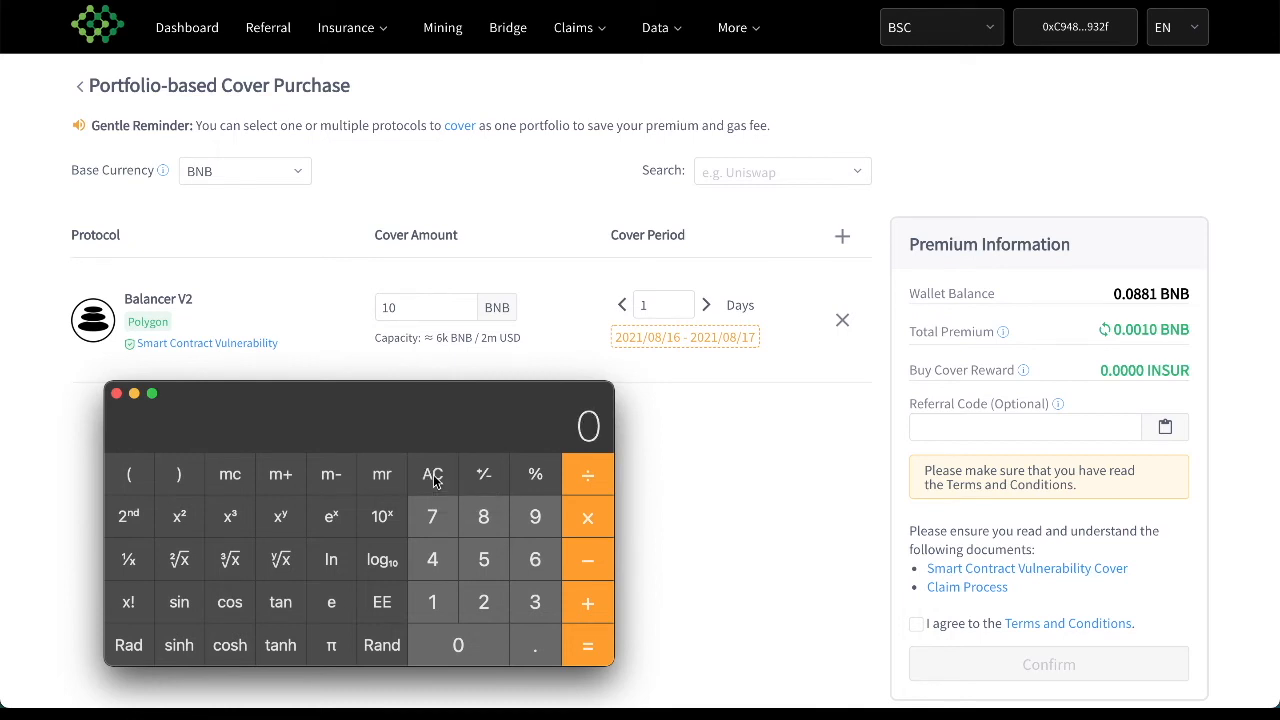
mouse_move(144, 408)
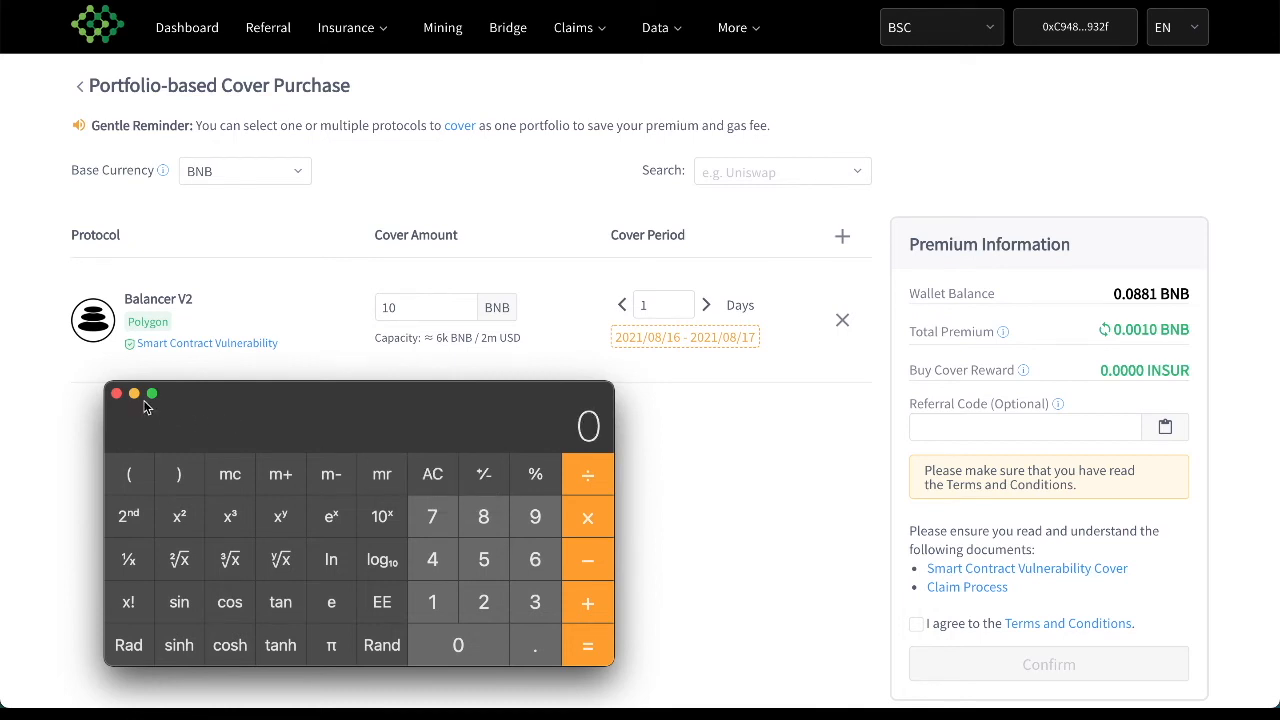
left_click(116, 392)
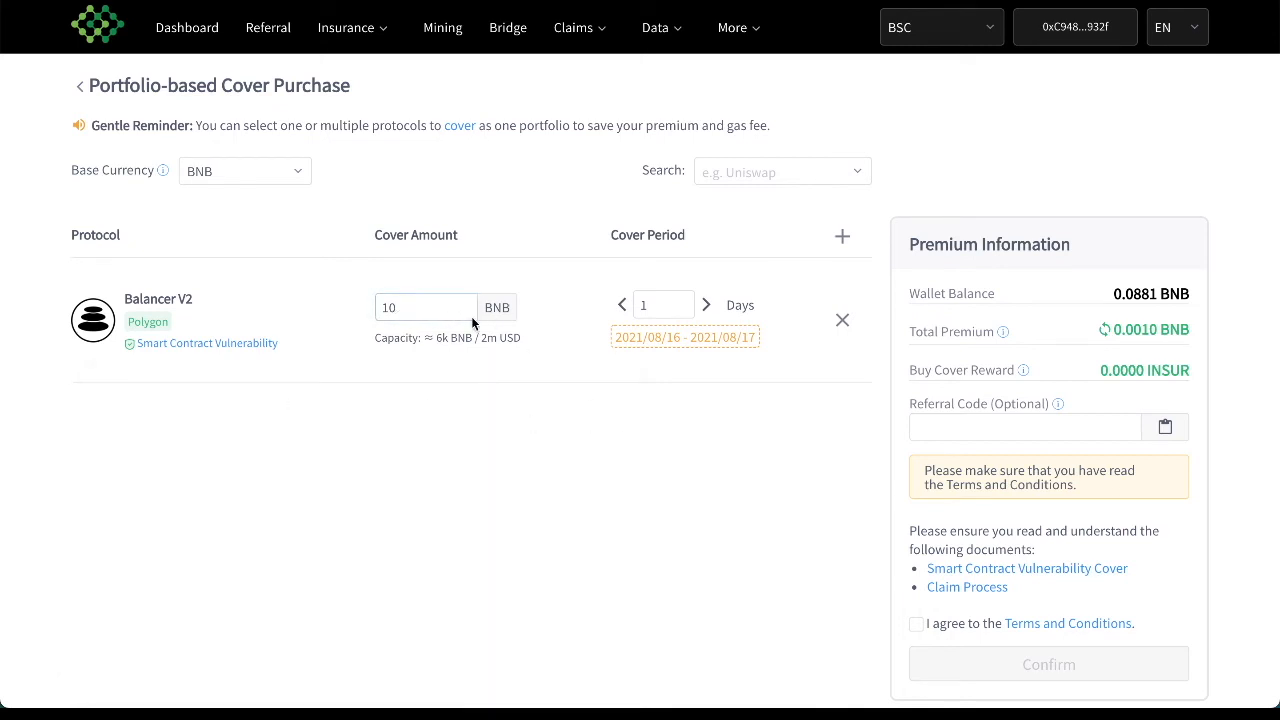
left_click(656, 304)
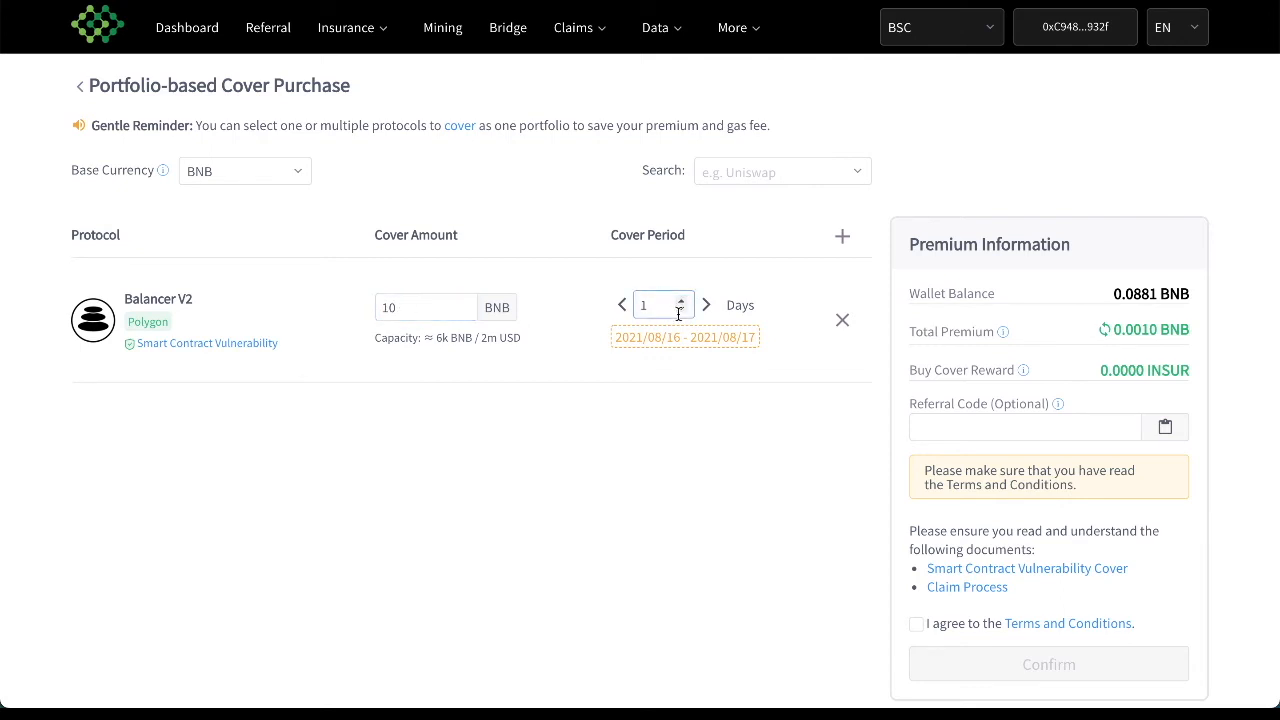
mouse_move(1028, 384)
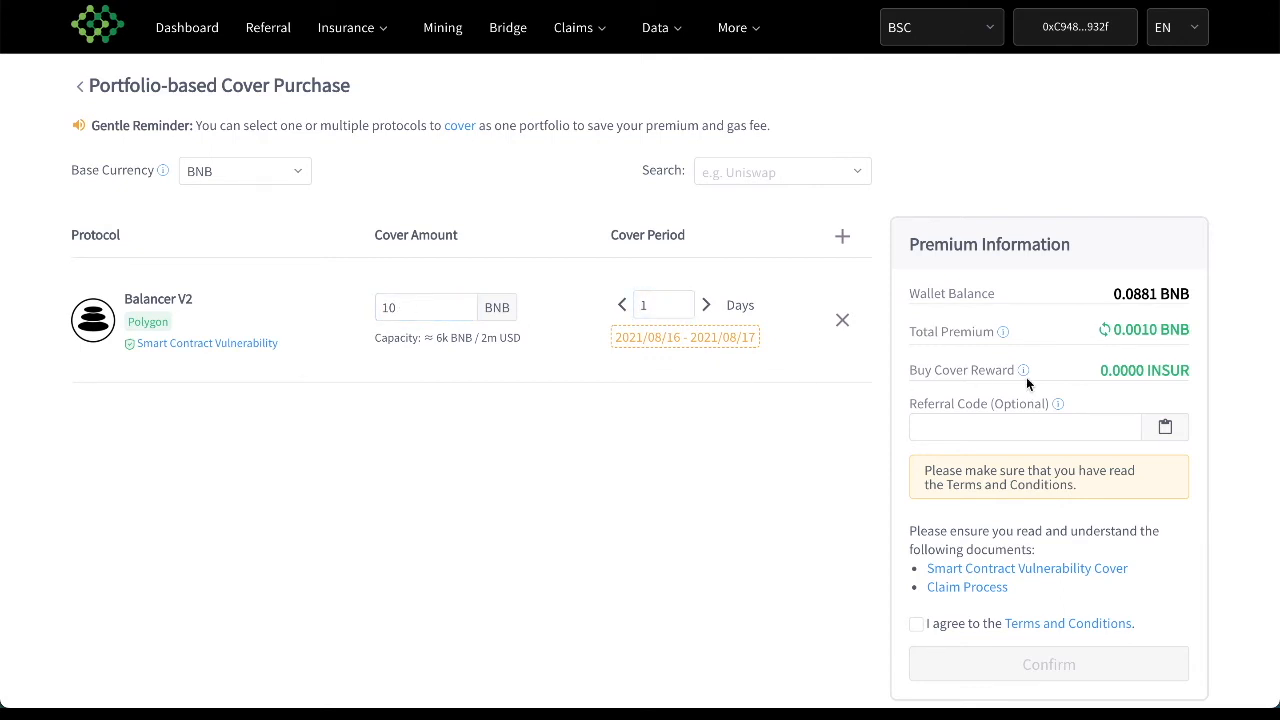
scroll("down", 3)
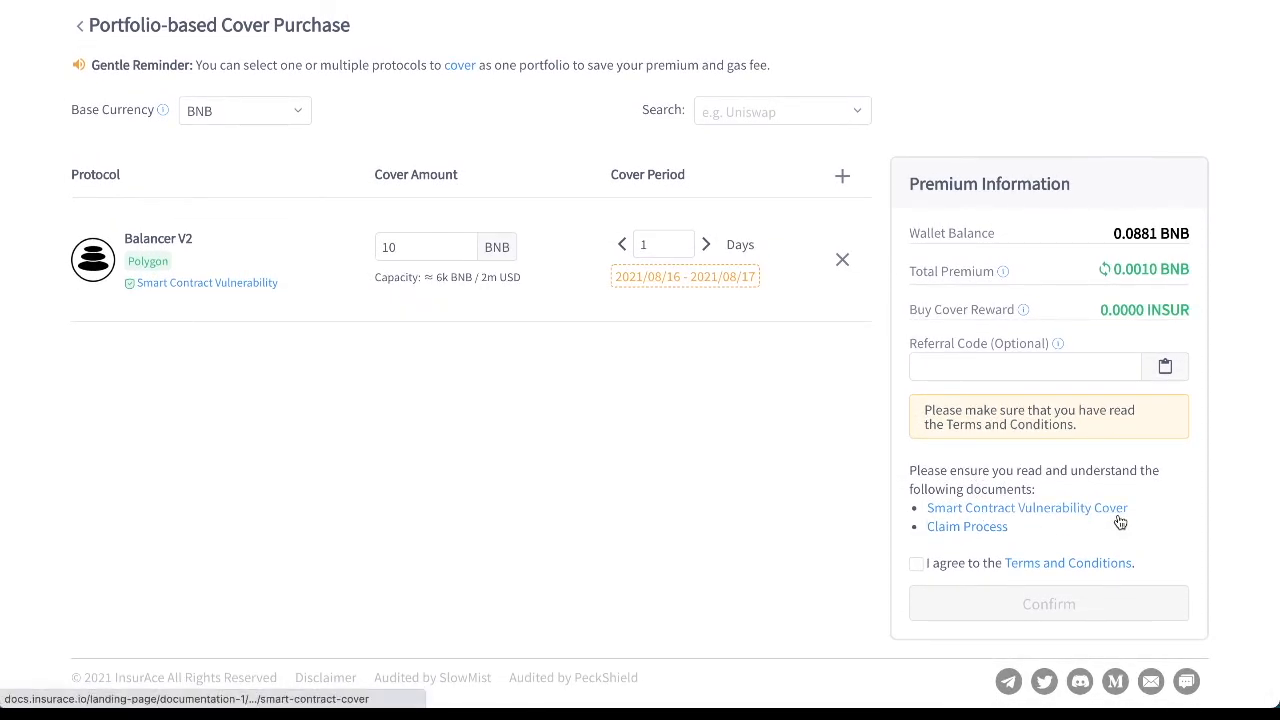
mouse_move(724, 568)
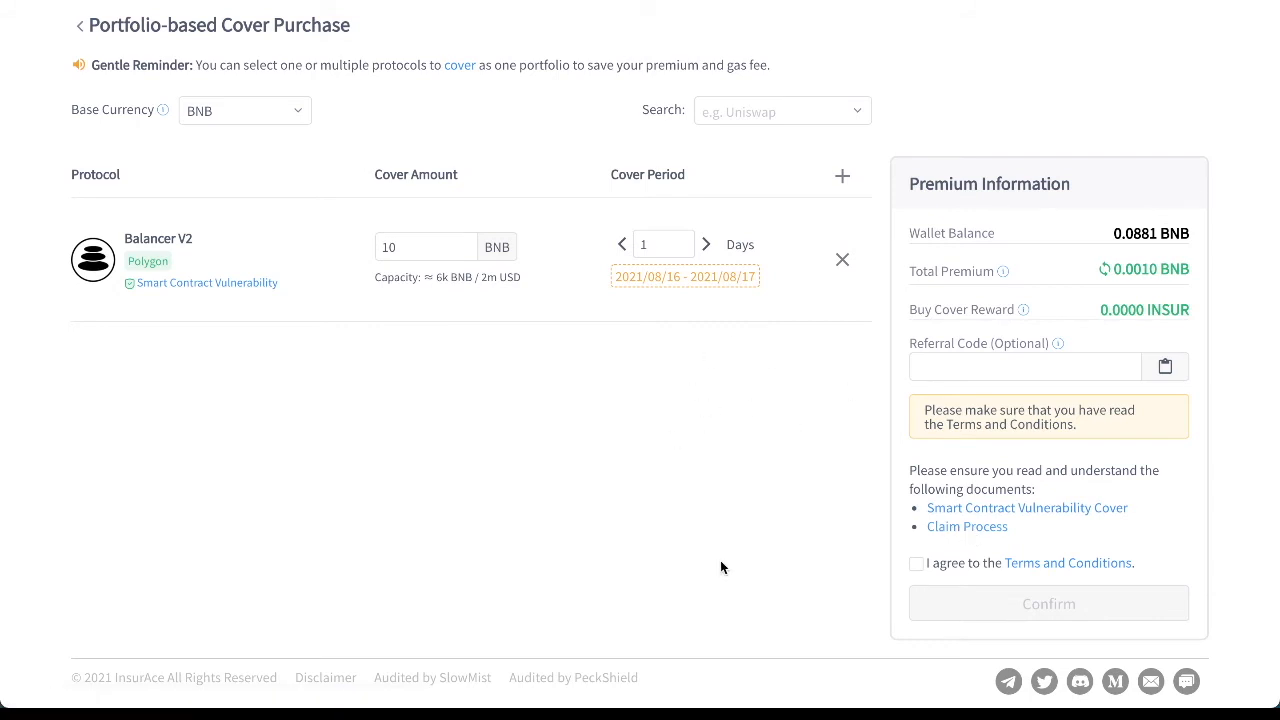
mouse_move(882, 480)
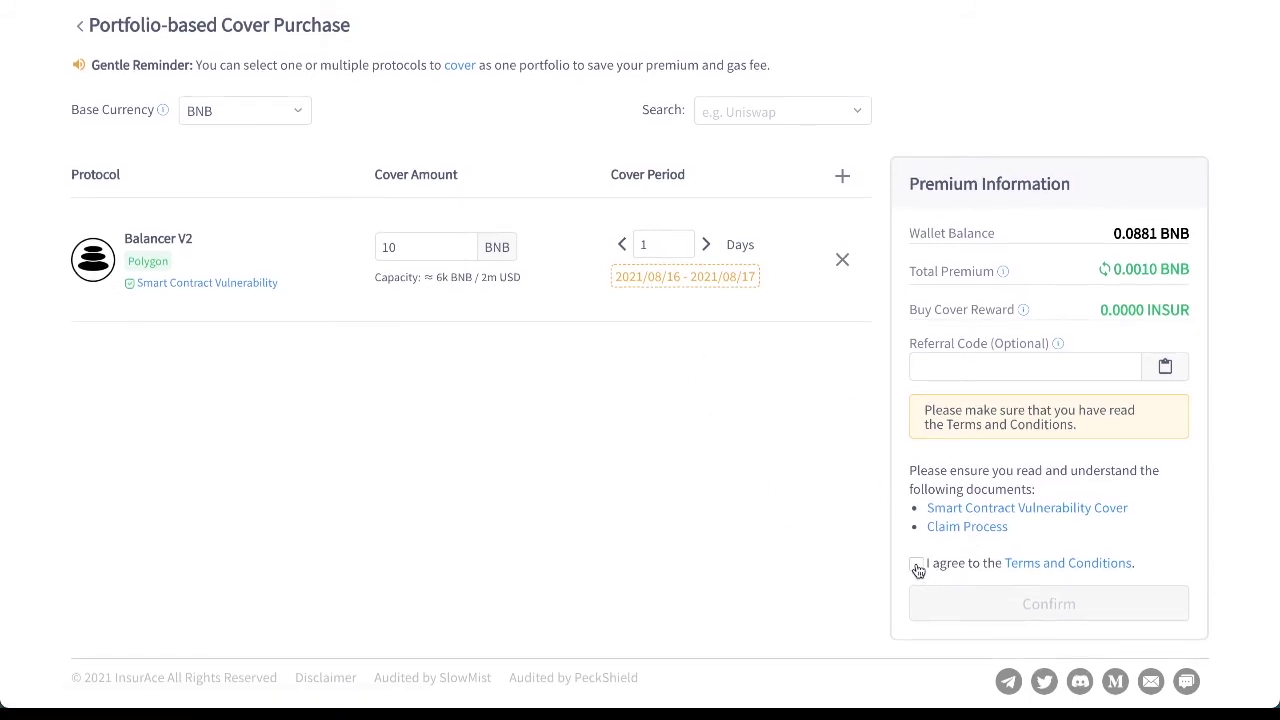
Accept the Terms and Conditions and confirm the 10 BNB Balancer V2 cover purchase.
left_click(916, 564)
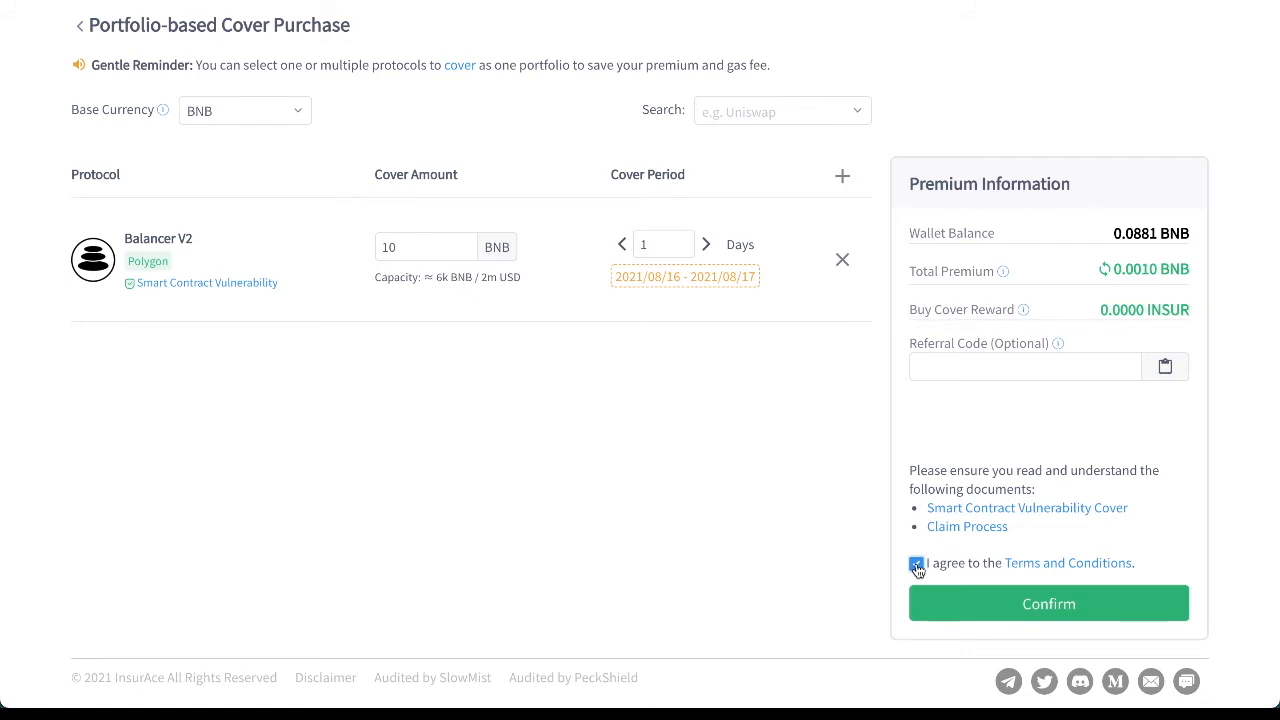
left_click(1048, 604)
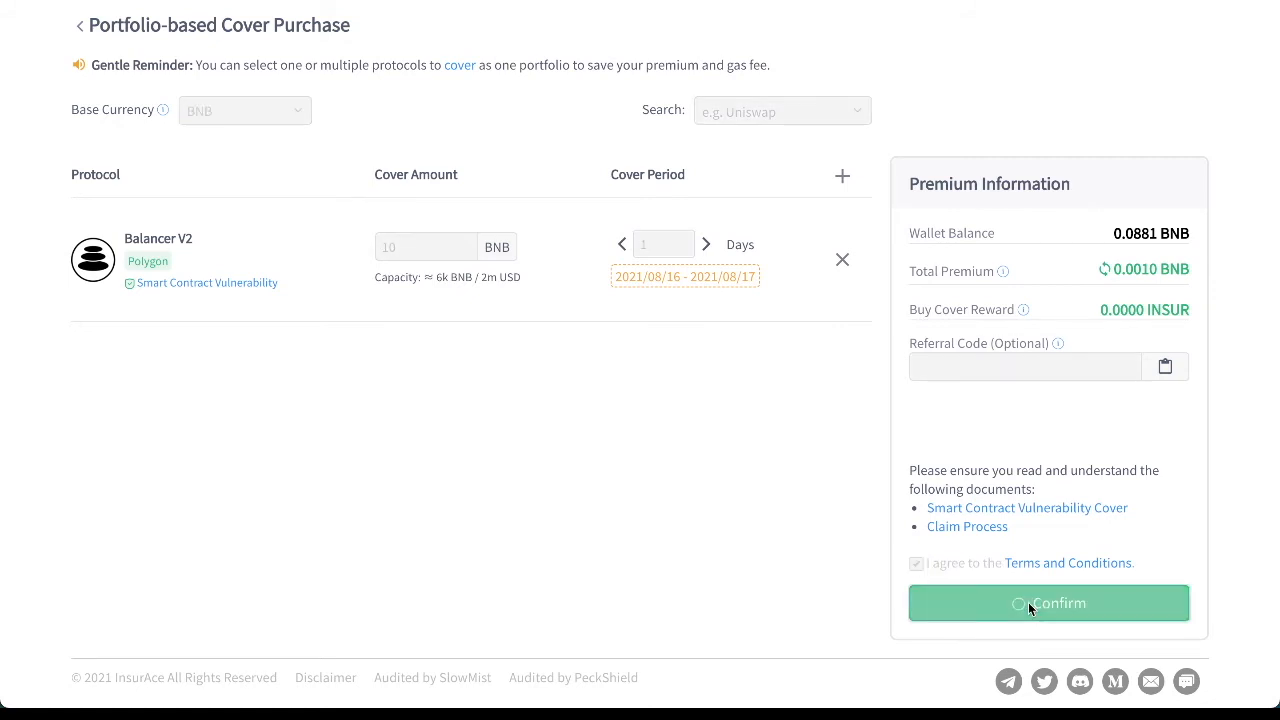
mouse_move(718, 568)
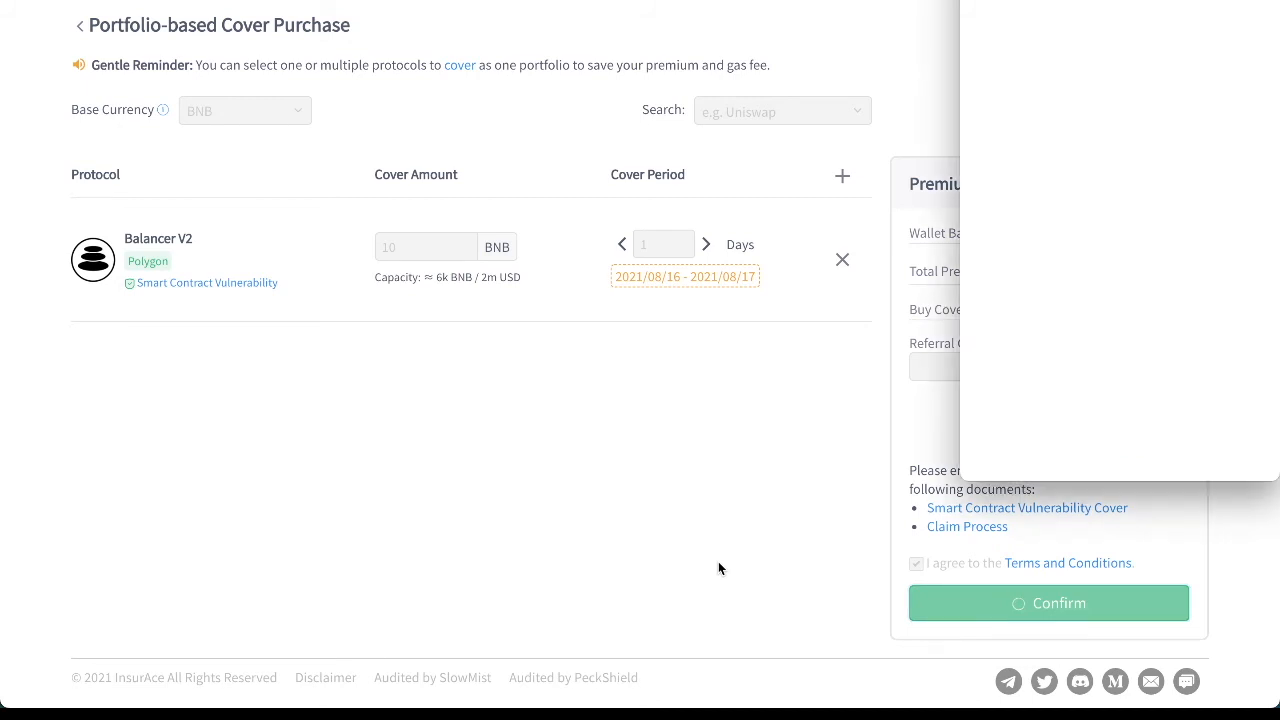
left_click(1048, 602)
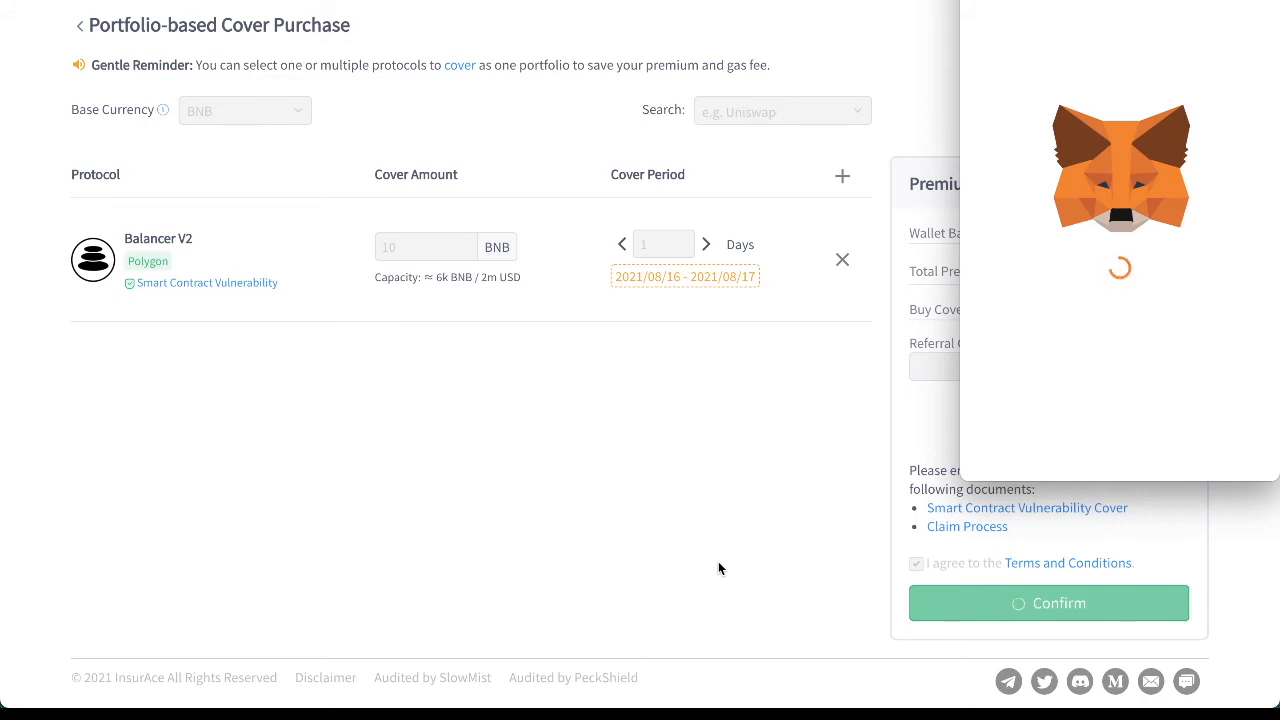
Approve the 0.001 BNB cover payment (0.004041 total with gas) in MetaMask.
left_click(1048, 602)
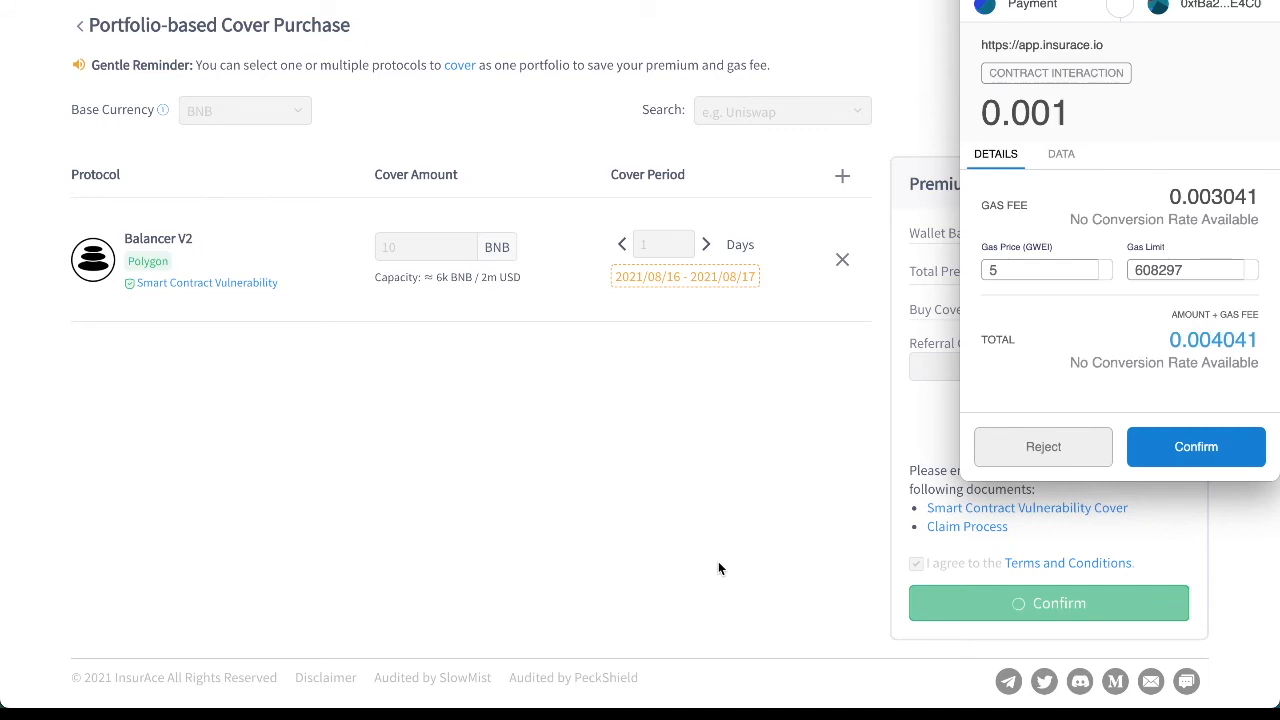
mouse_move(1052, 296)
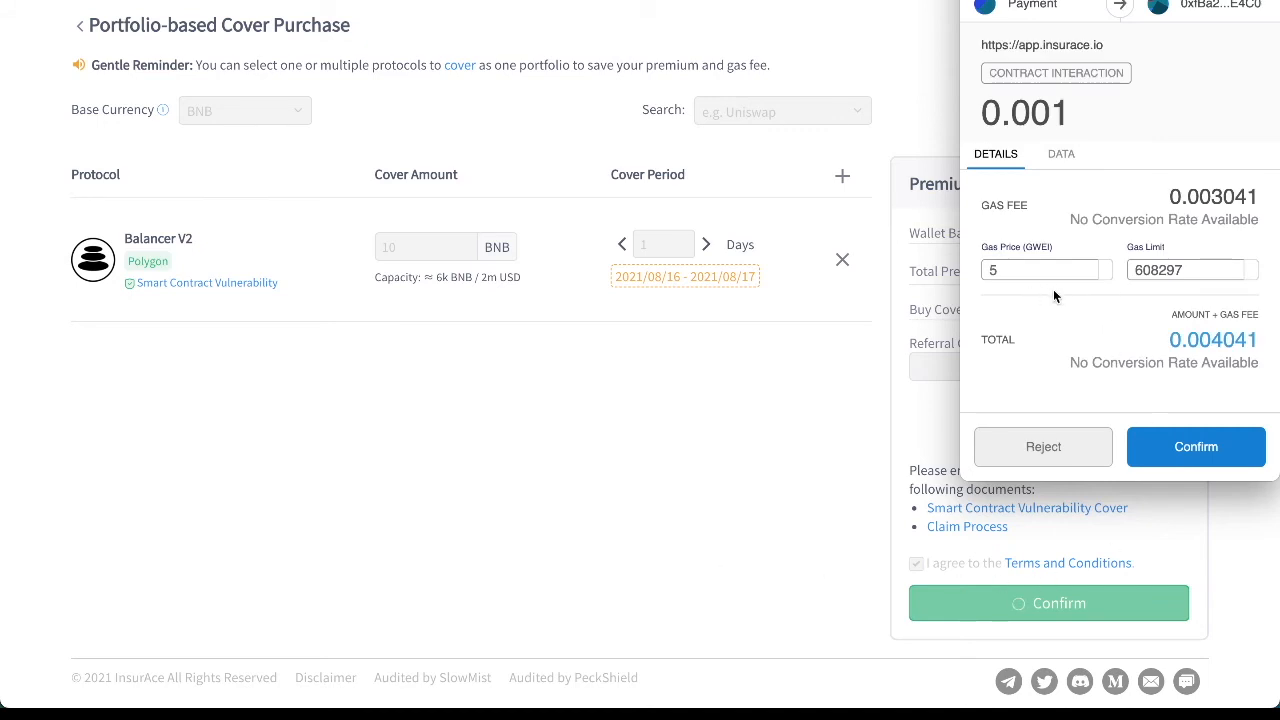
mouse_move(1196, 446)
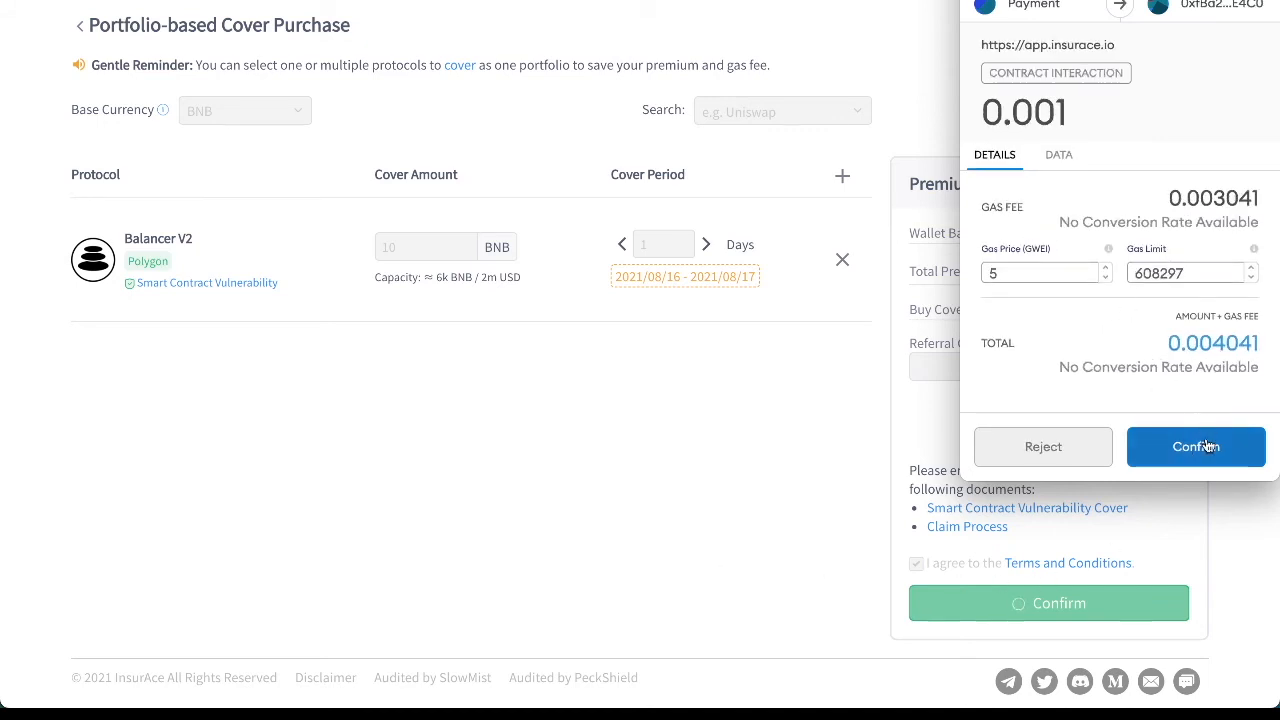
left_click(1196, 446)
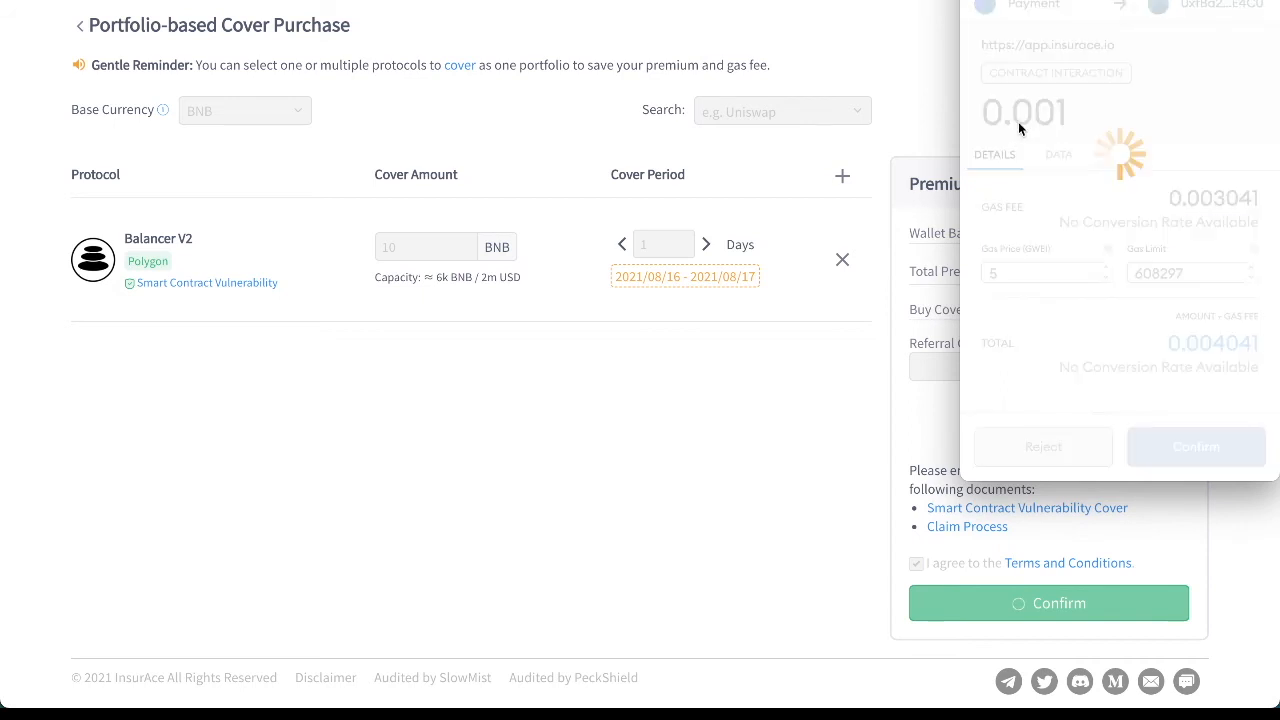
left_click(1196, 446)
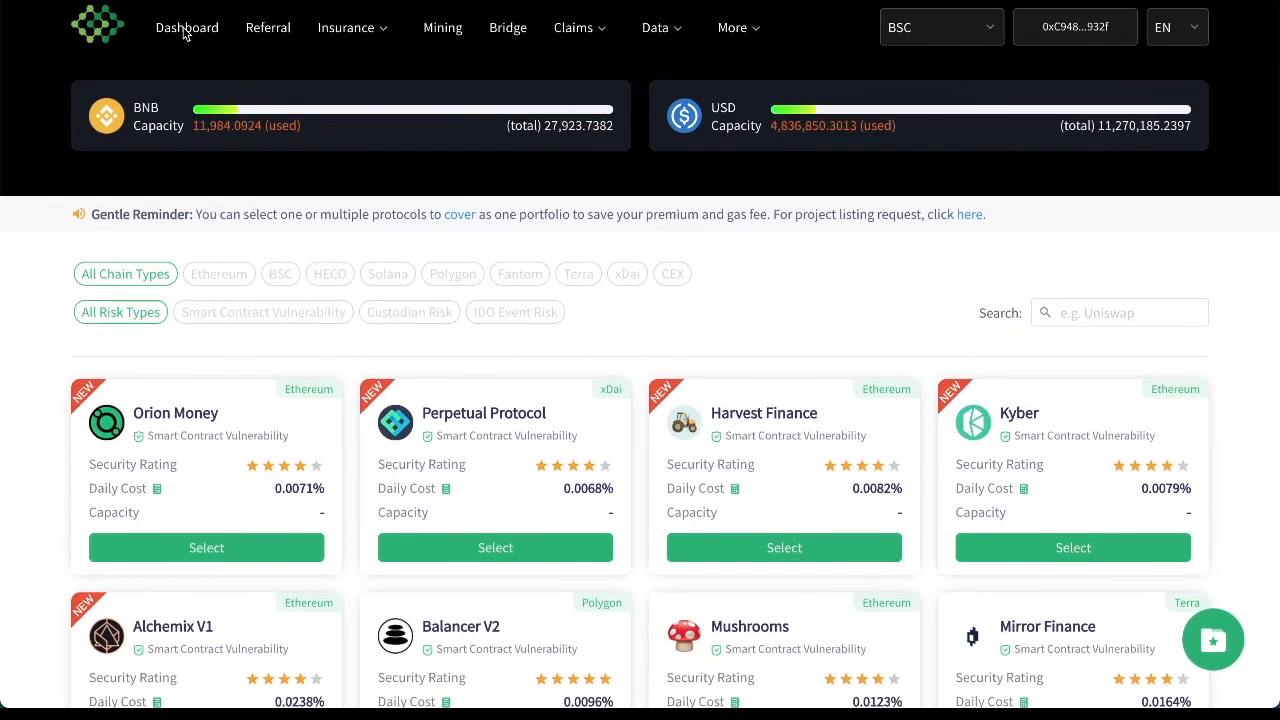
left_click(188, 28)
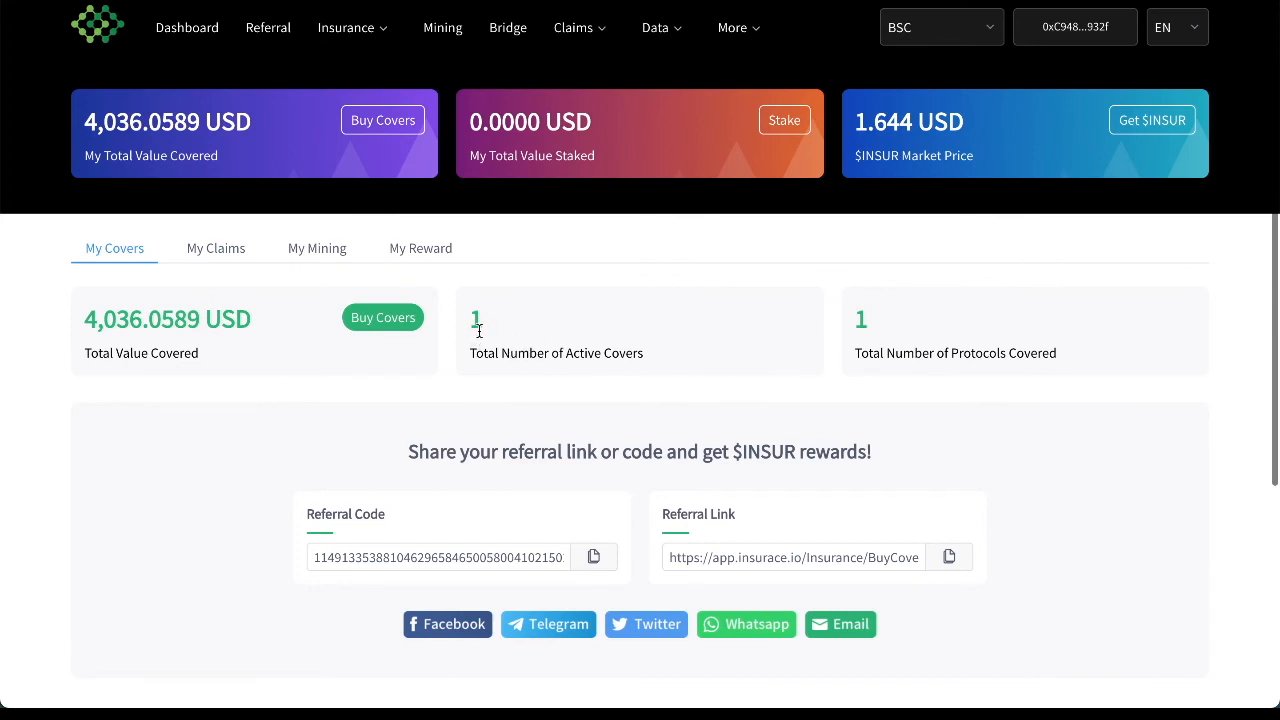
mouse_move(152, 340)
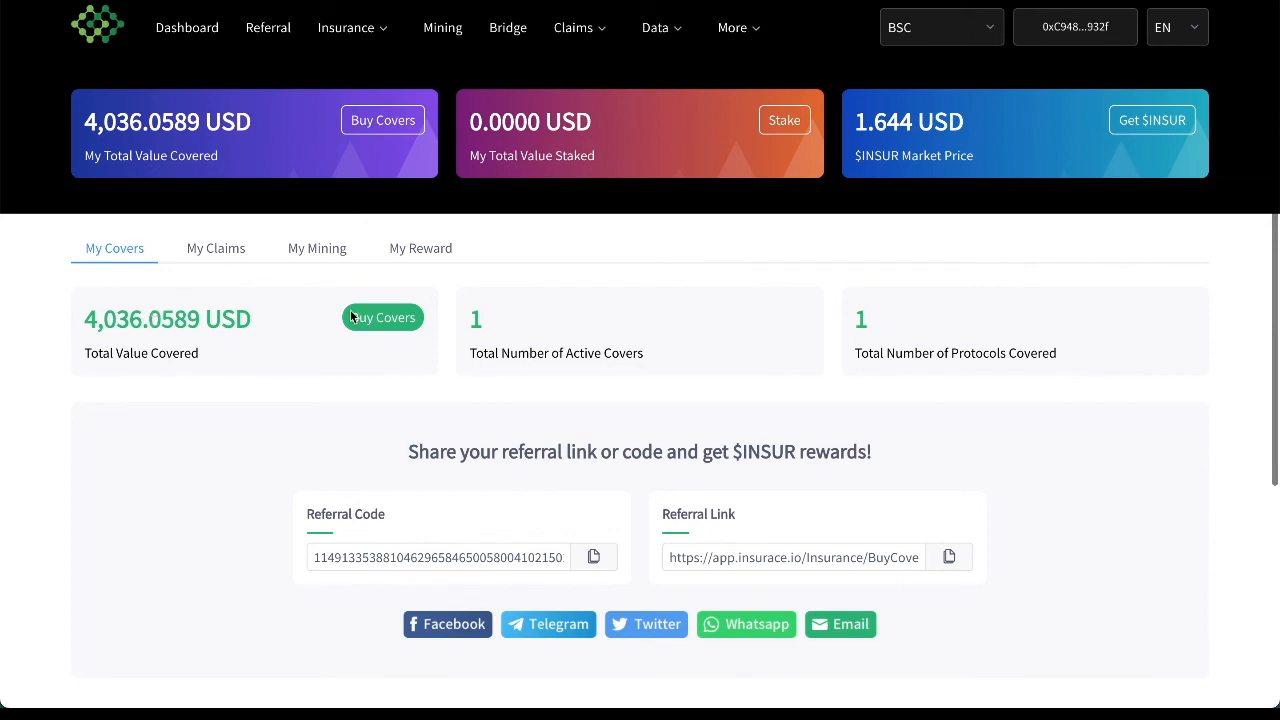
mouse_move(616, 472)
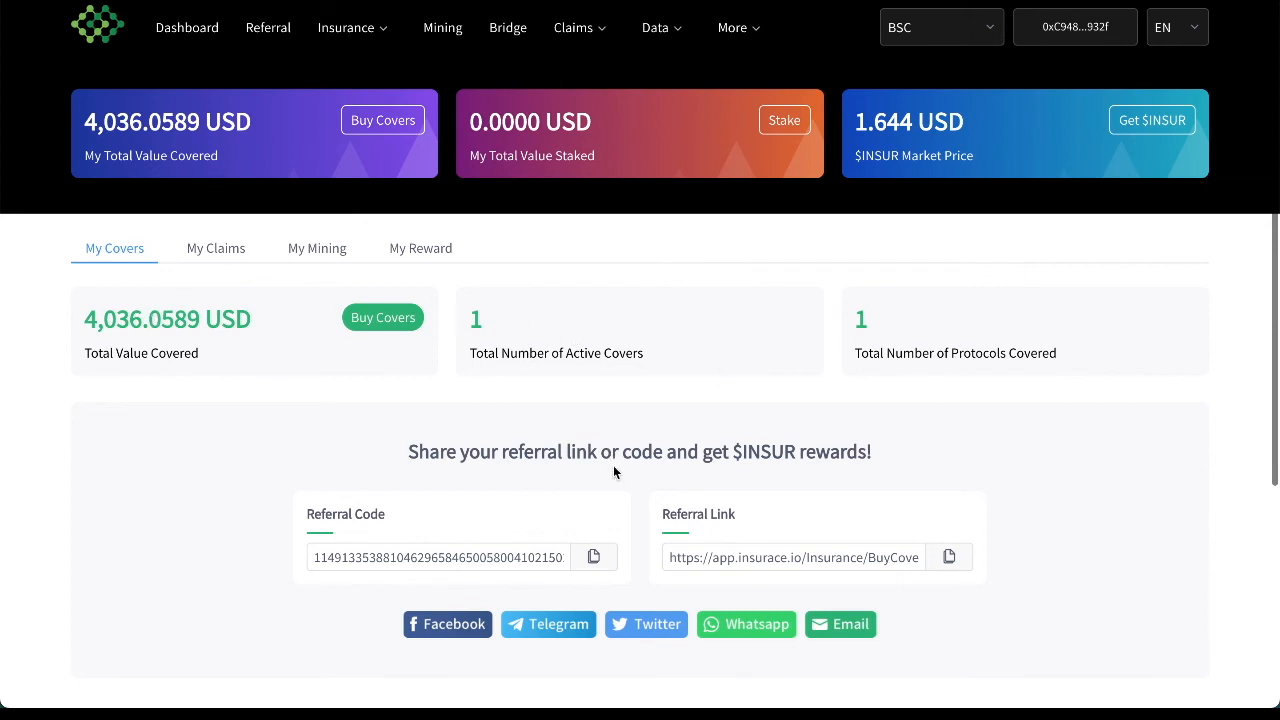
mouse_move(640, 496)
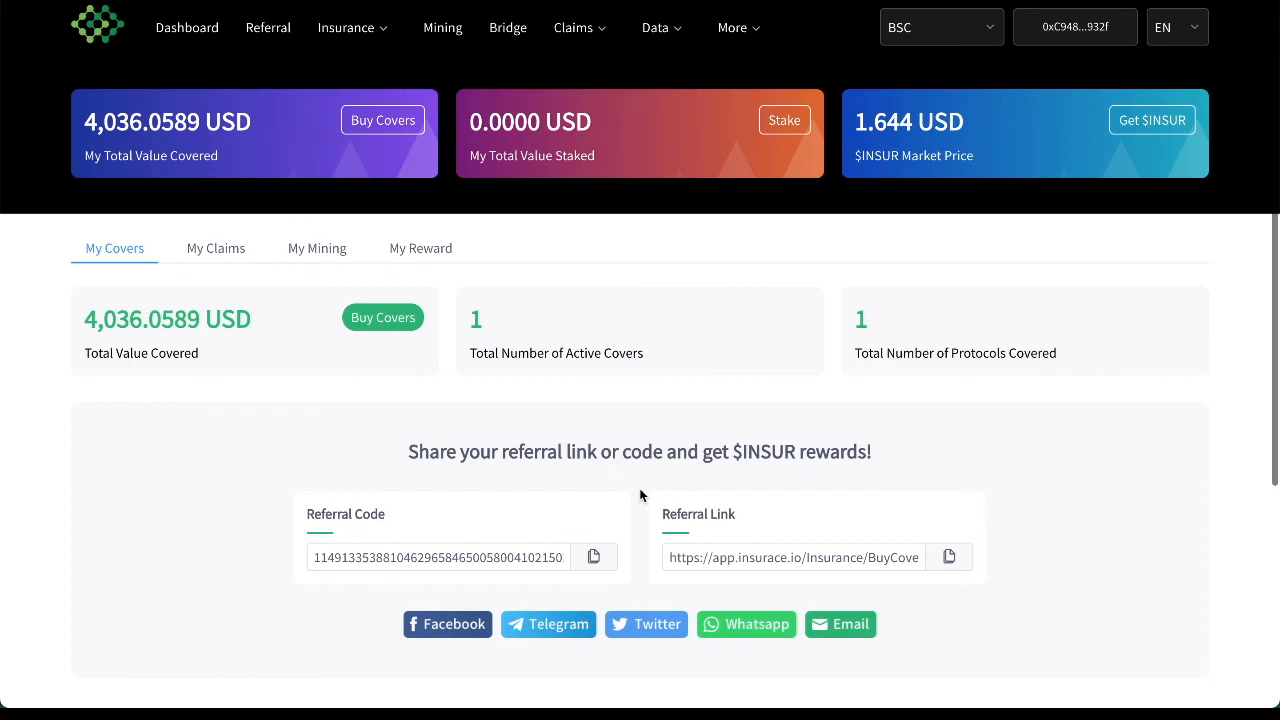
scroll("down", 3)
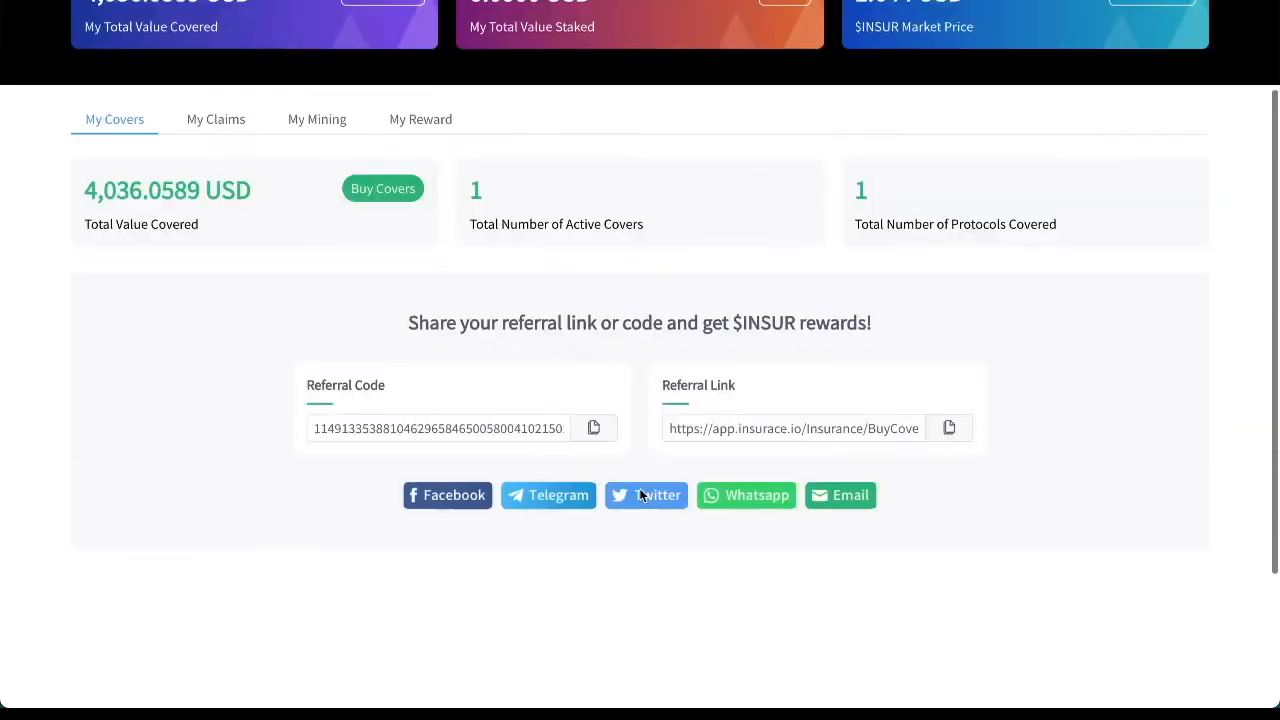
scroll("up", 3)
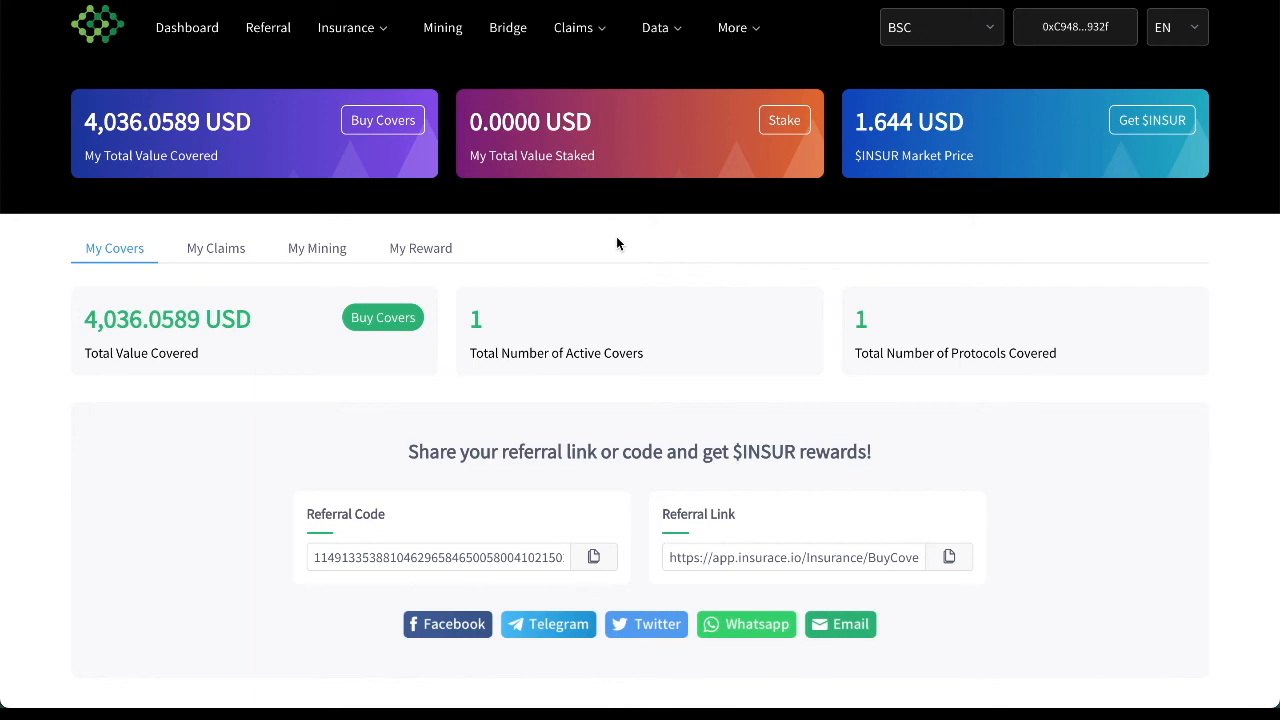
mouse_move(272, 280)
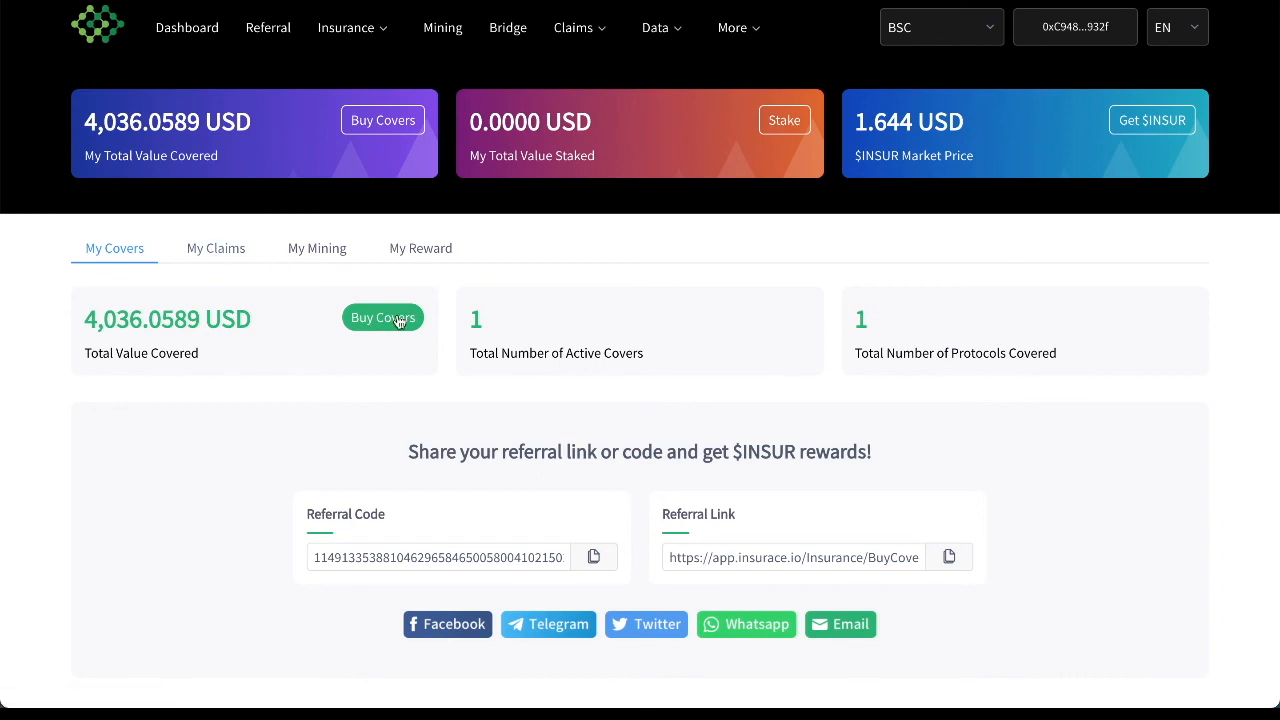
mouse_move(64, 452)
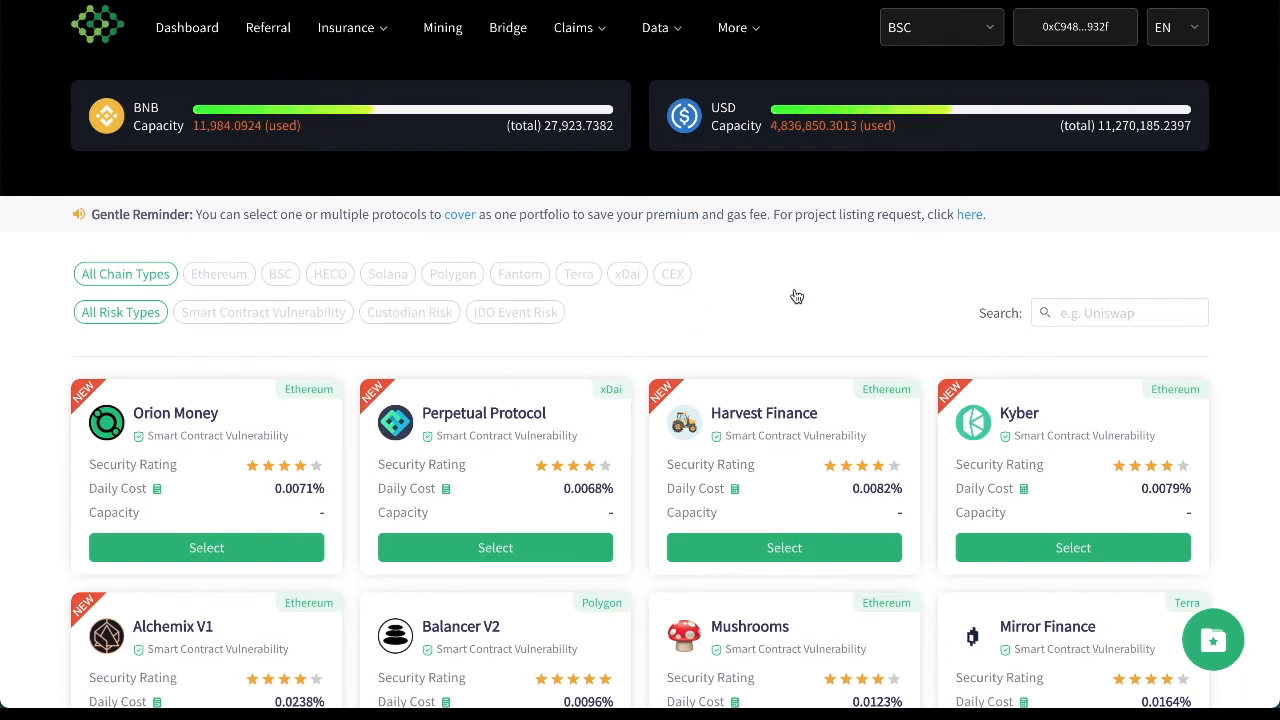
Filter covers to CEX custodian type and select the Coinbase card.
left_click(672, 272)
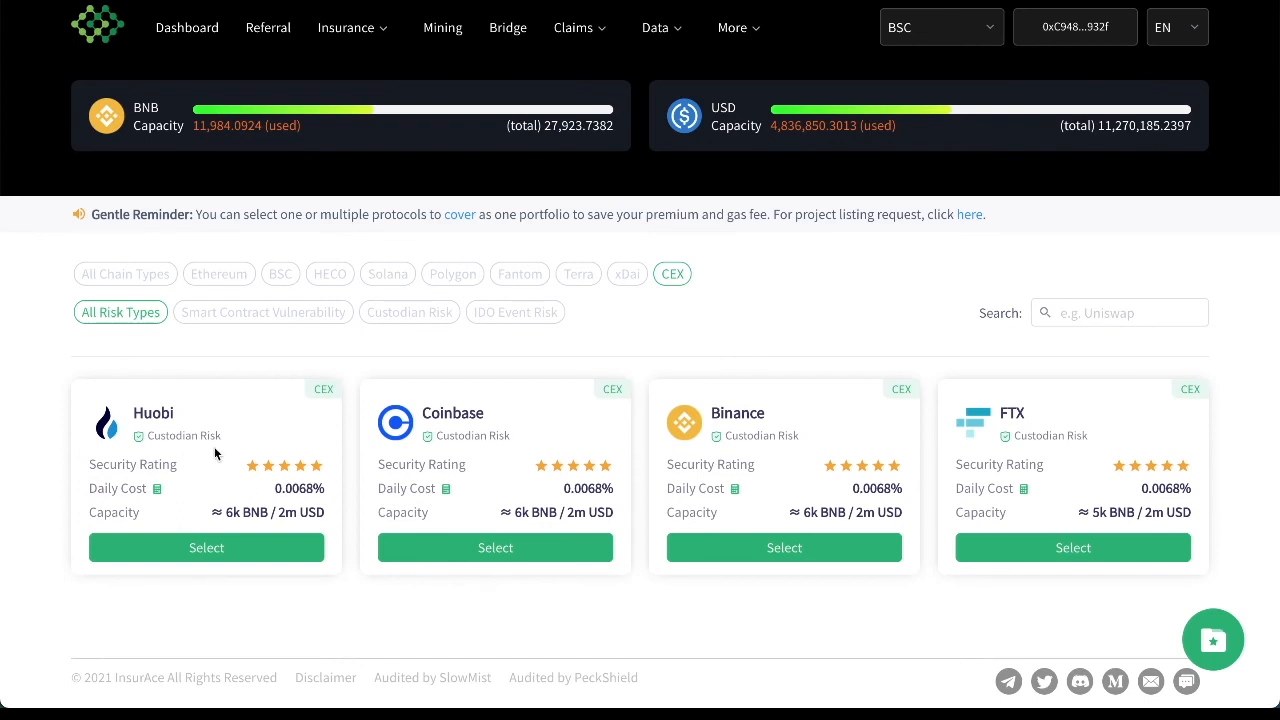
mouse_move(836, 444)
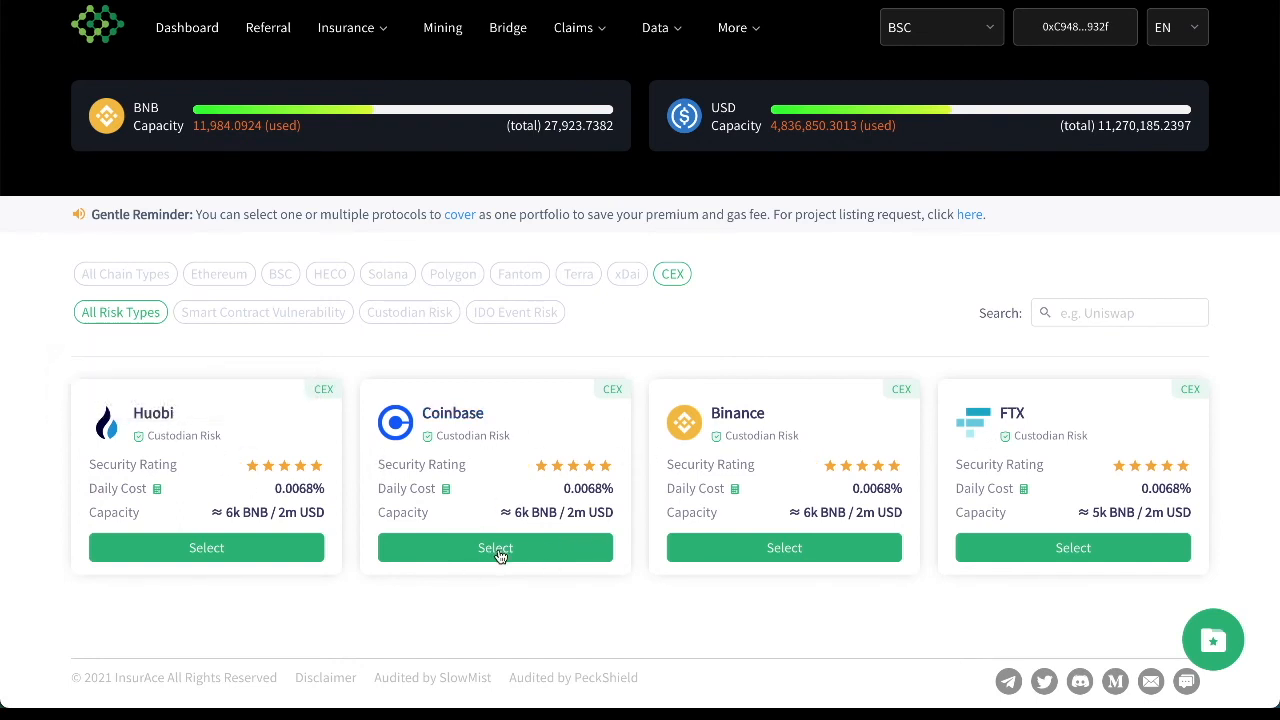
left_click(496, 548)
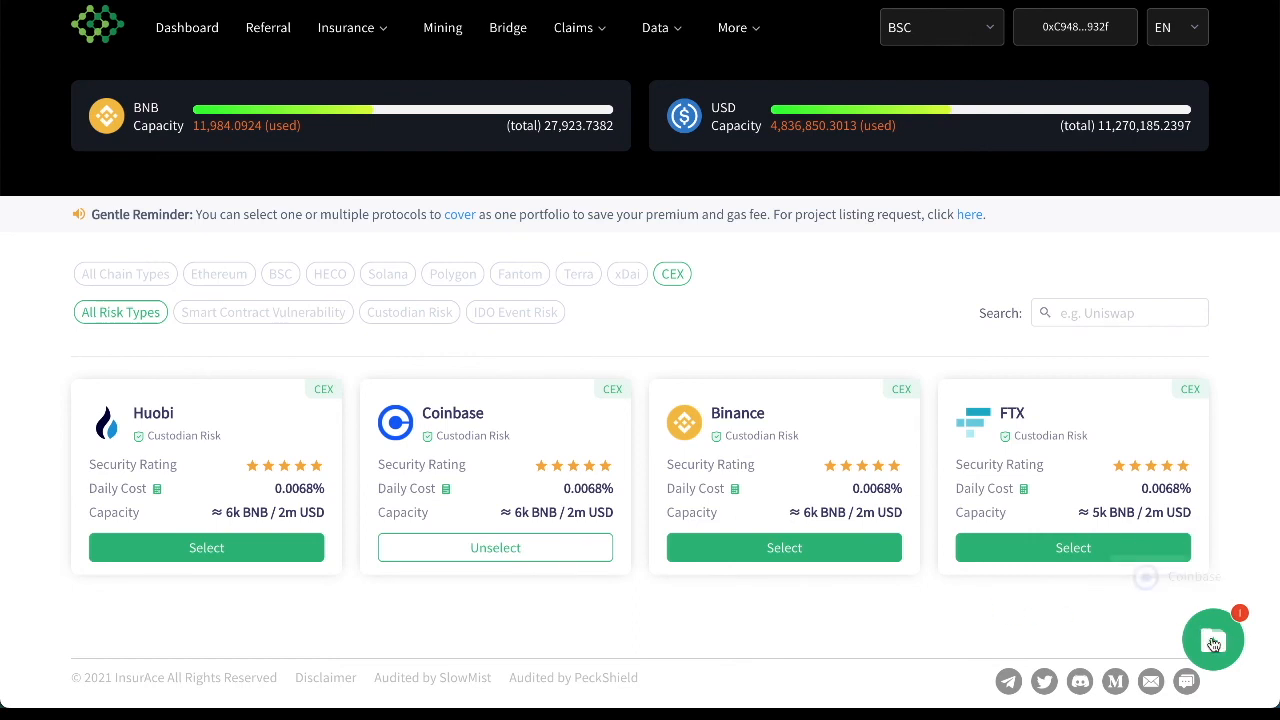
Set the Coinbase cover to 10 BNB for 30 days, quoting 0.0206 BNB, and accept the terms.
left_click(1212, 640)
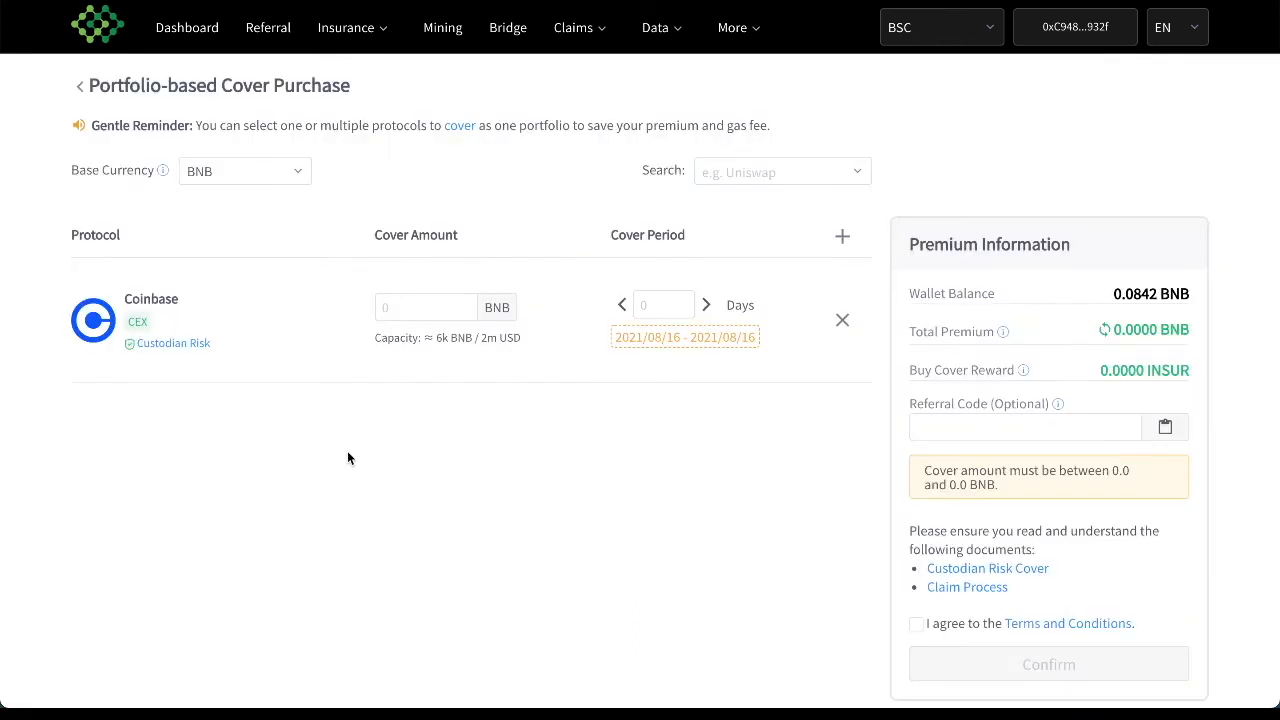
left_click(424, 306)
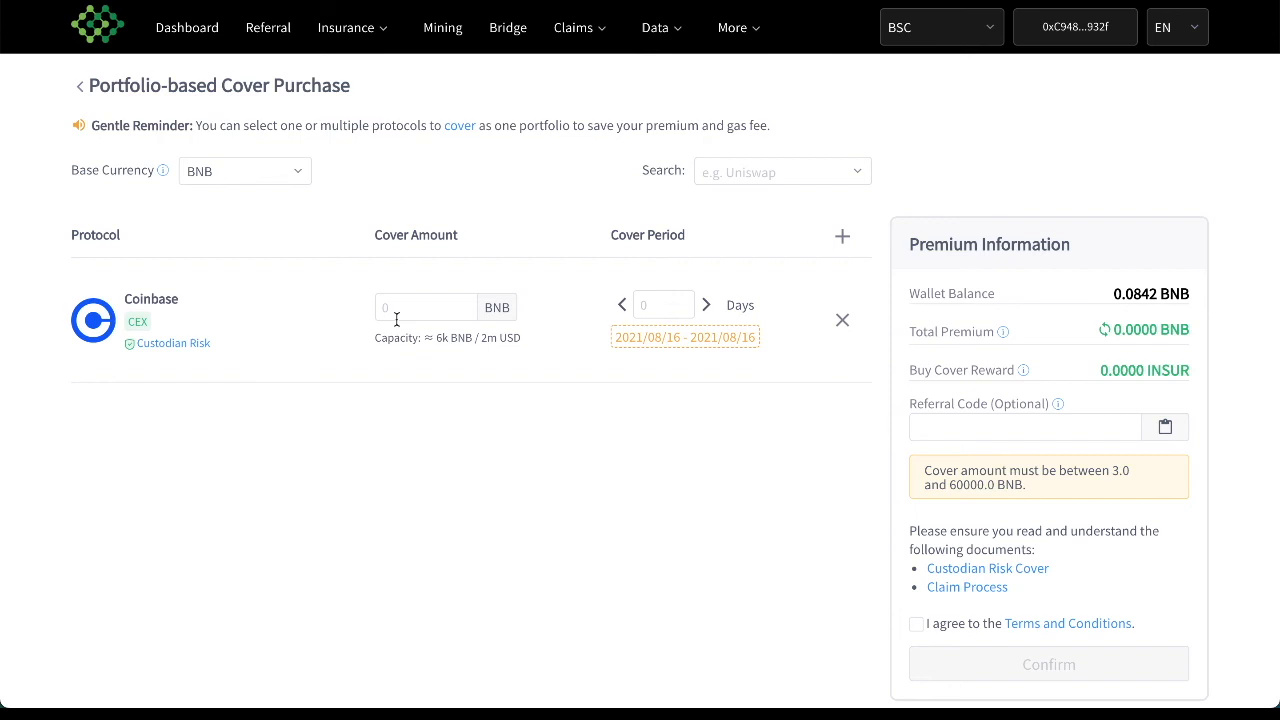
type("10")
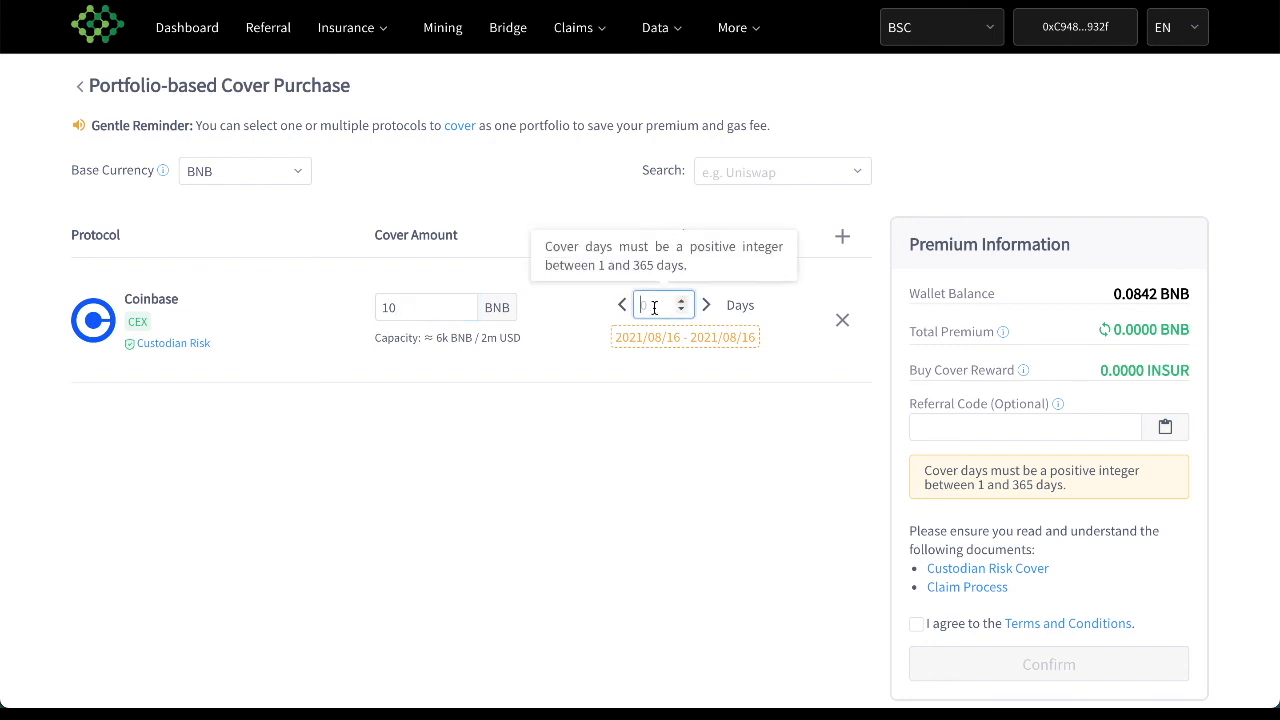
type("30")
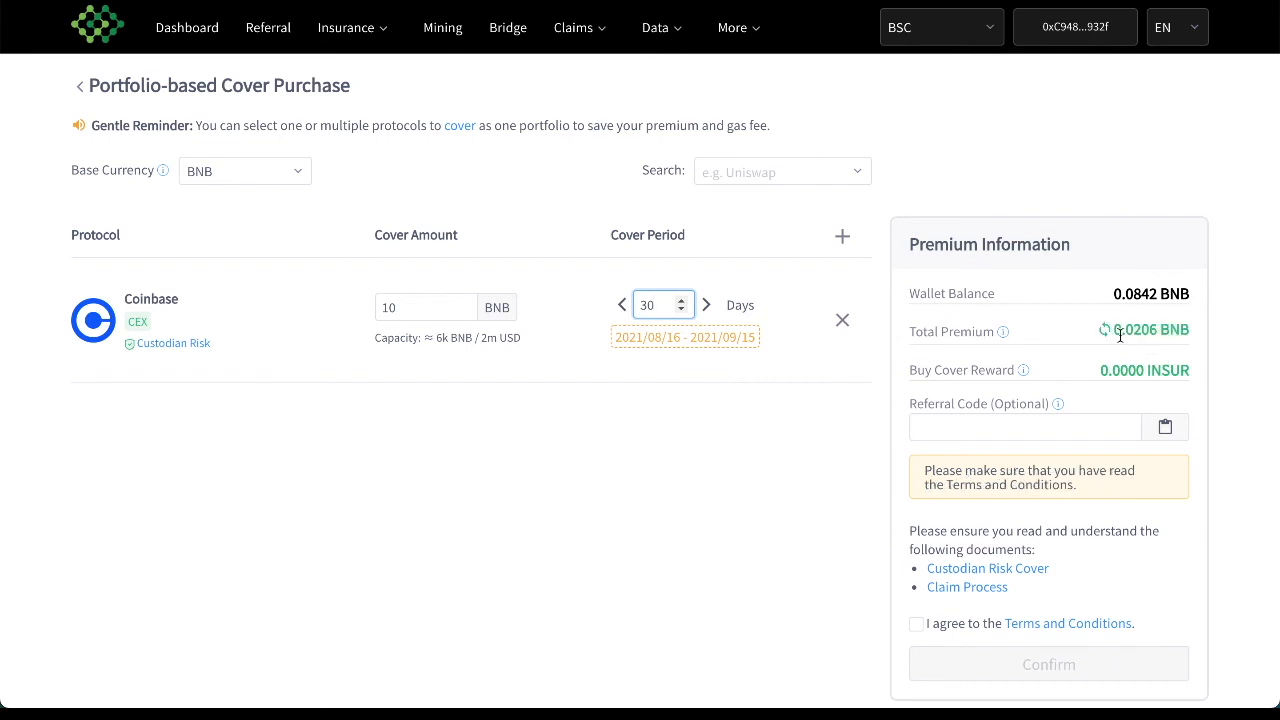
mouse_move(818, 452)
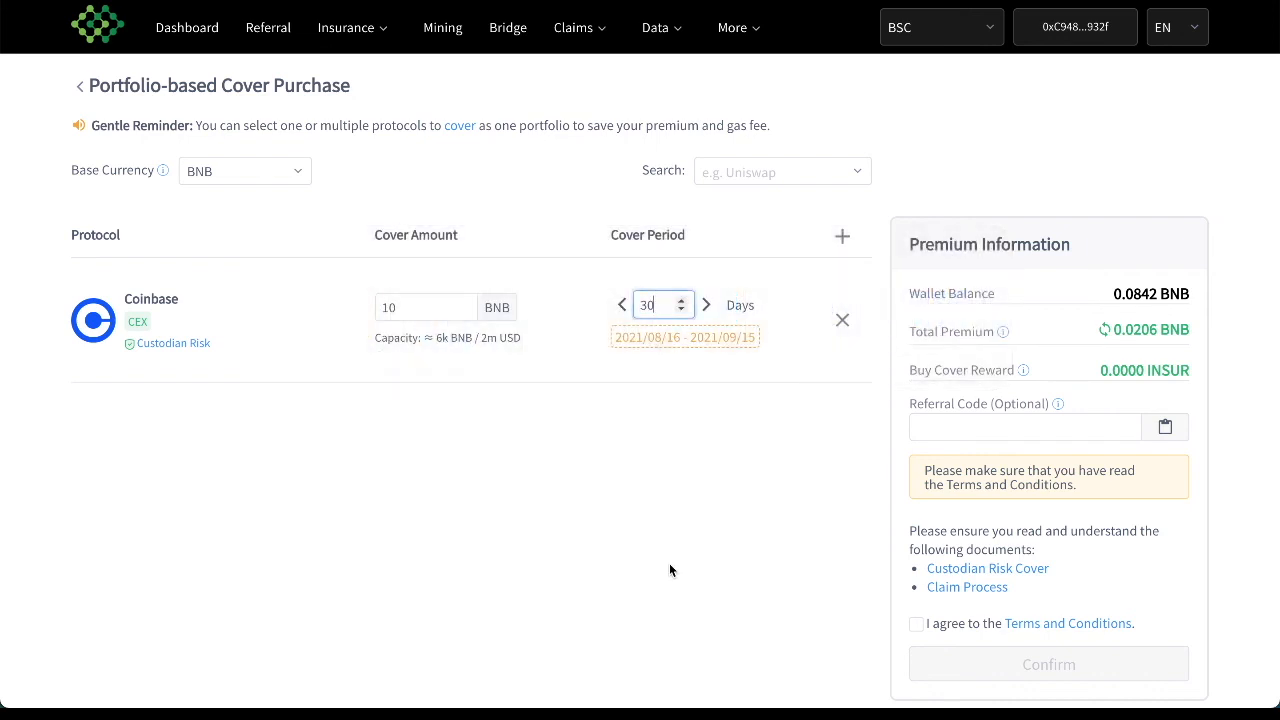
left_click(916, 624)
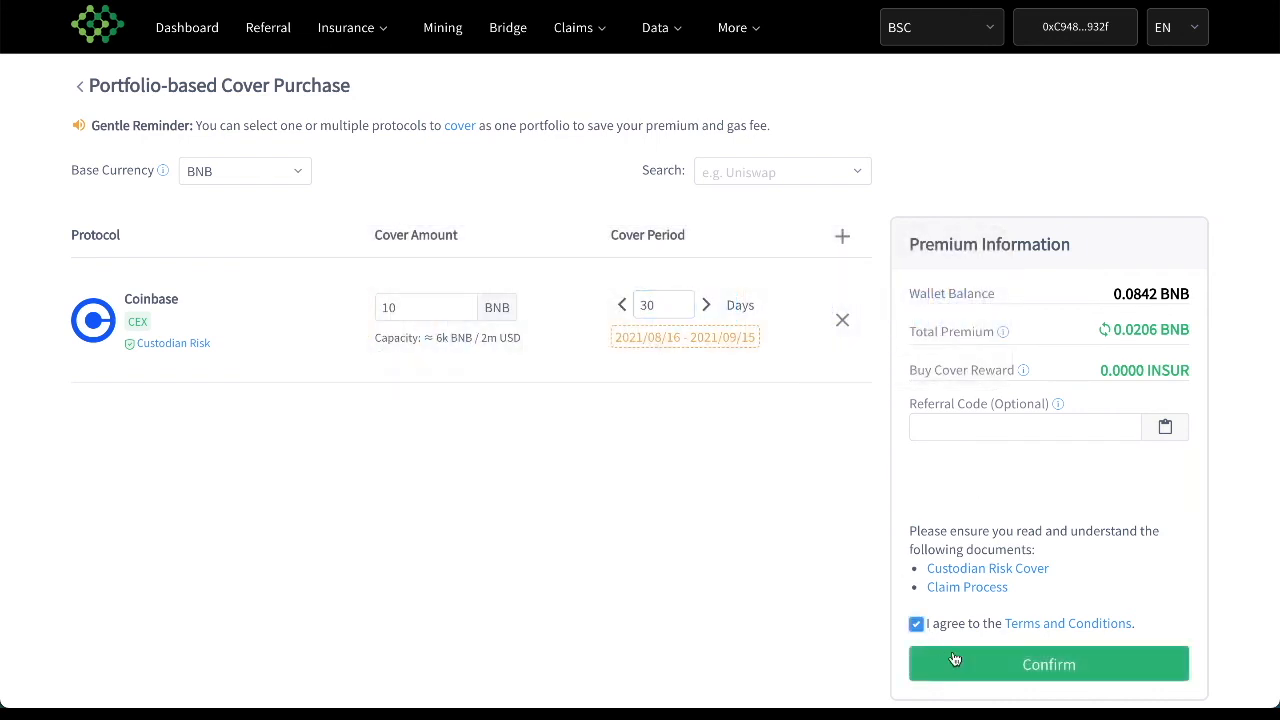
scroll("down", 3)
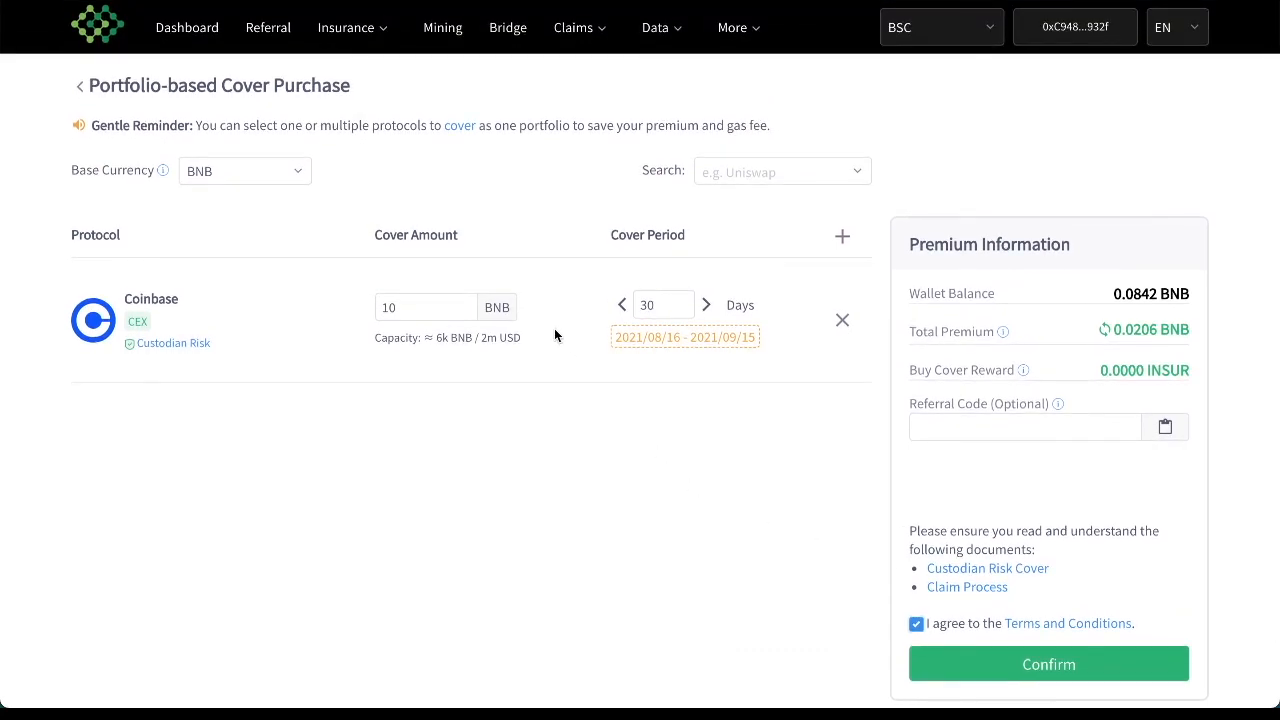
mouse_move(210, 244)
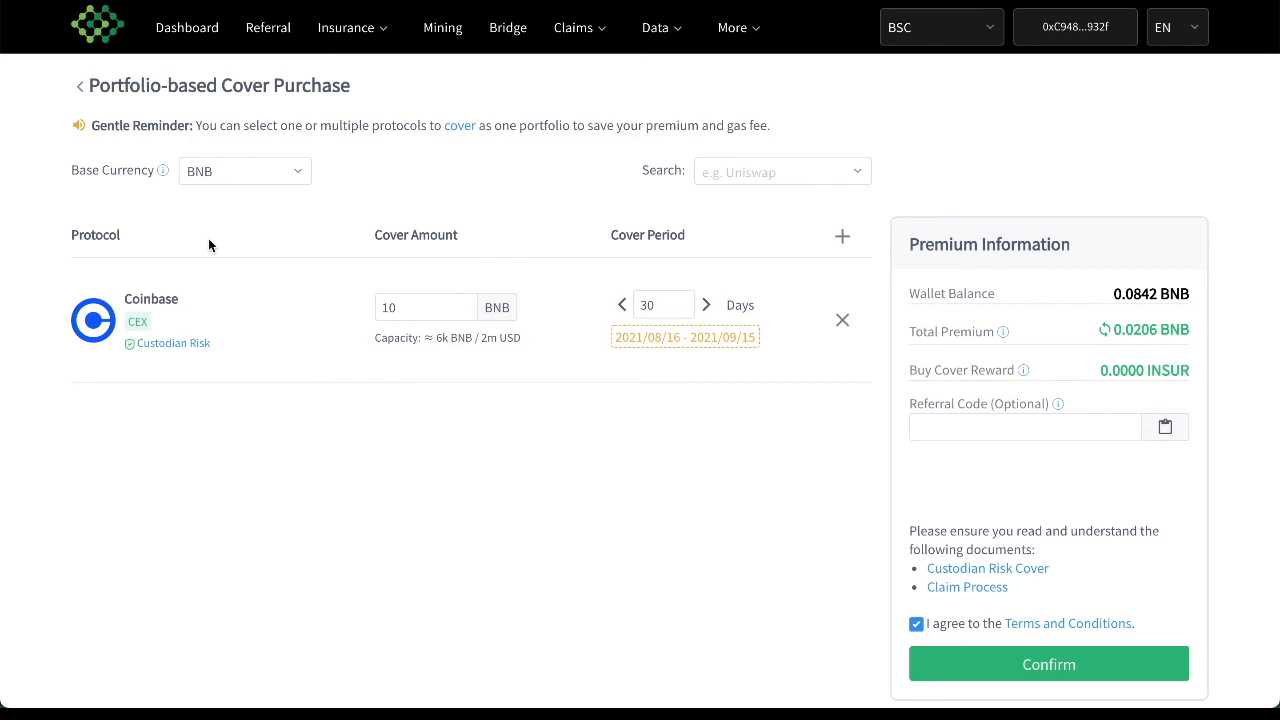
mouse_move(428, 214)
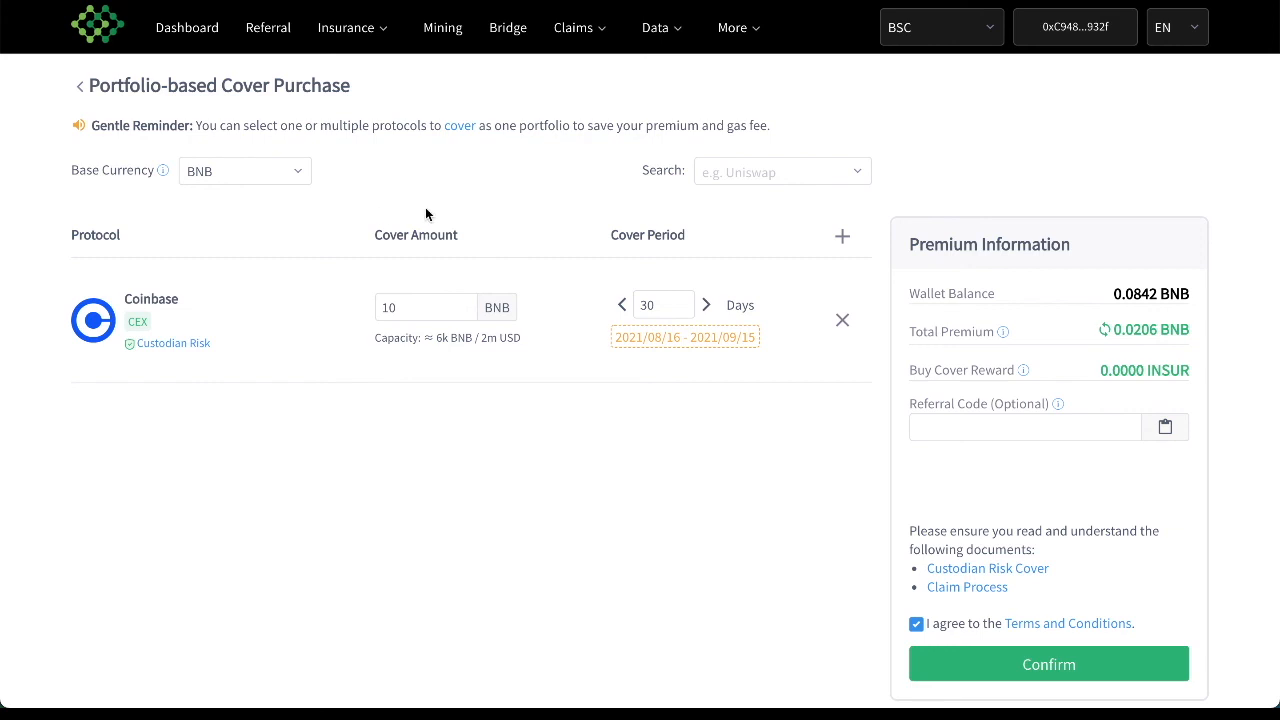
mouse_move(592, 68)
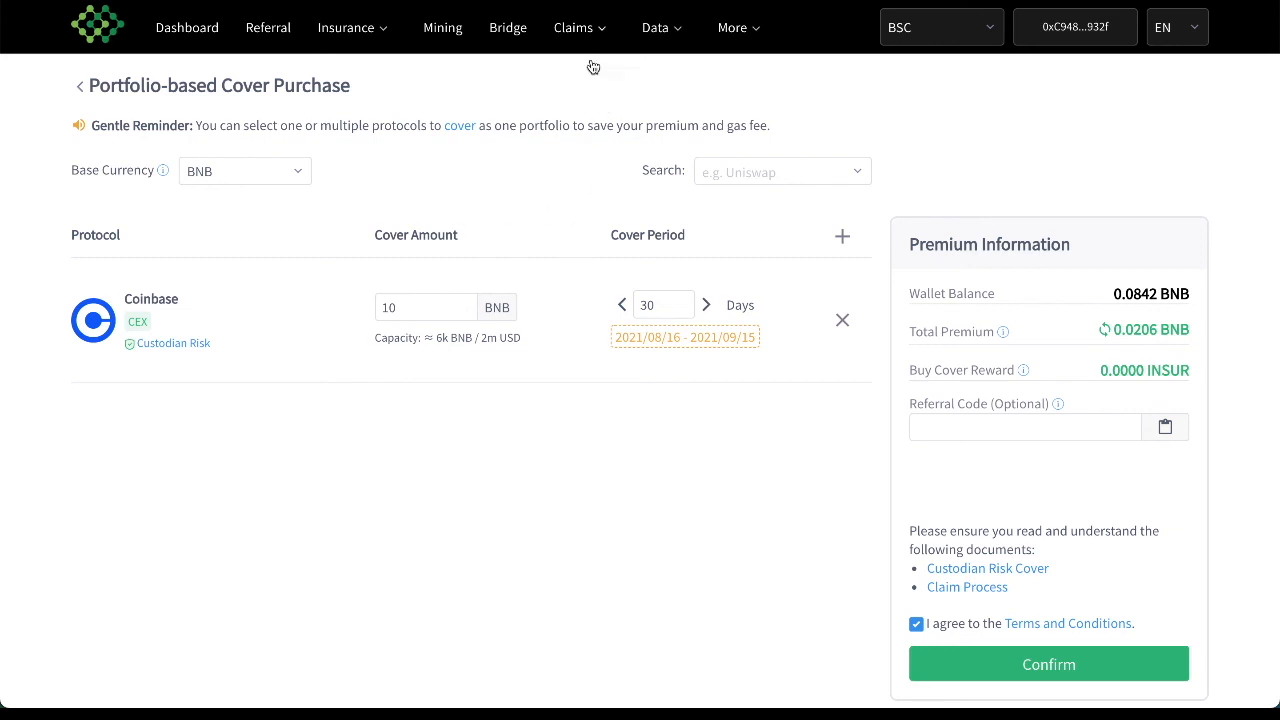
mouse_move(988, 568)
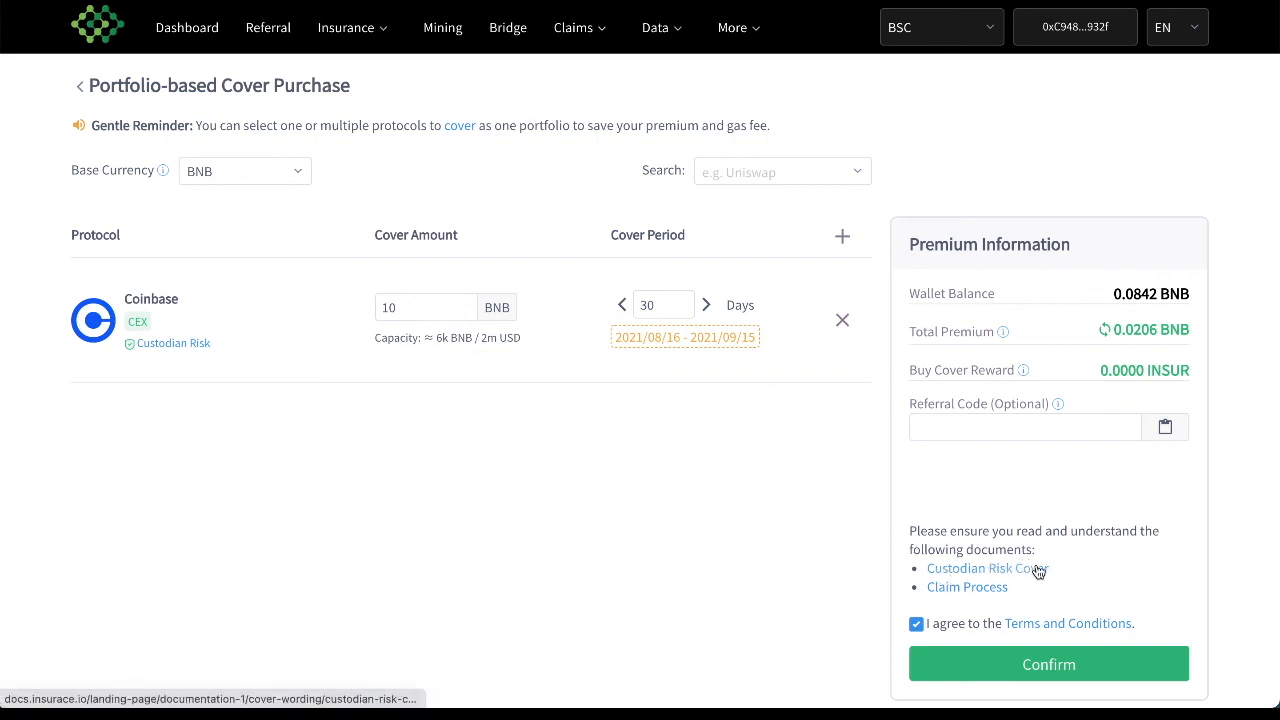
mouse_move(822, 564)
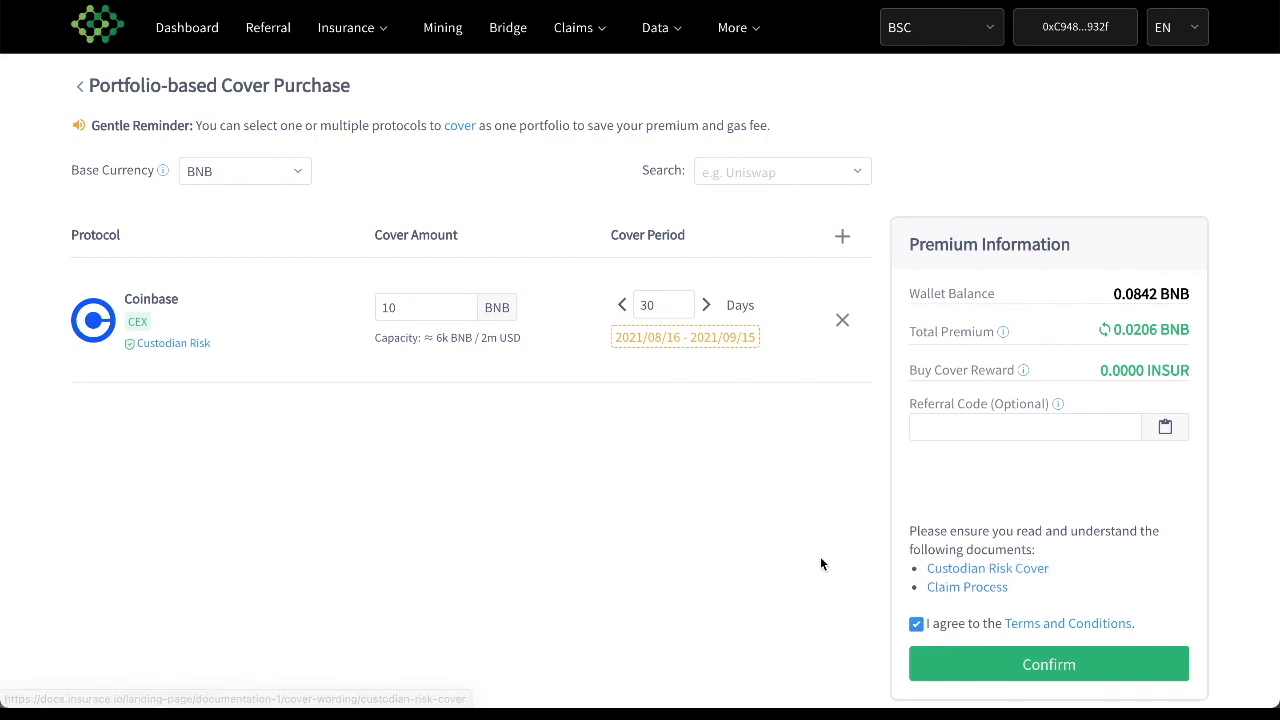
mouse_move(968, 588)
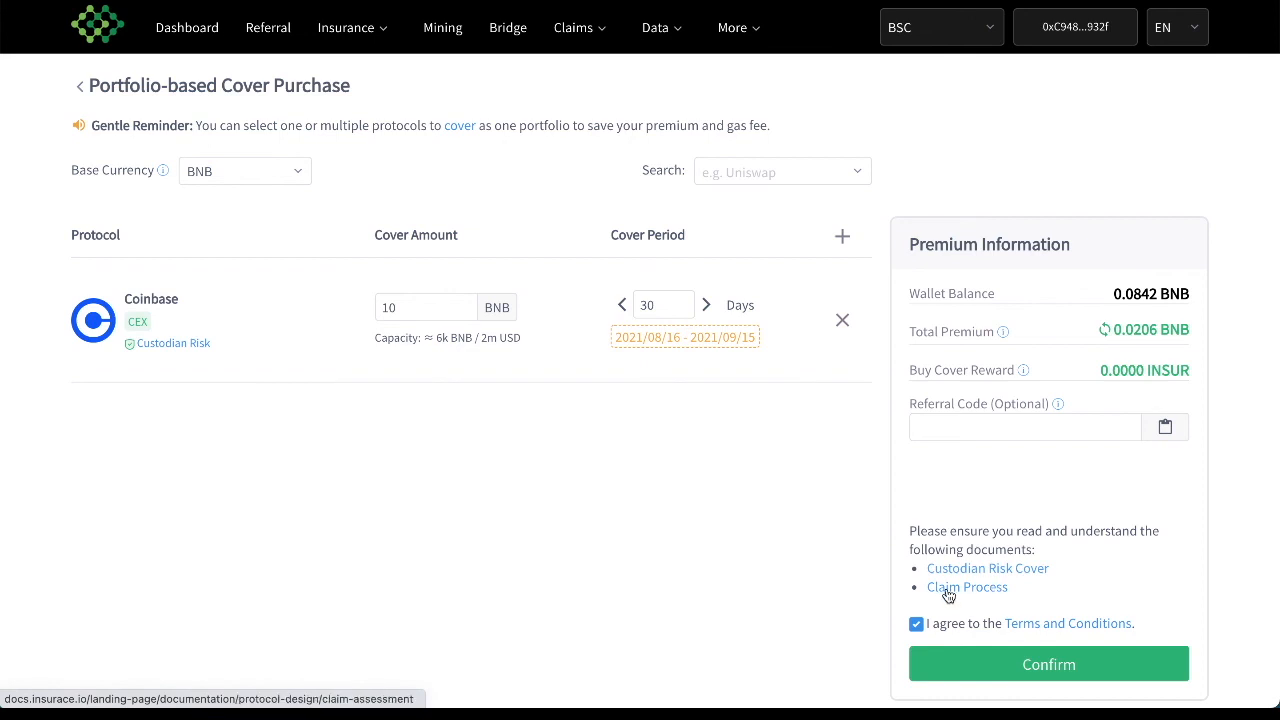
mouse_move(168, 340)
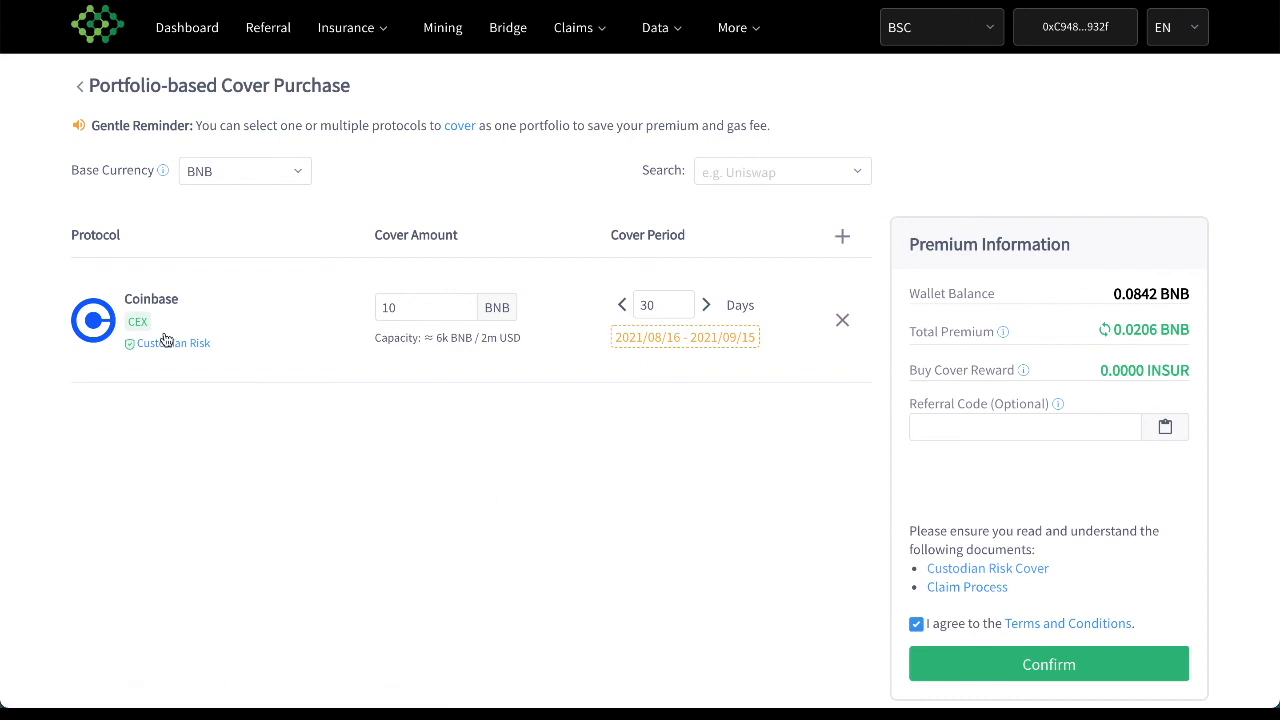
mouse_move(780, 442)
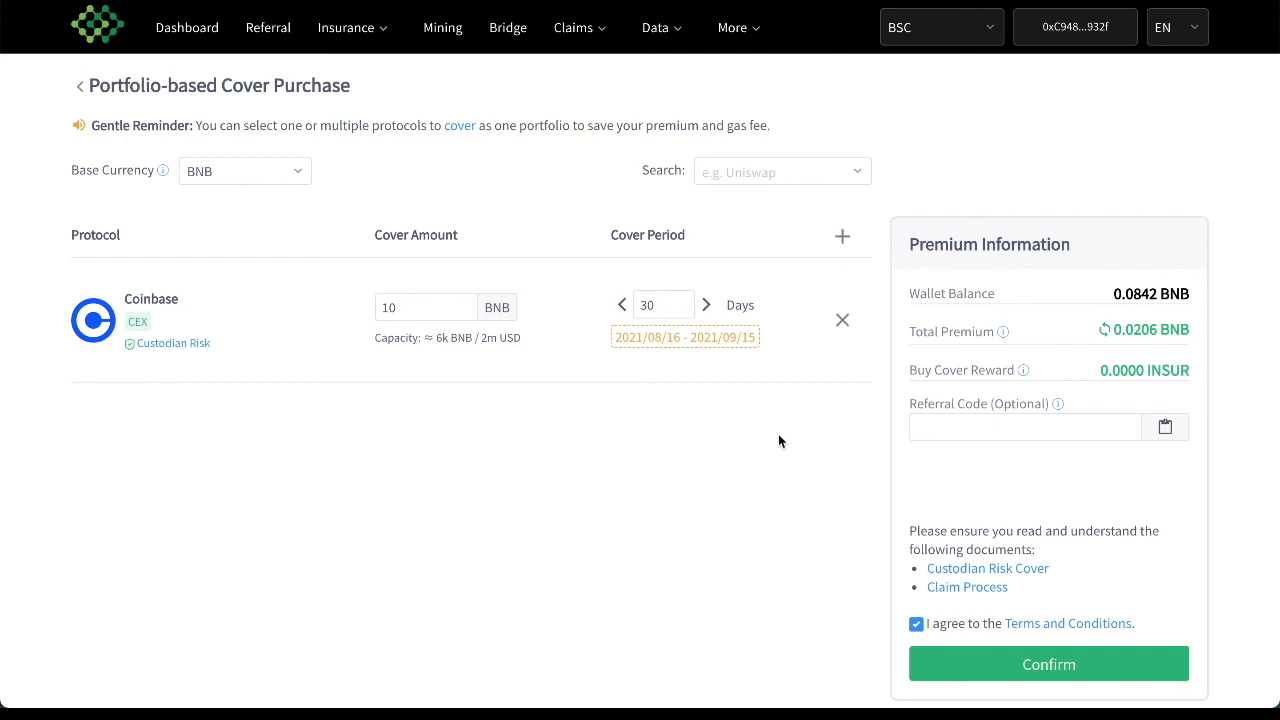
mouse_move(844, 320)
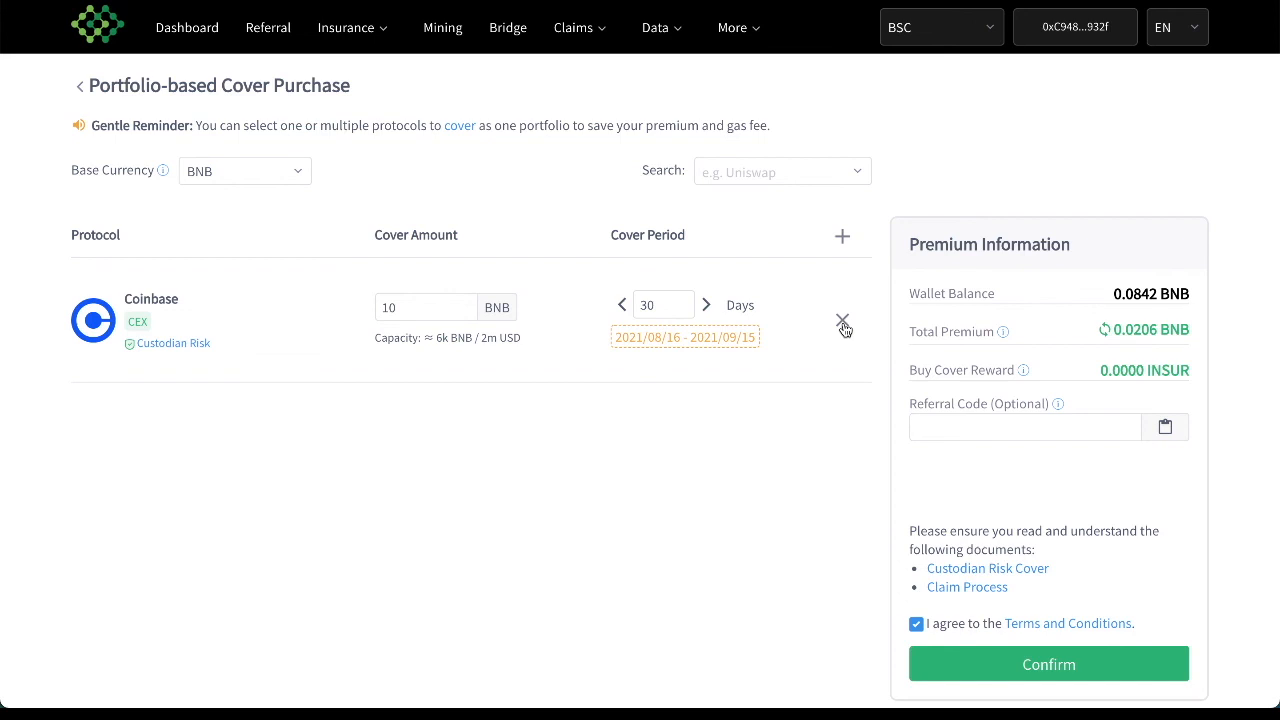